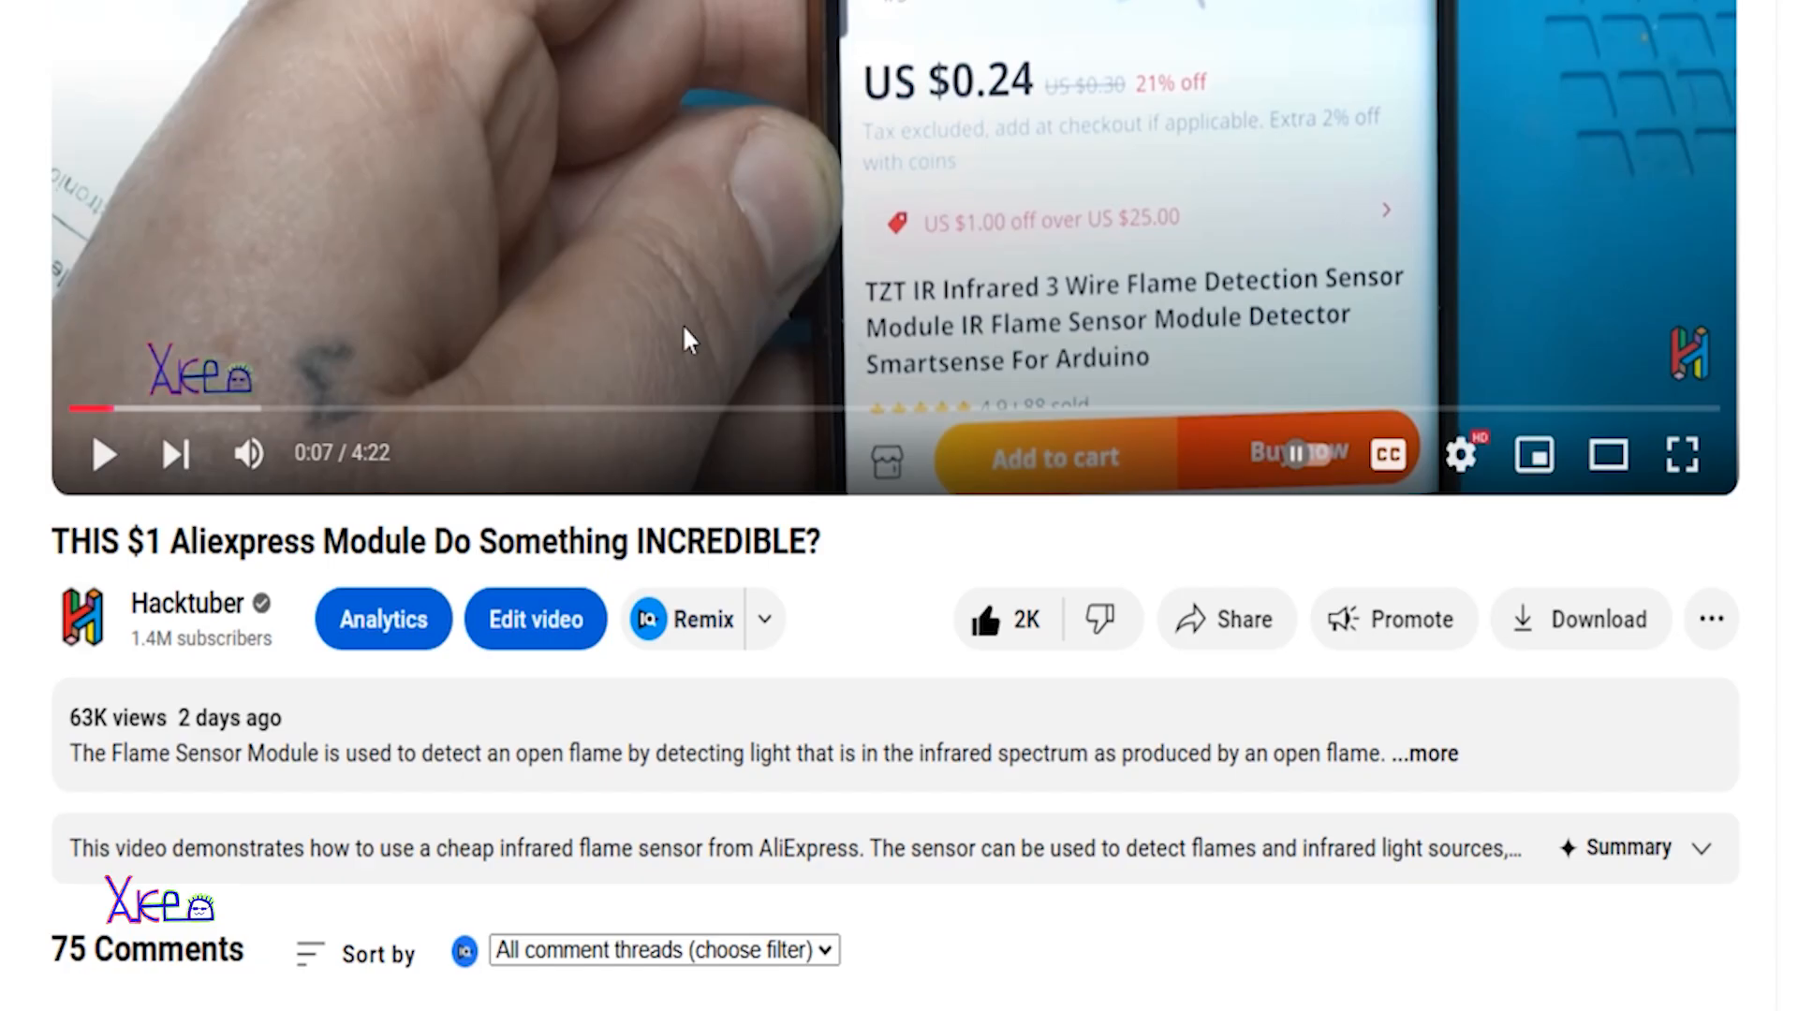
mouse_move(449, 584)
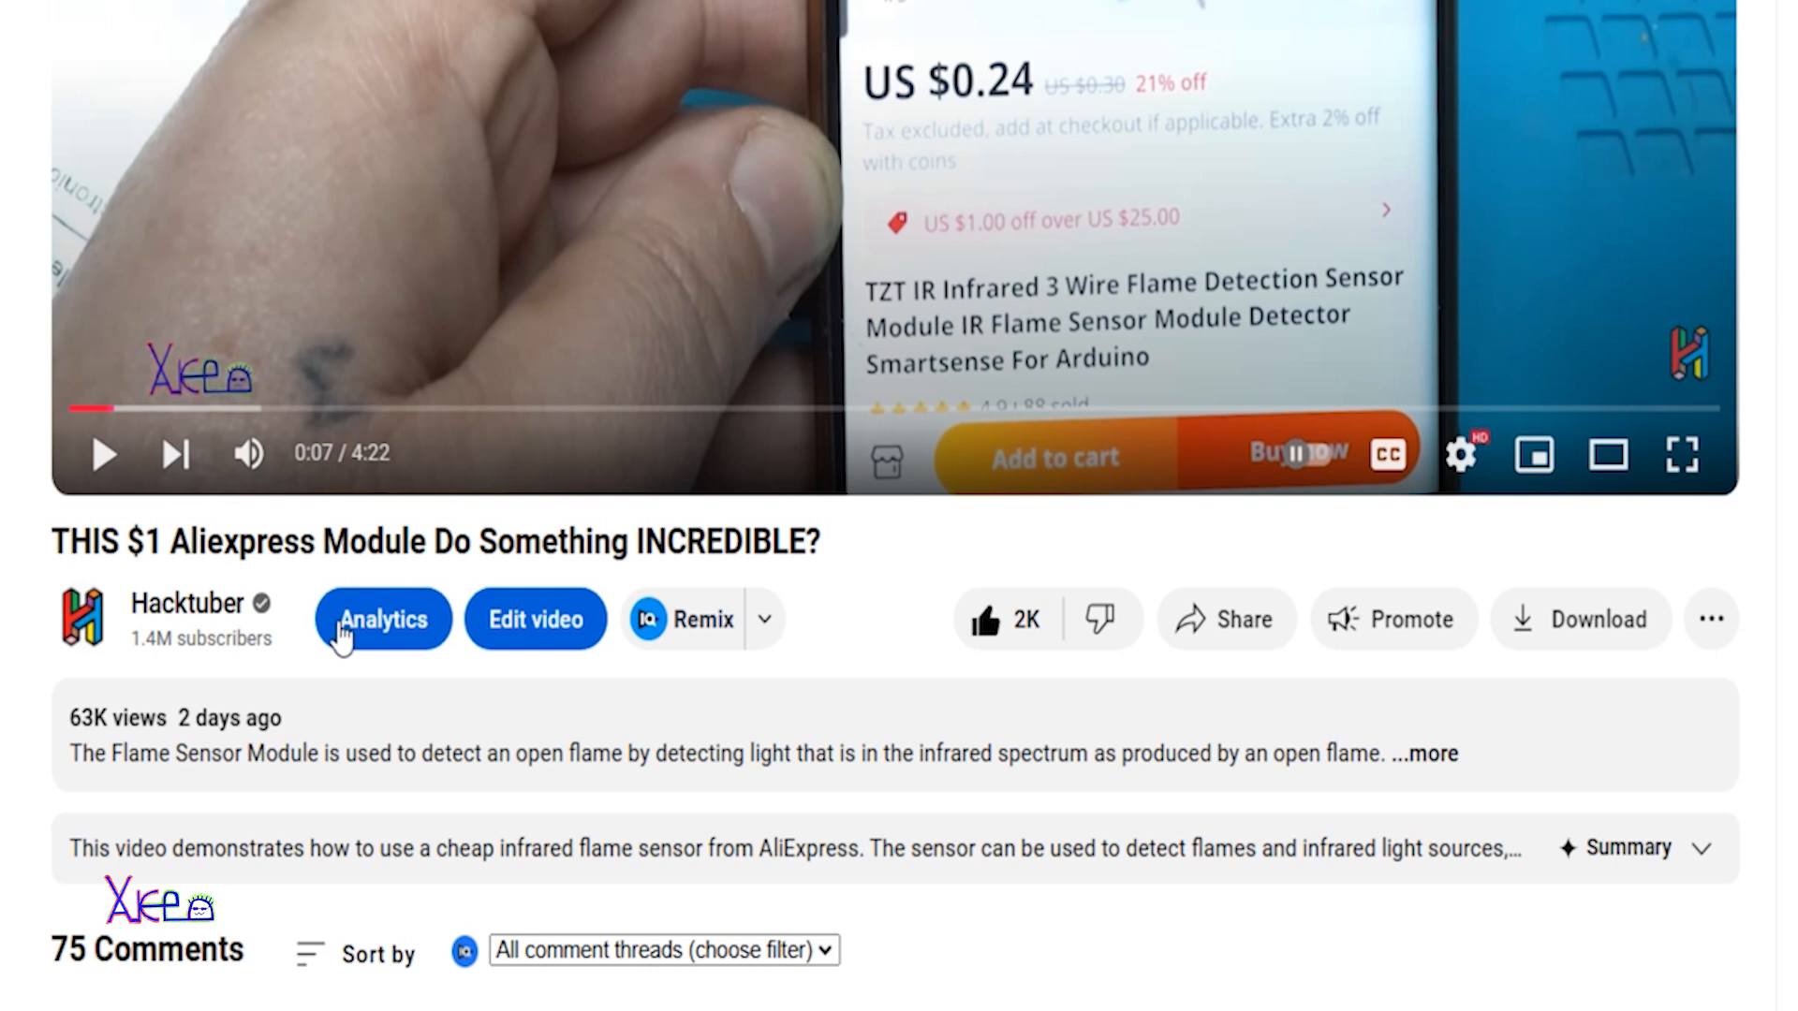
mouse_move(340, 653)
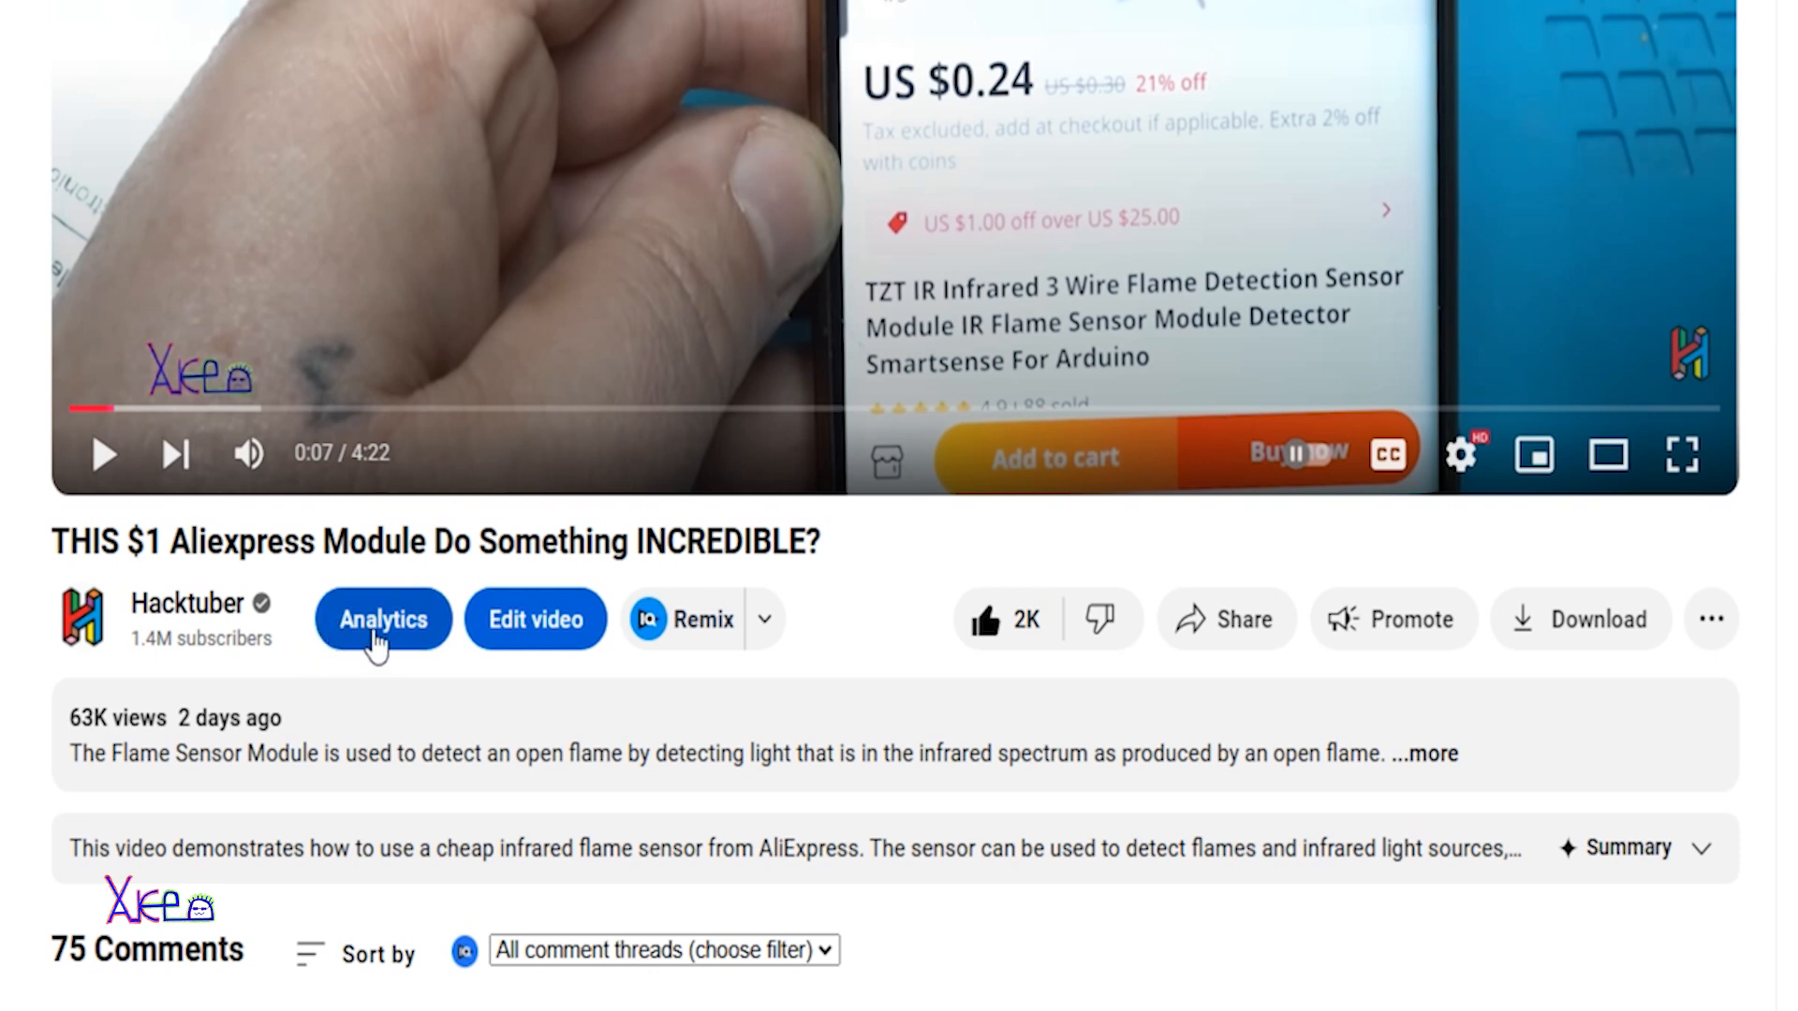
mouse_move(391, 733)
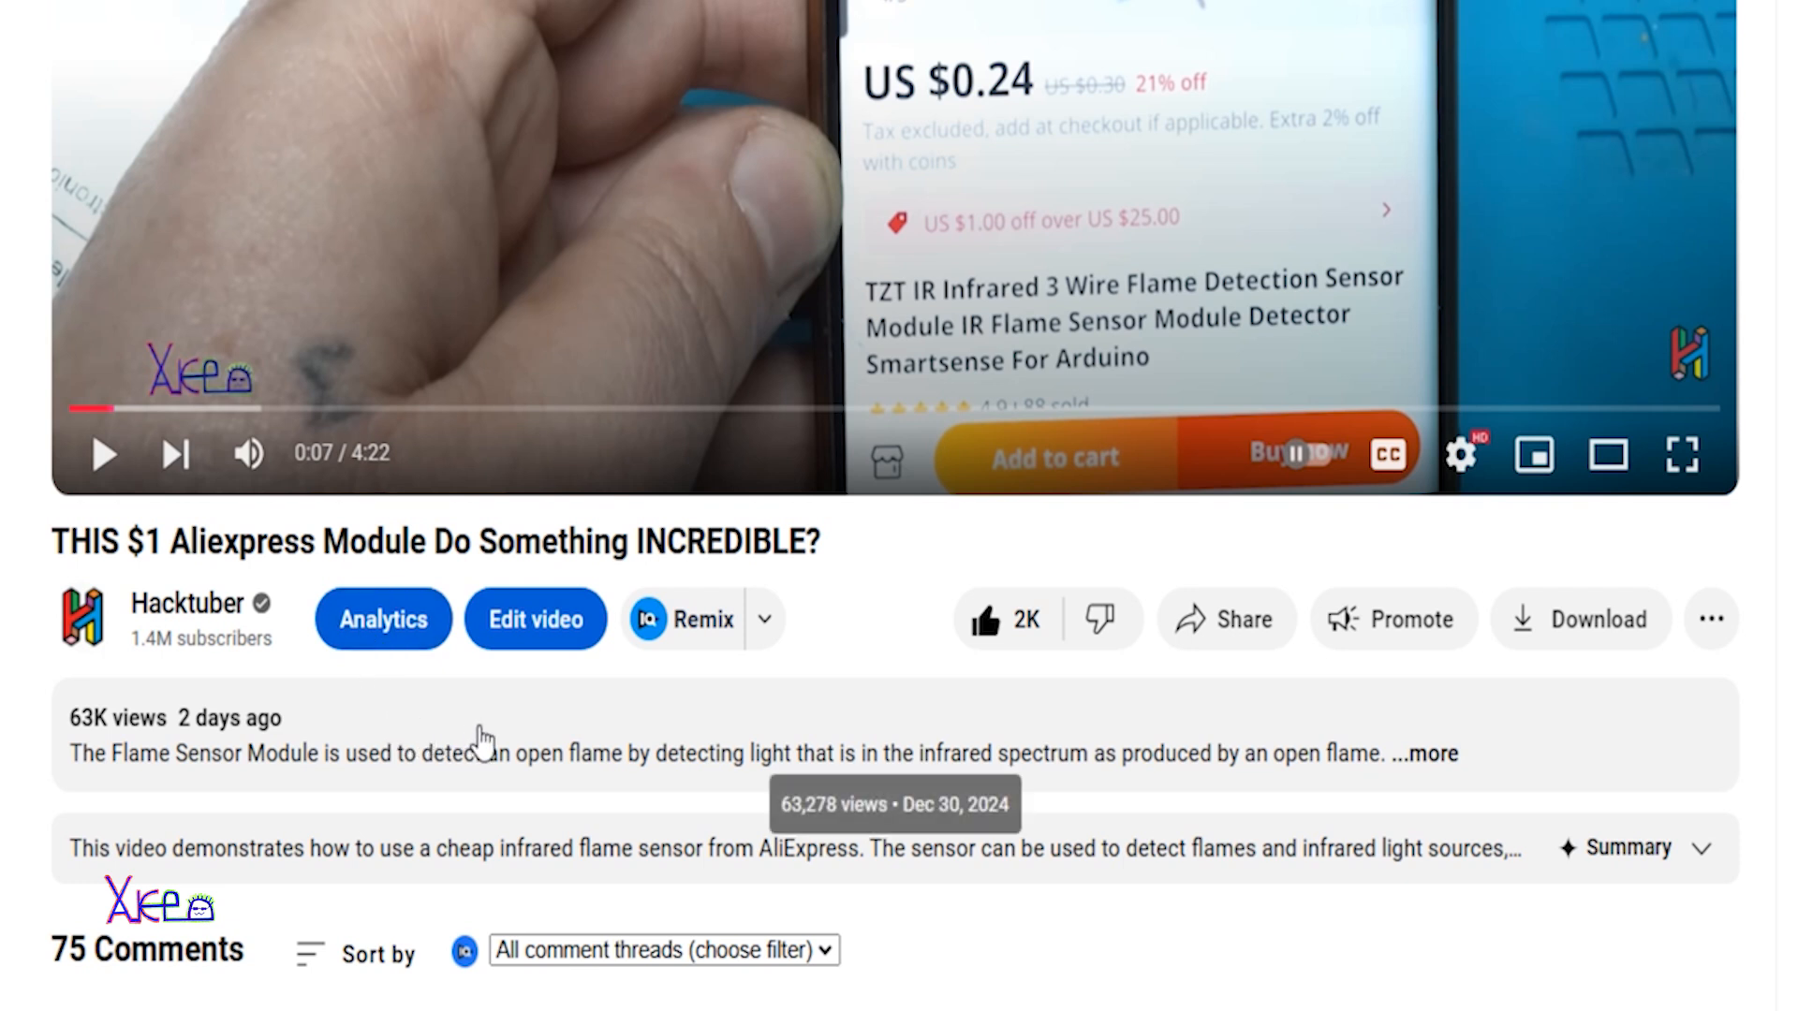
mouse_move(540, 719)
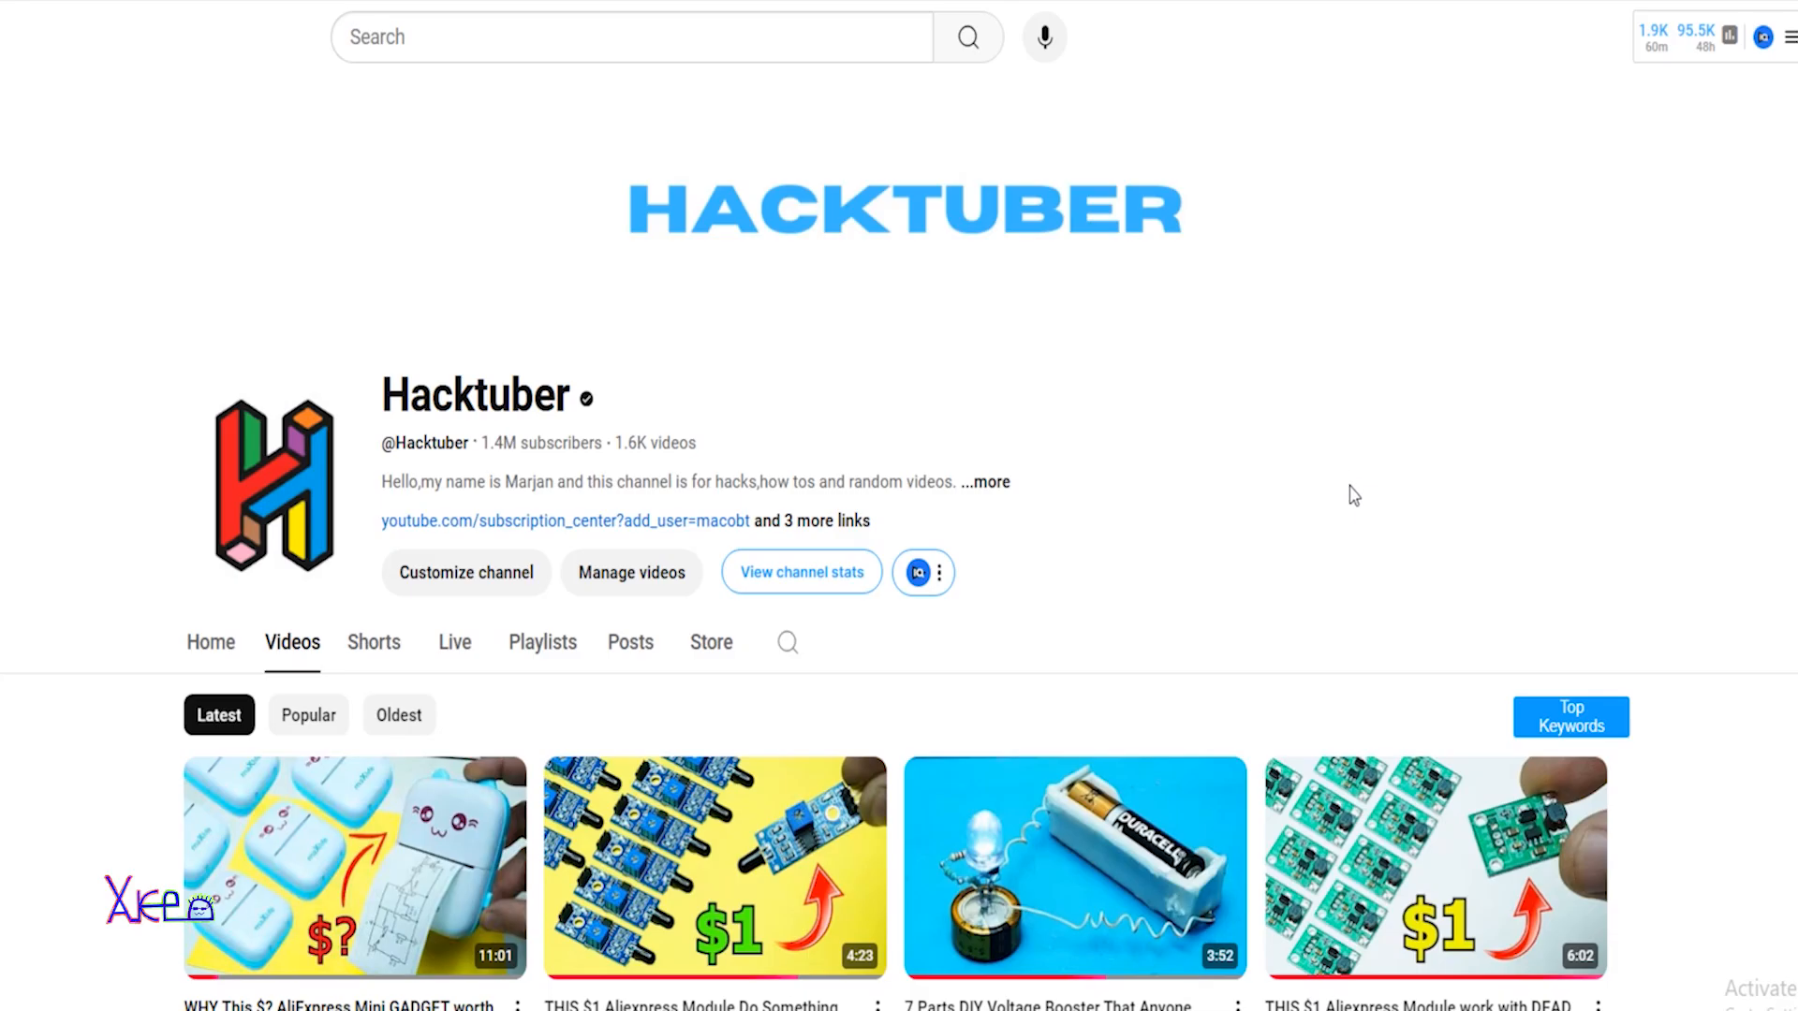
mouse_move(1661, 294)
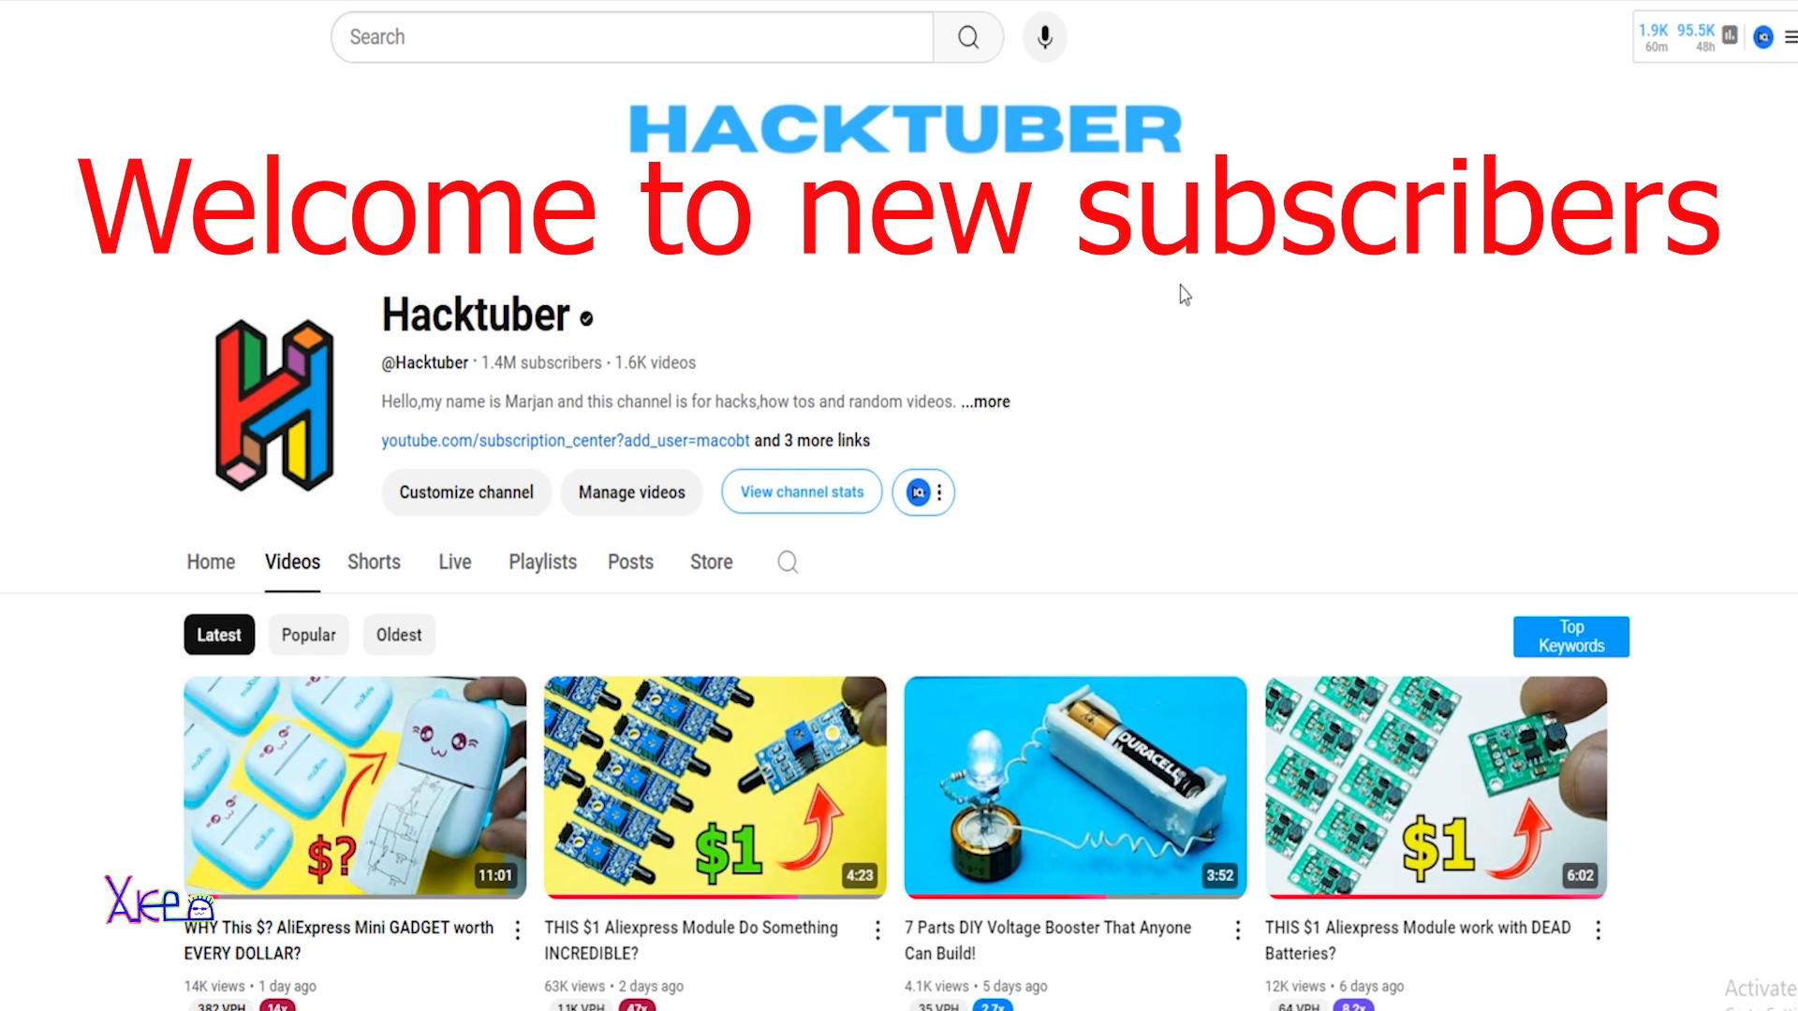
mouse_move(483, 371)
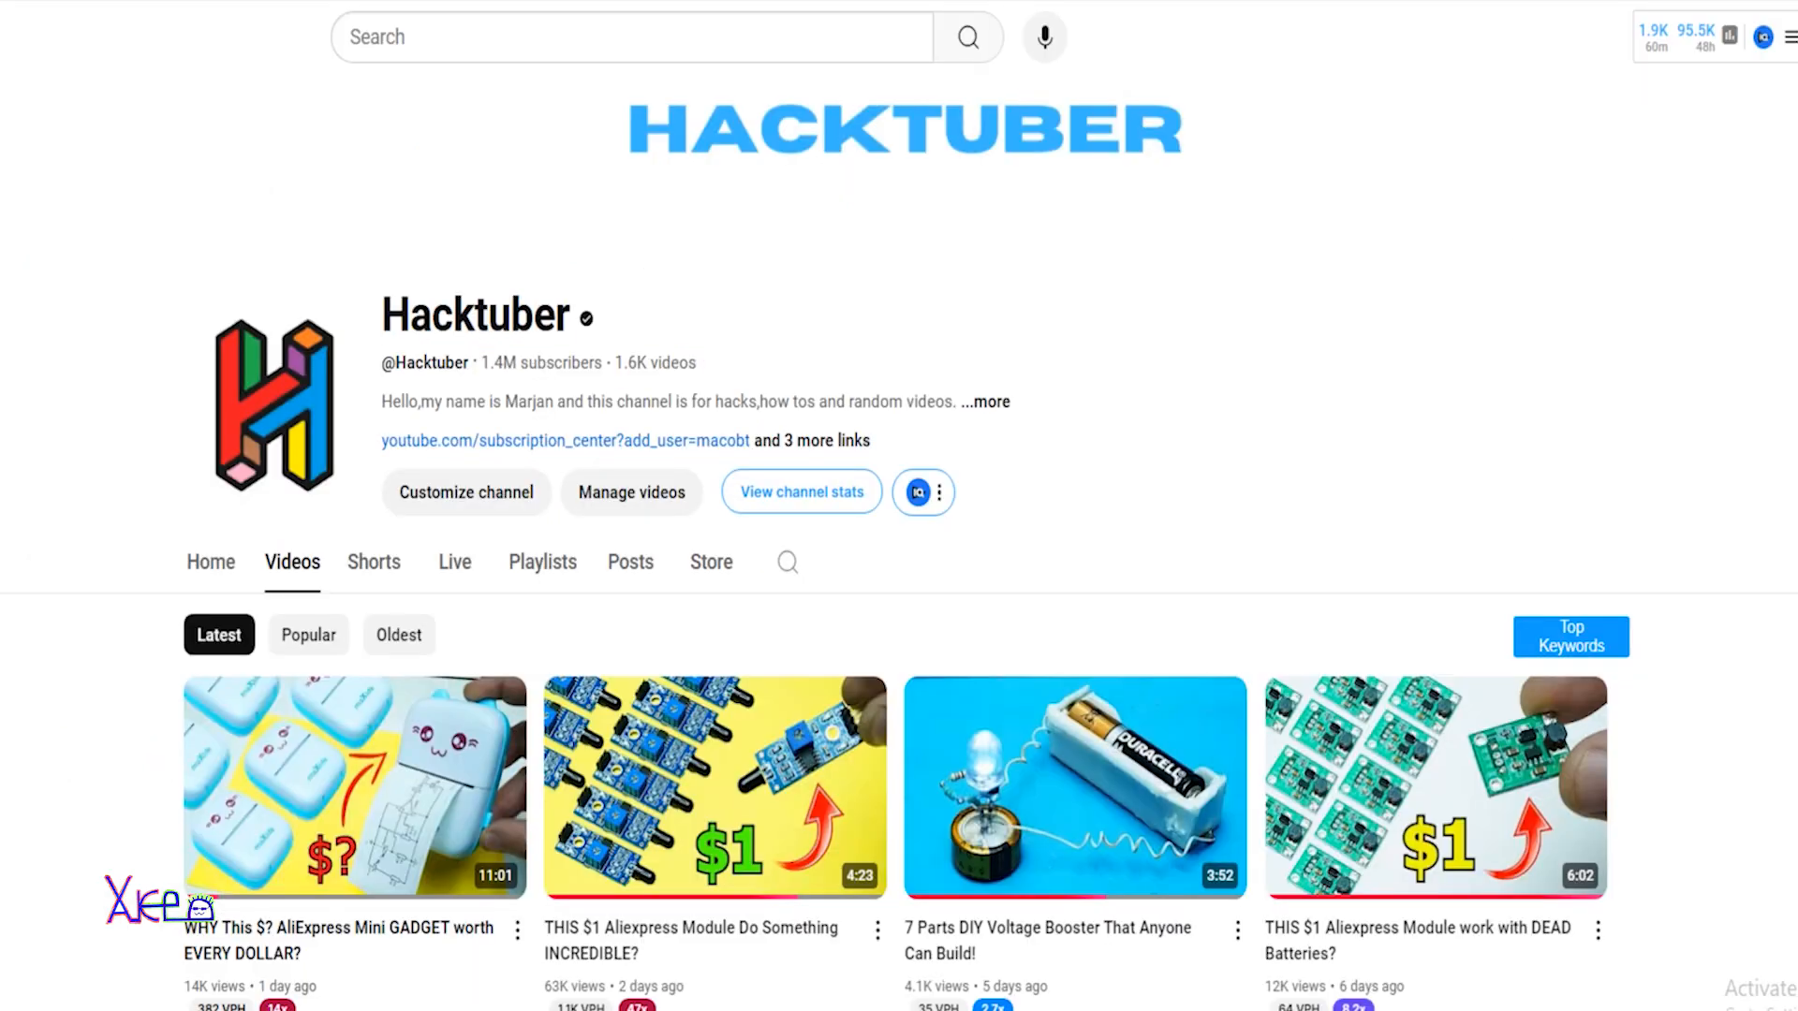
- Scroll down Hacktuber's latest videos to show more uploads with views, ages and VPH
scroll("down", 3)
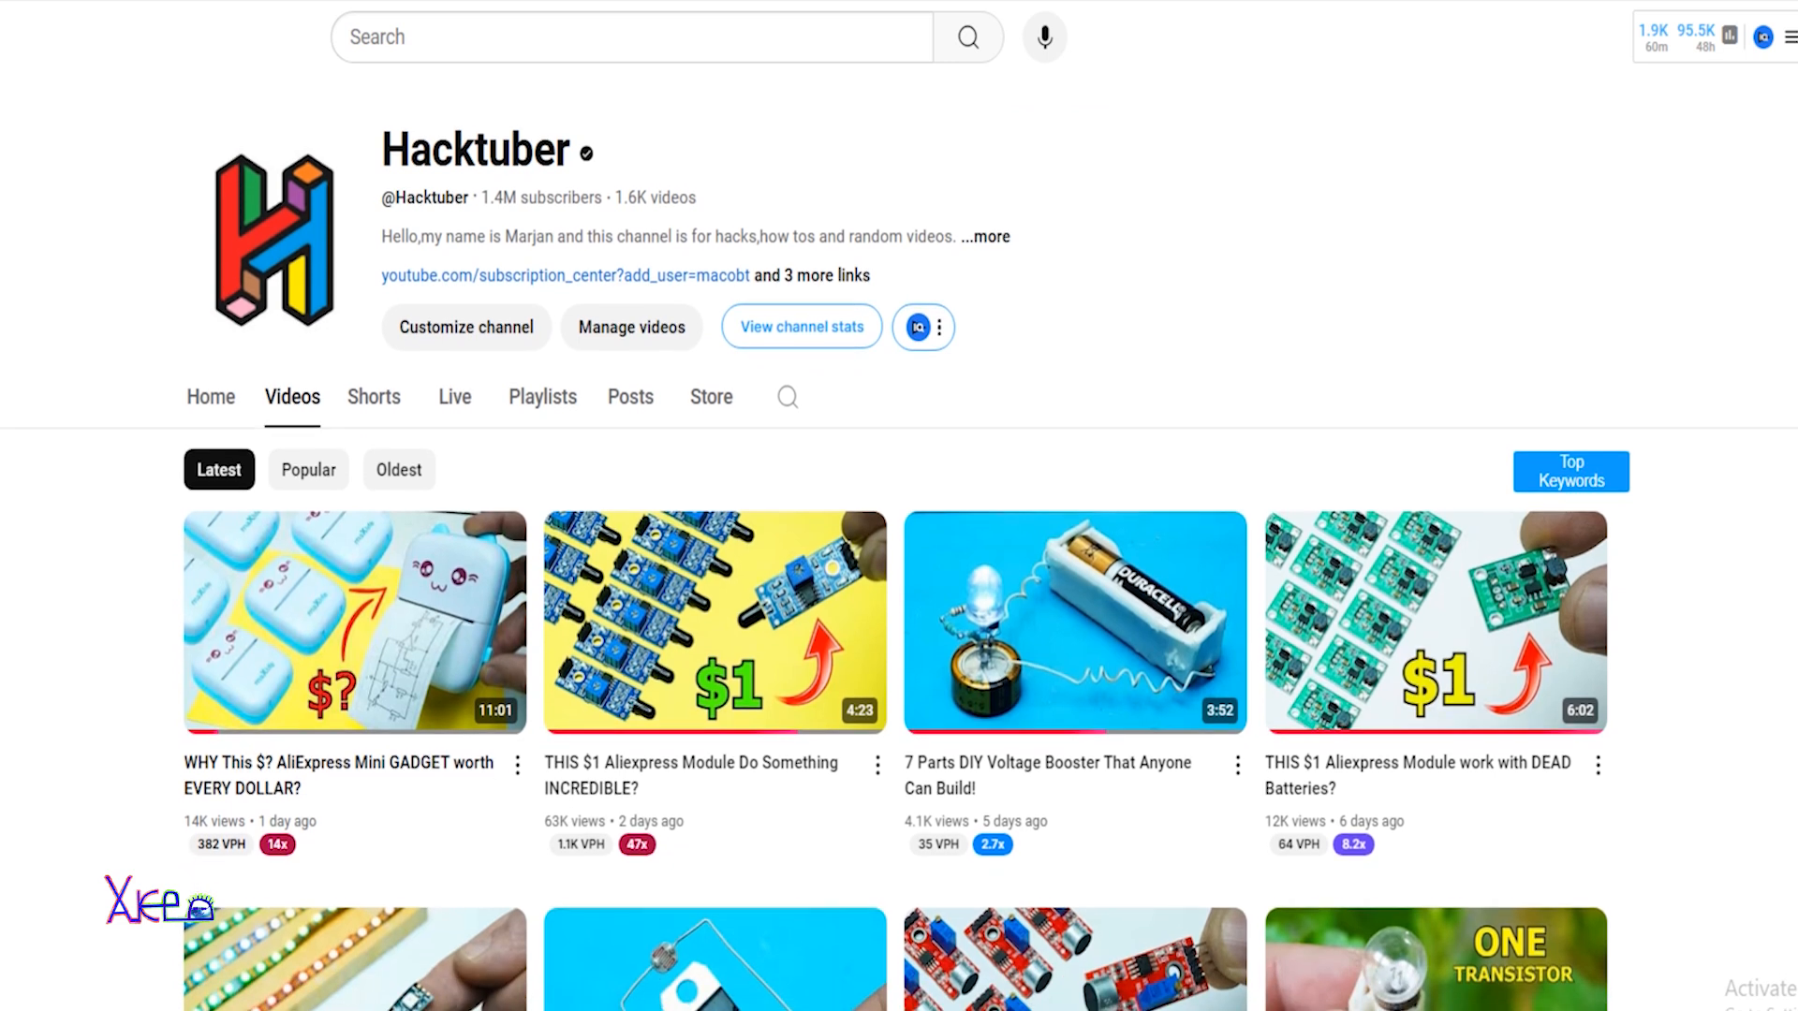
scroll("down", 3)
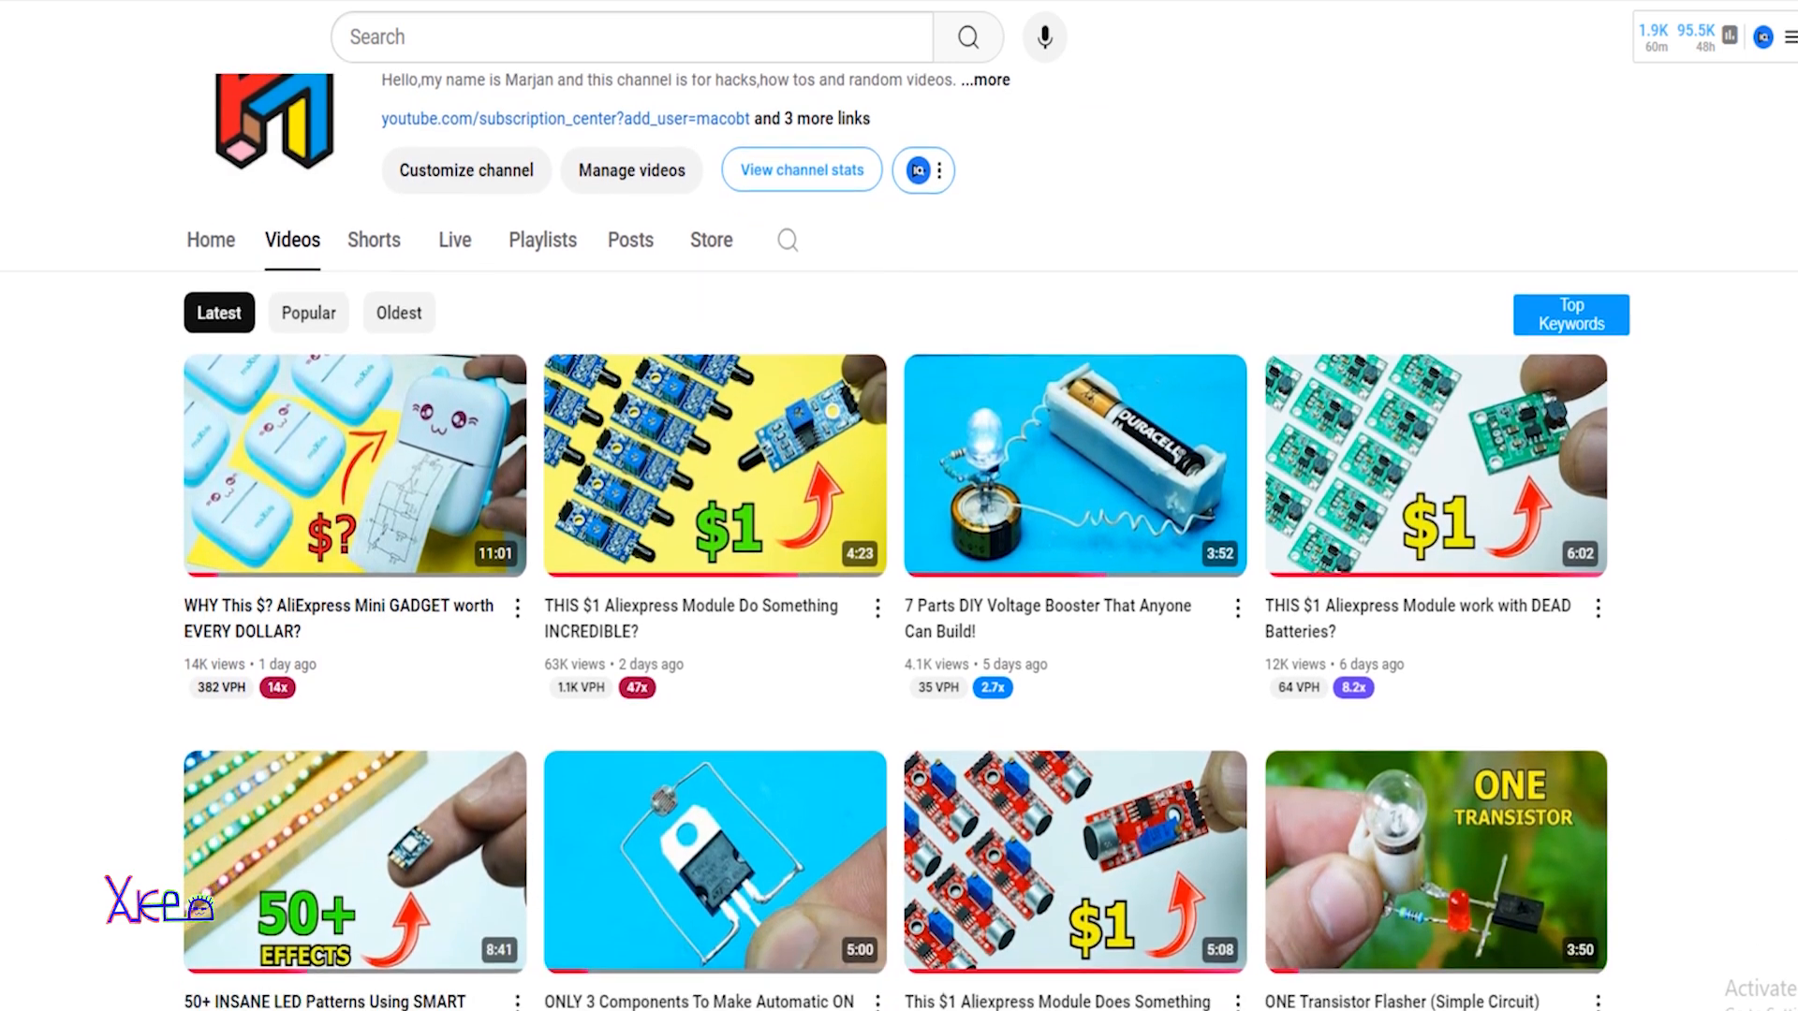
- Open the '$1 Aliexpress Module Do Something INCREDIBLE?' video and highlight the blue-gas-flame comment sentence
left_click(715, 463)
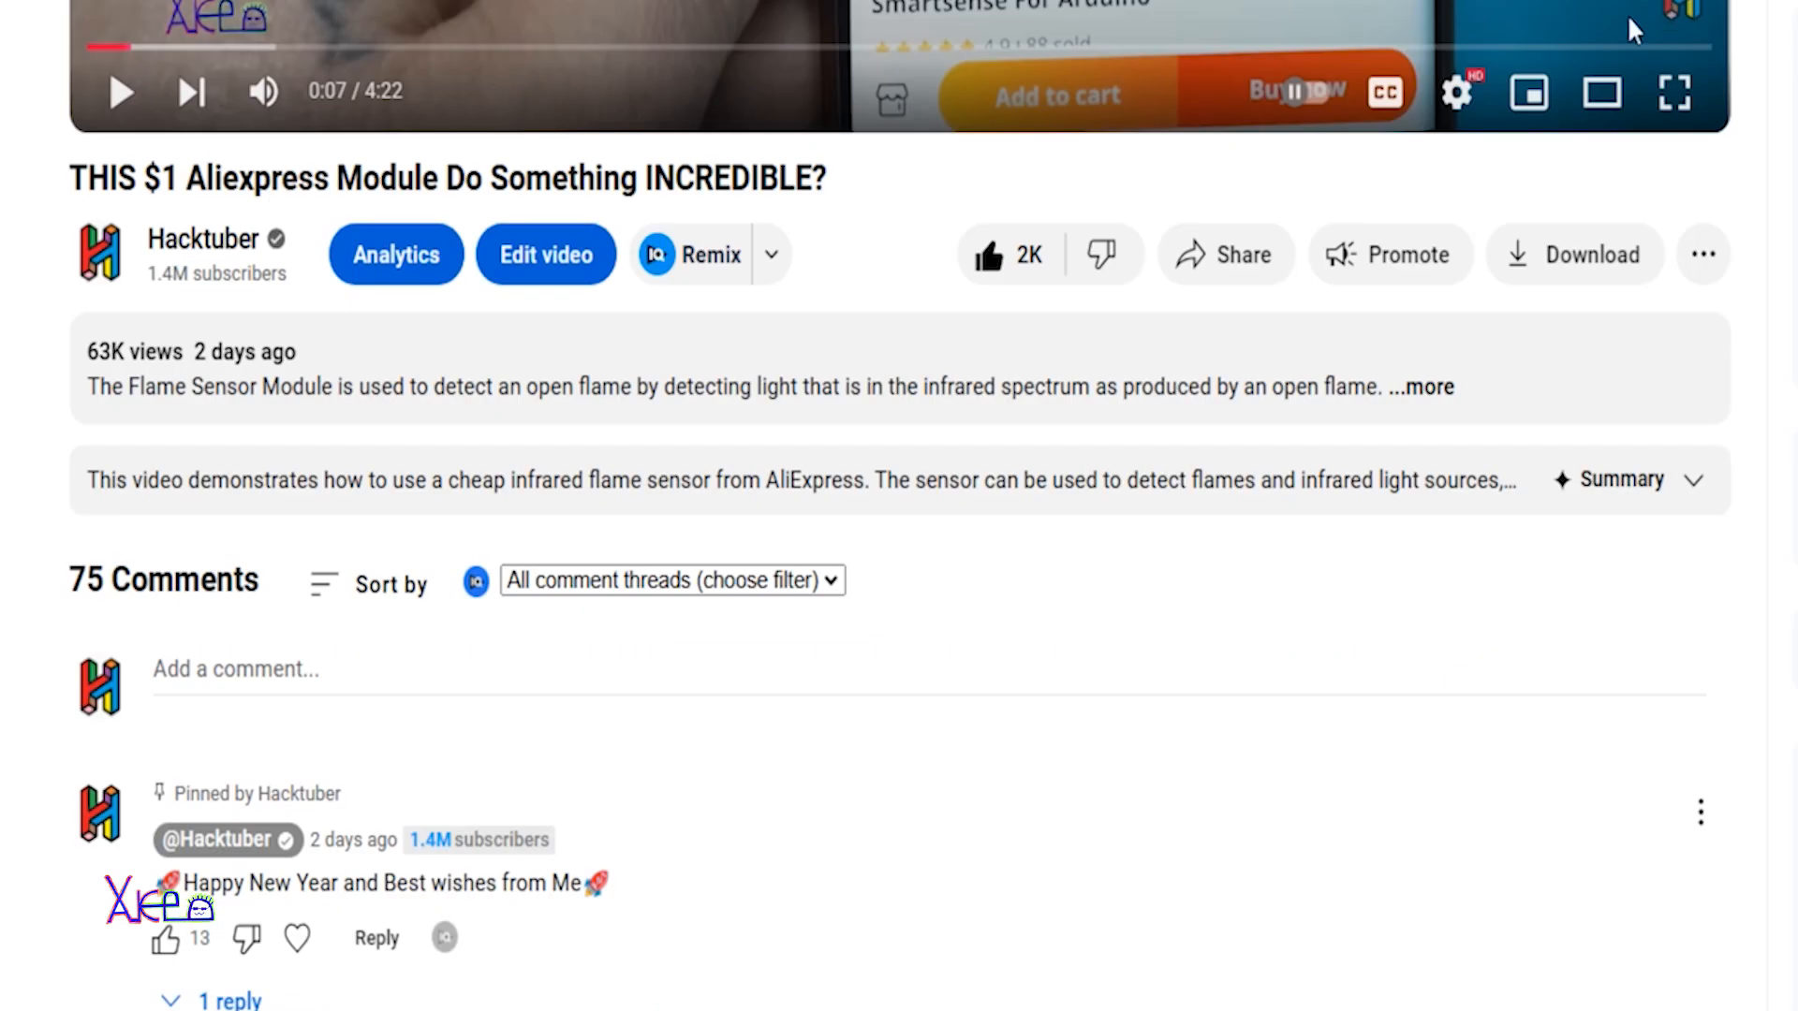
mouse_move(835, 533)
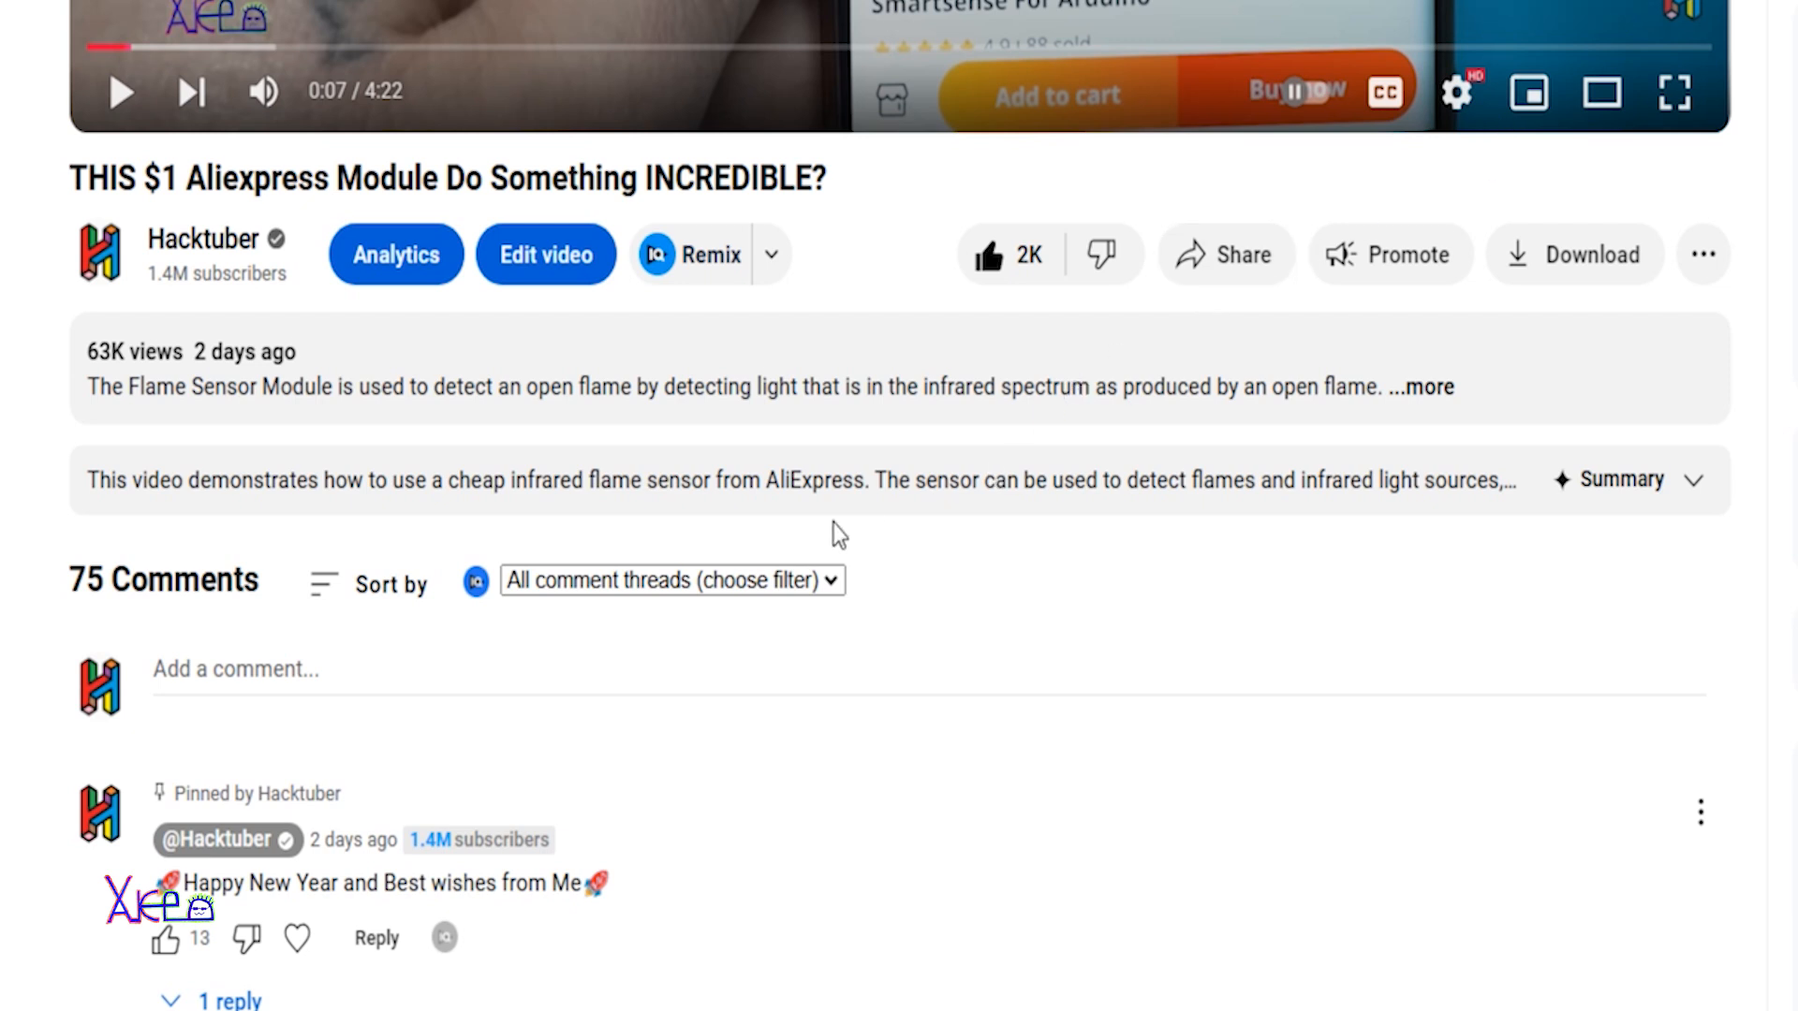
scroll("down", 3)
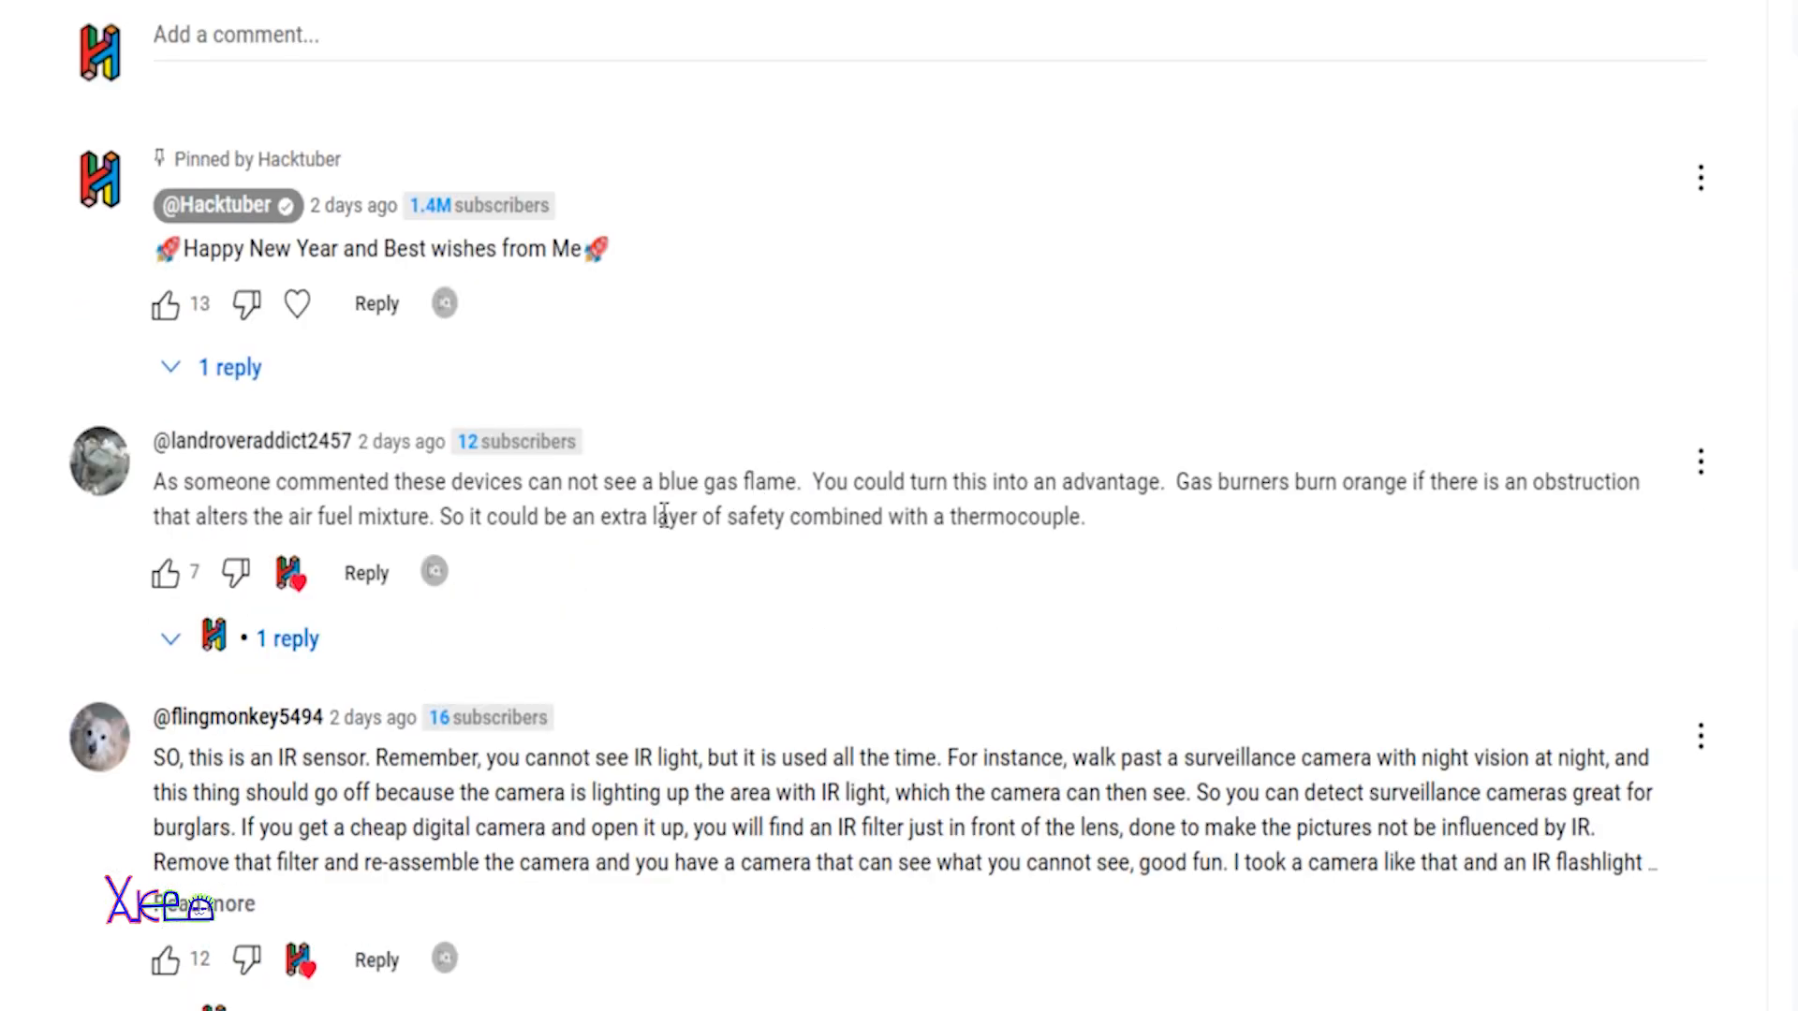
mouse_move(157, 494)
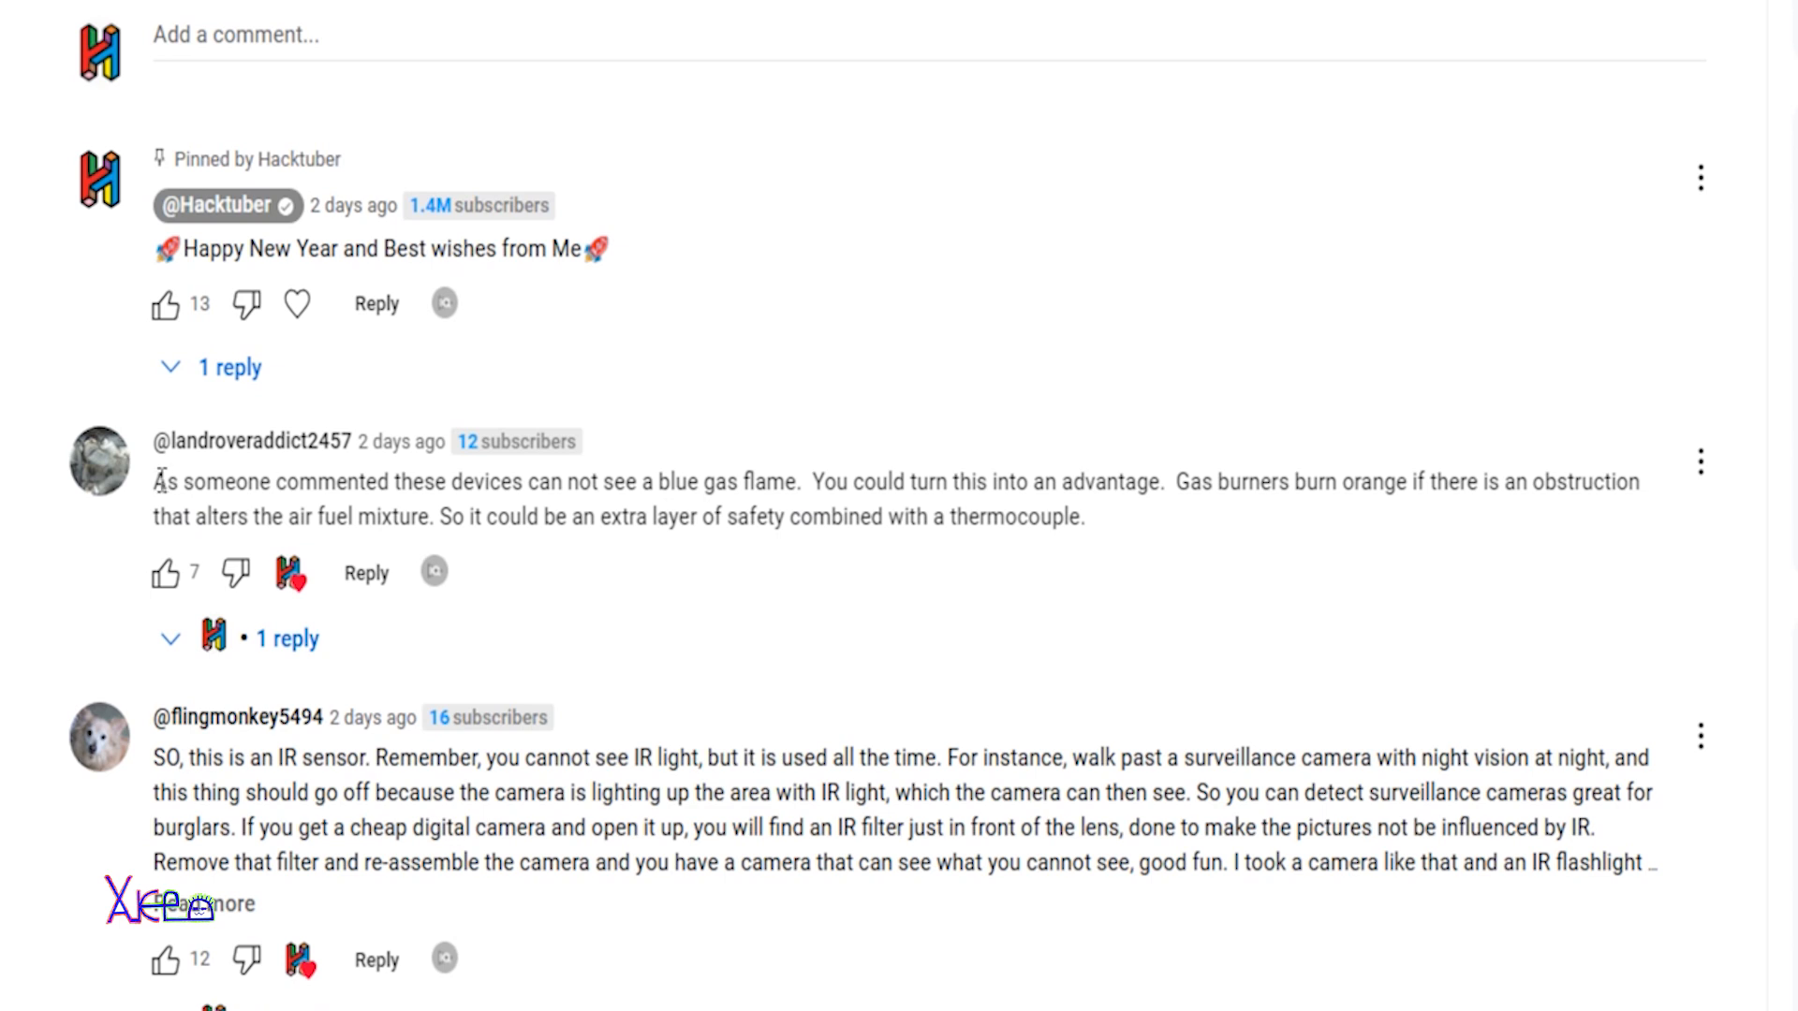
left_click_drag(153, 481, 378, 481)
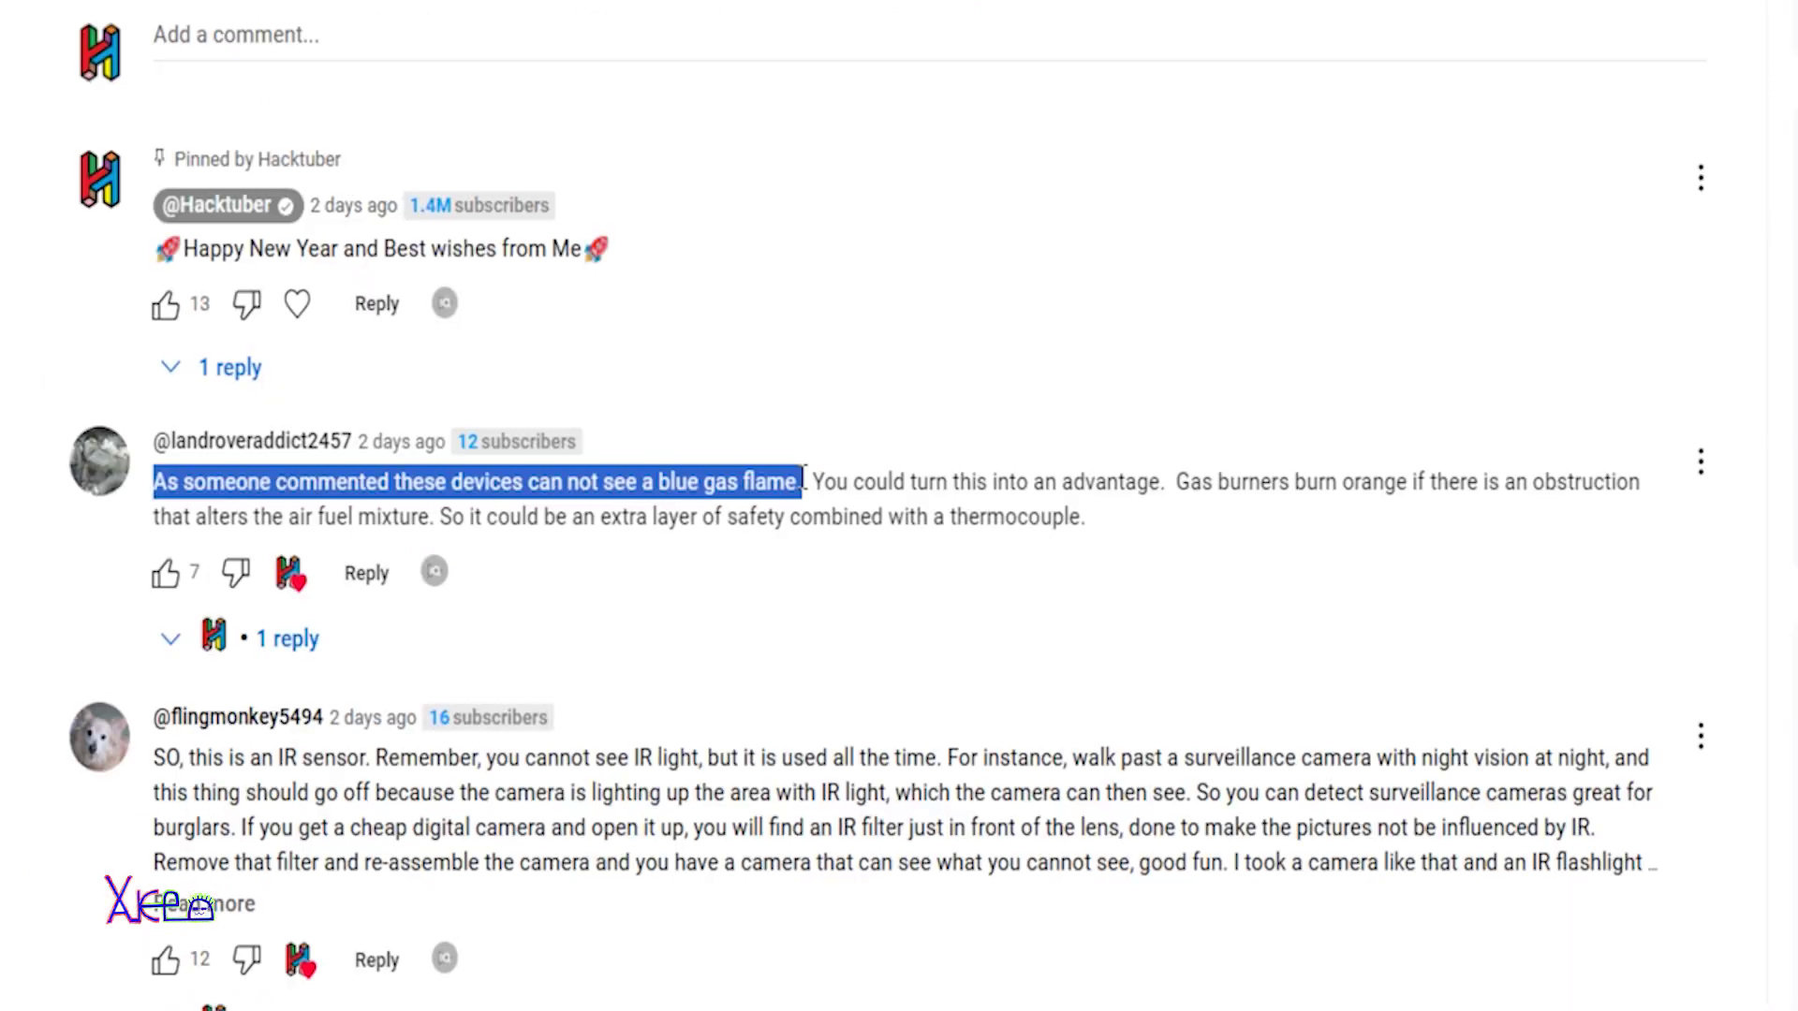
- Highlight the comment 'Liked the video, but would be nice if you test the range too'
scroll("down", 3)
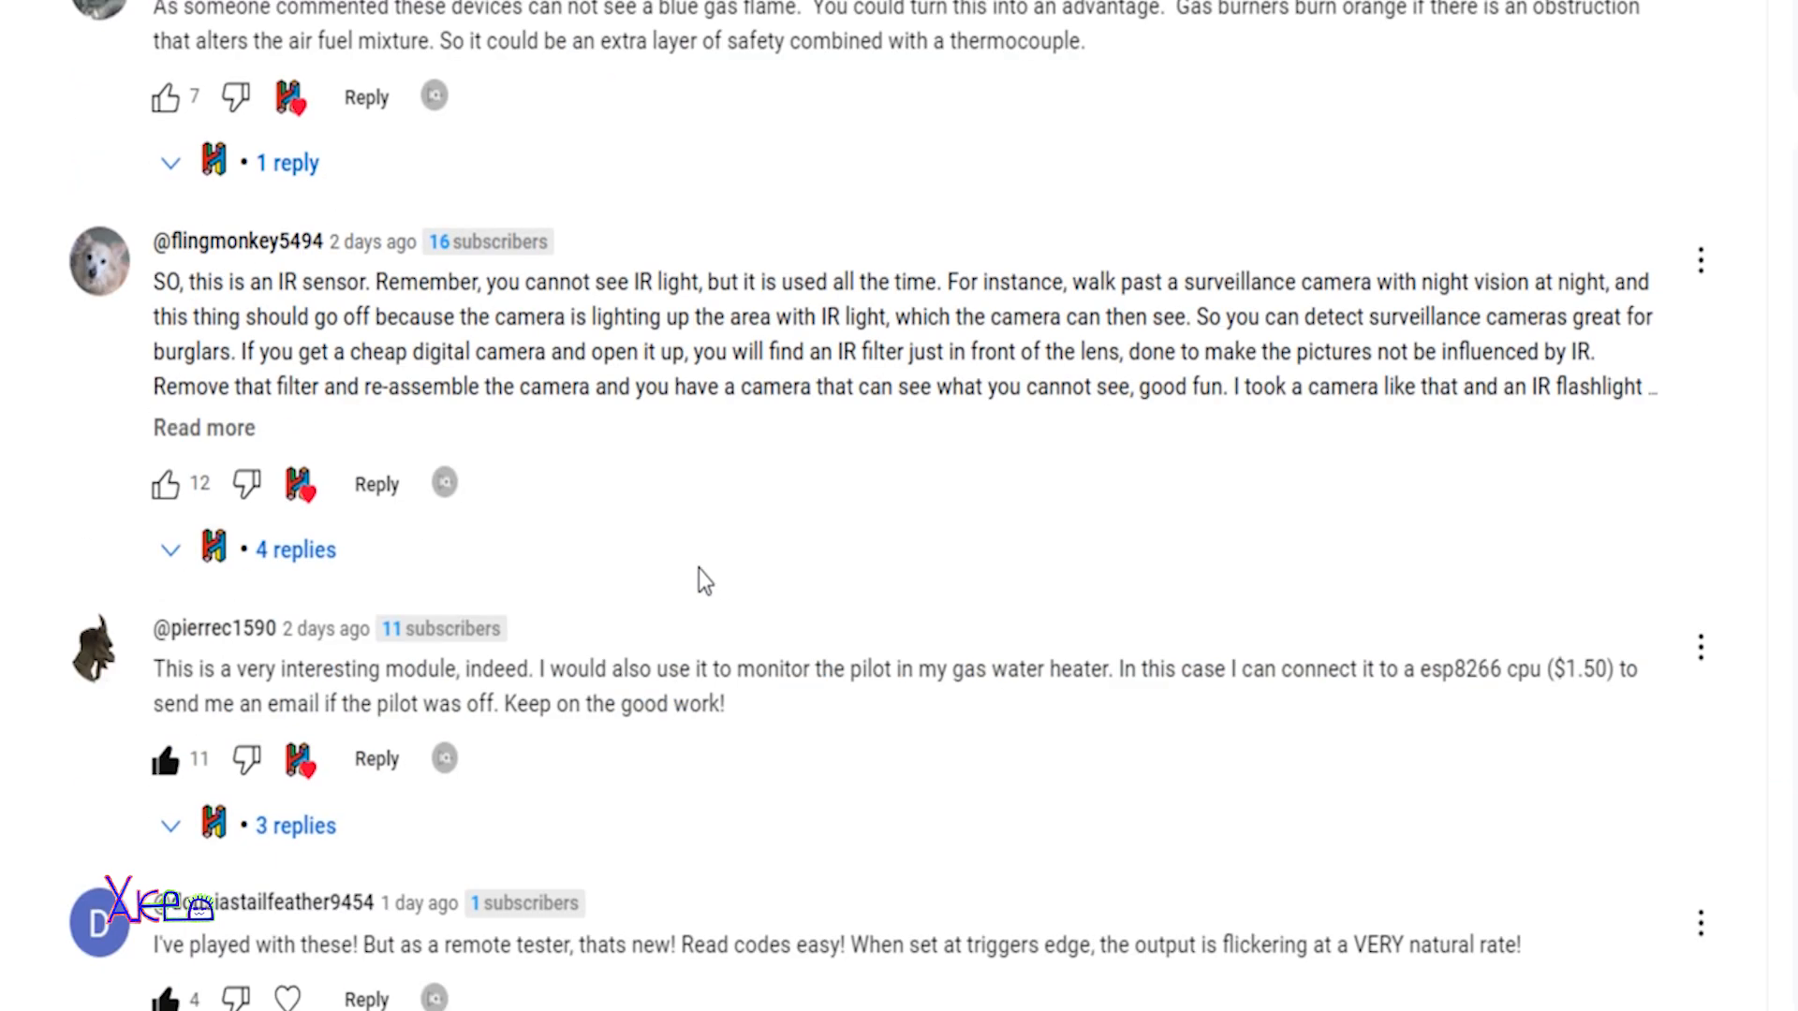
mouse_move(174, 668)
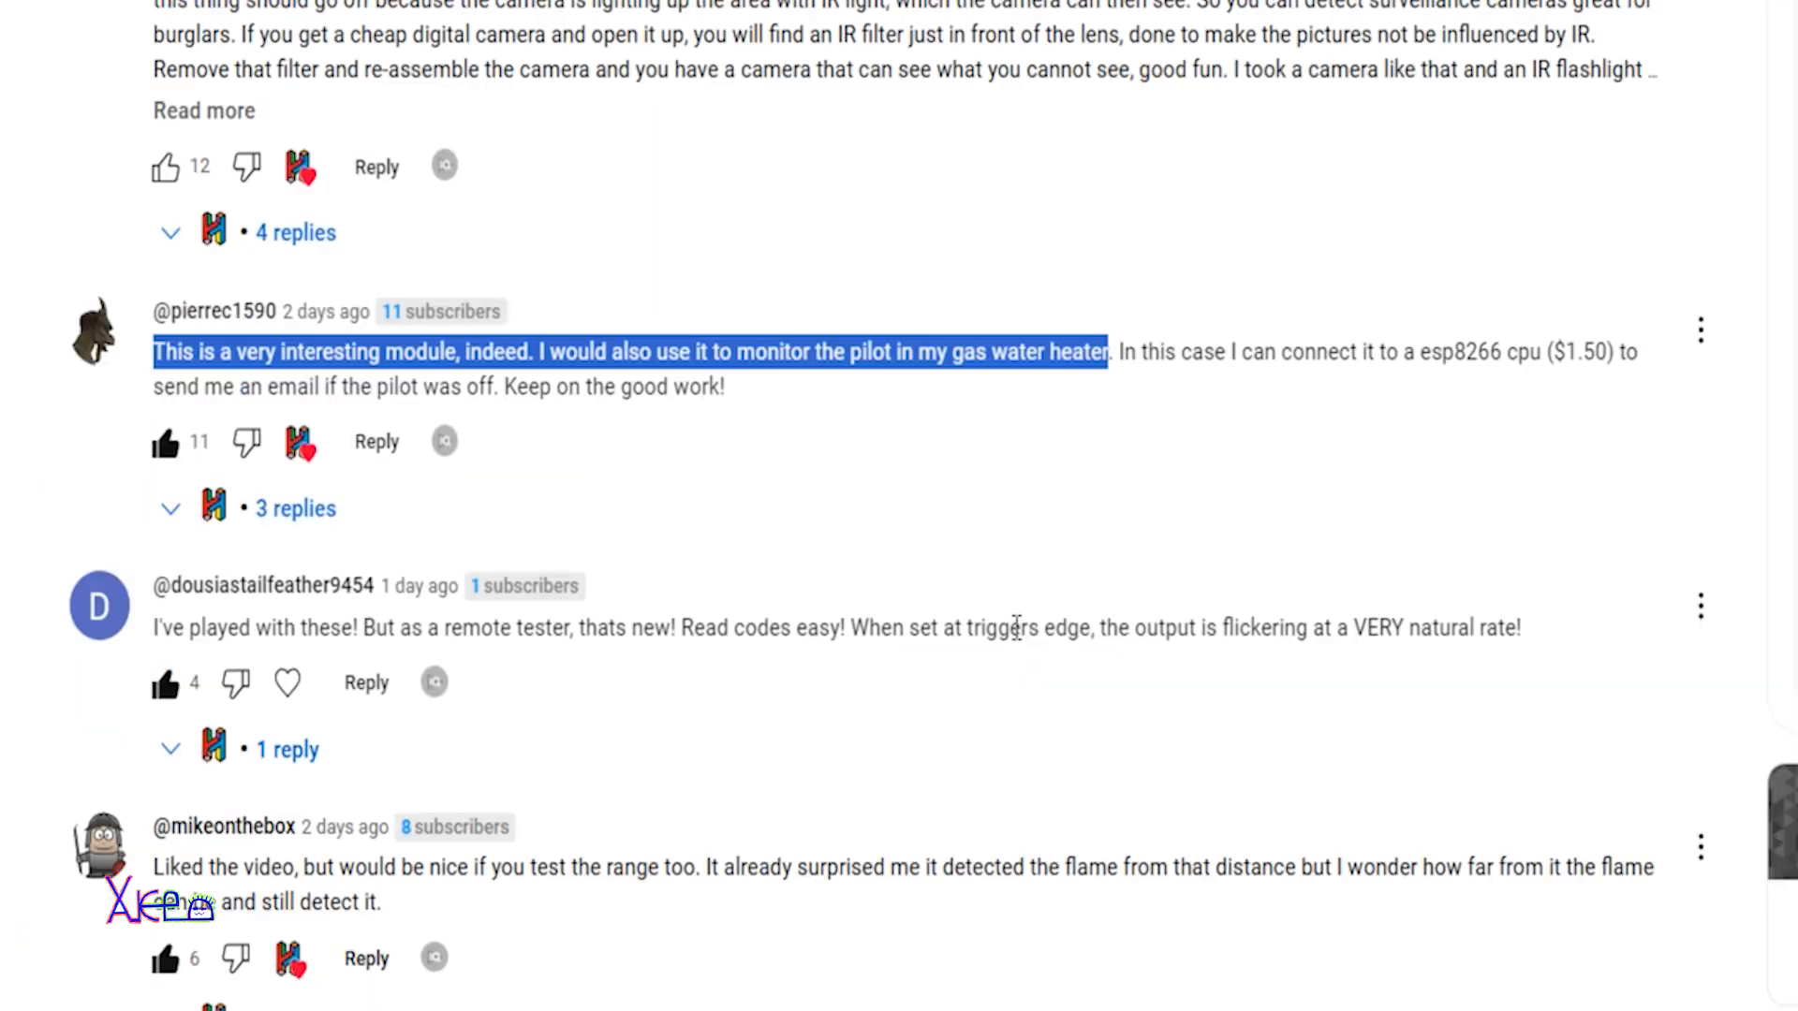
scroll("down", 3)
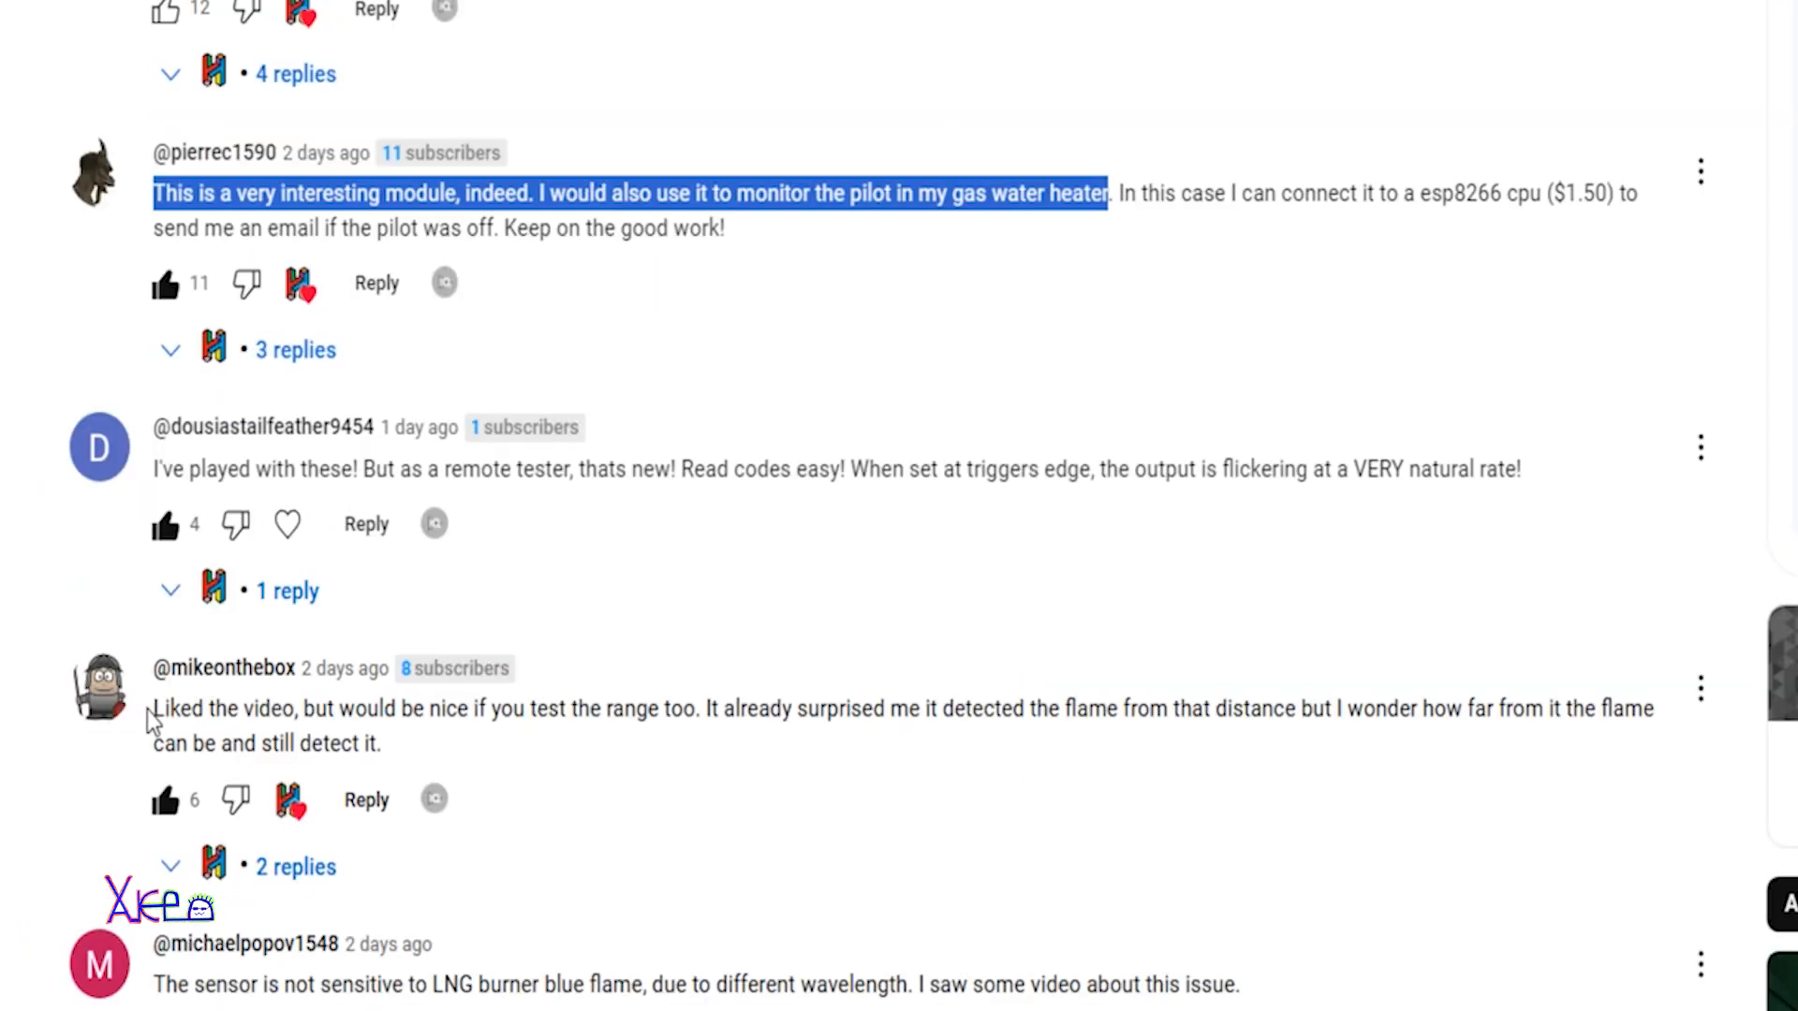
left_click_drag(152, 708, 356, 708)
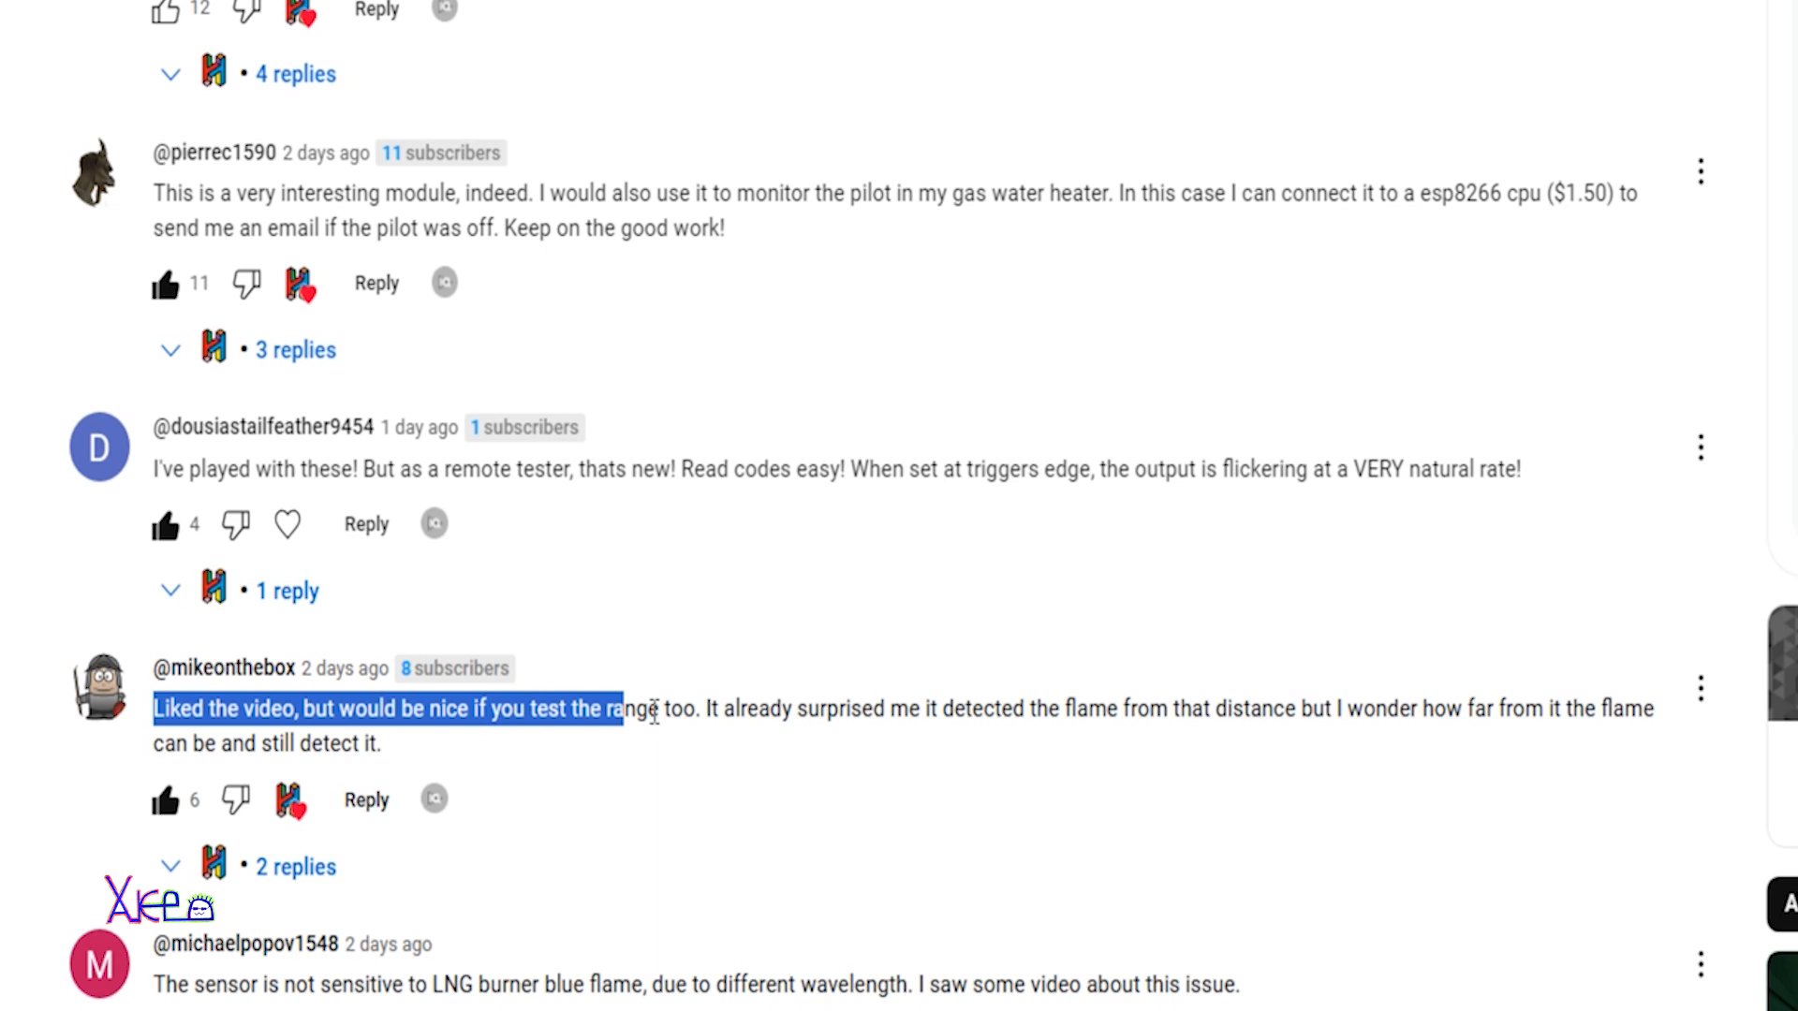
left_click_drag(650, 708, 694, 708)
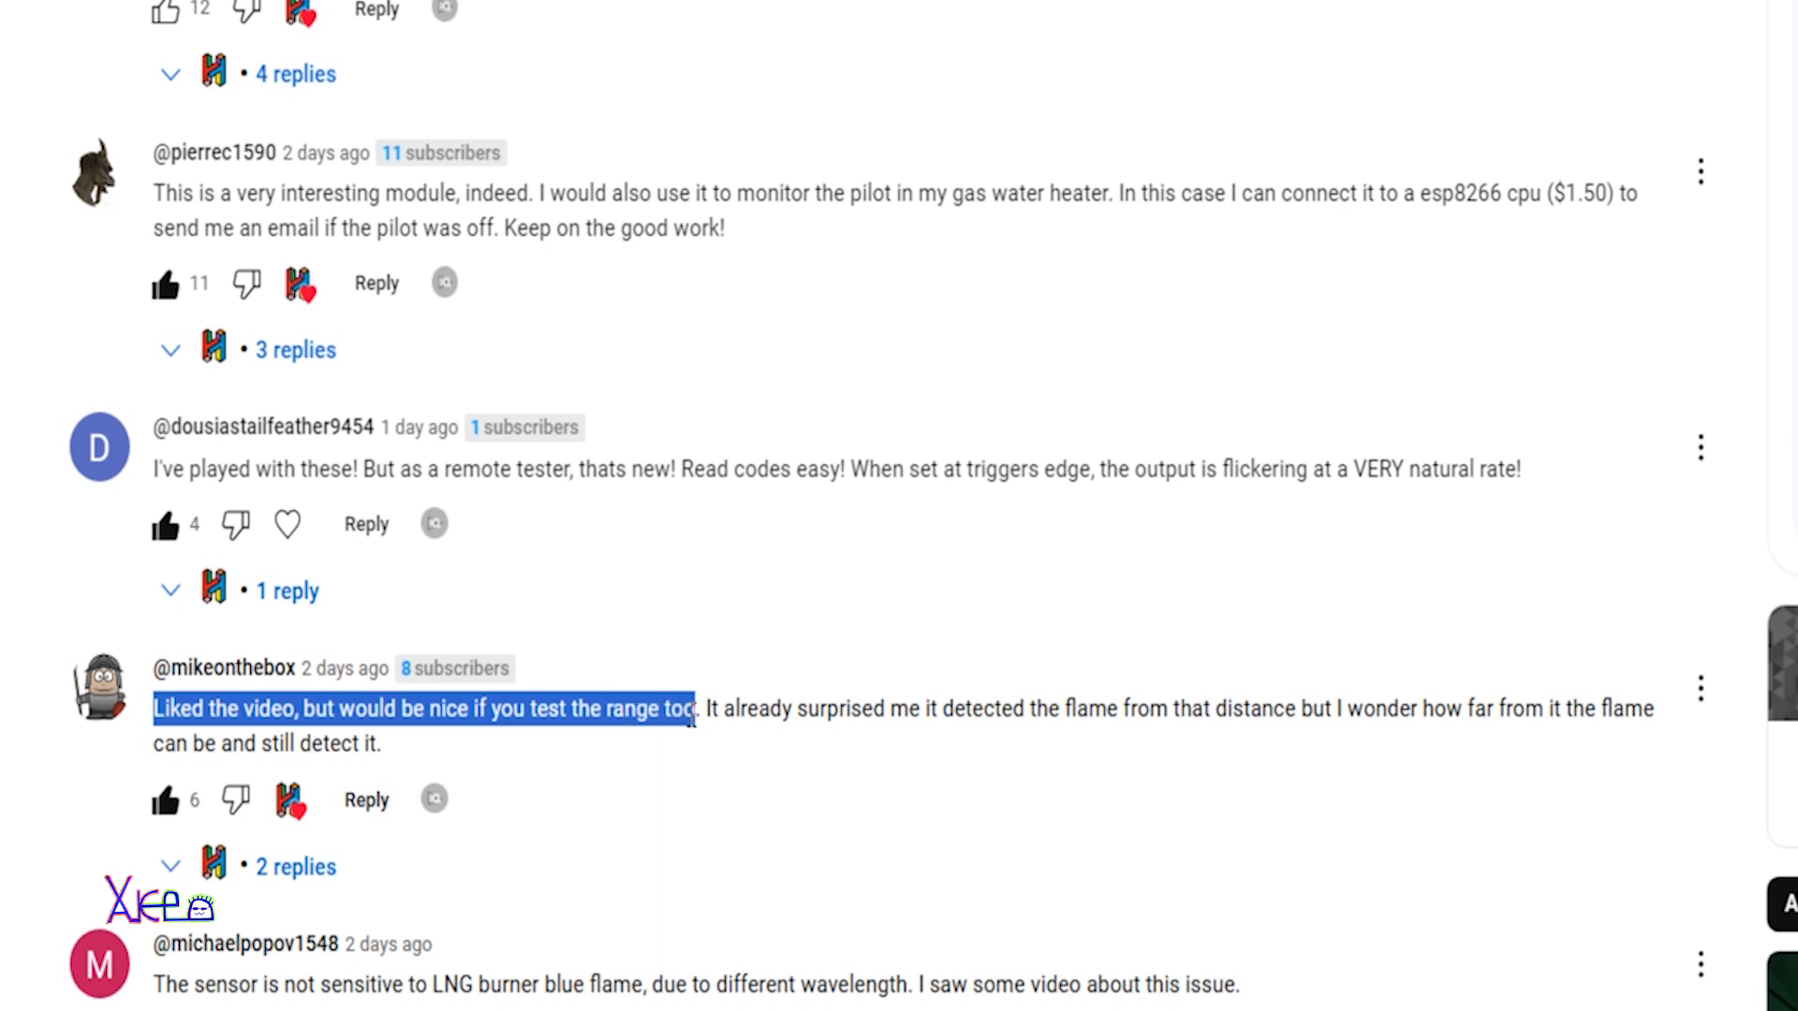
scroll("down", 3)
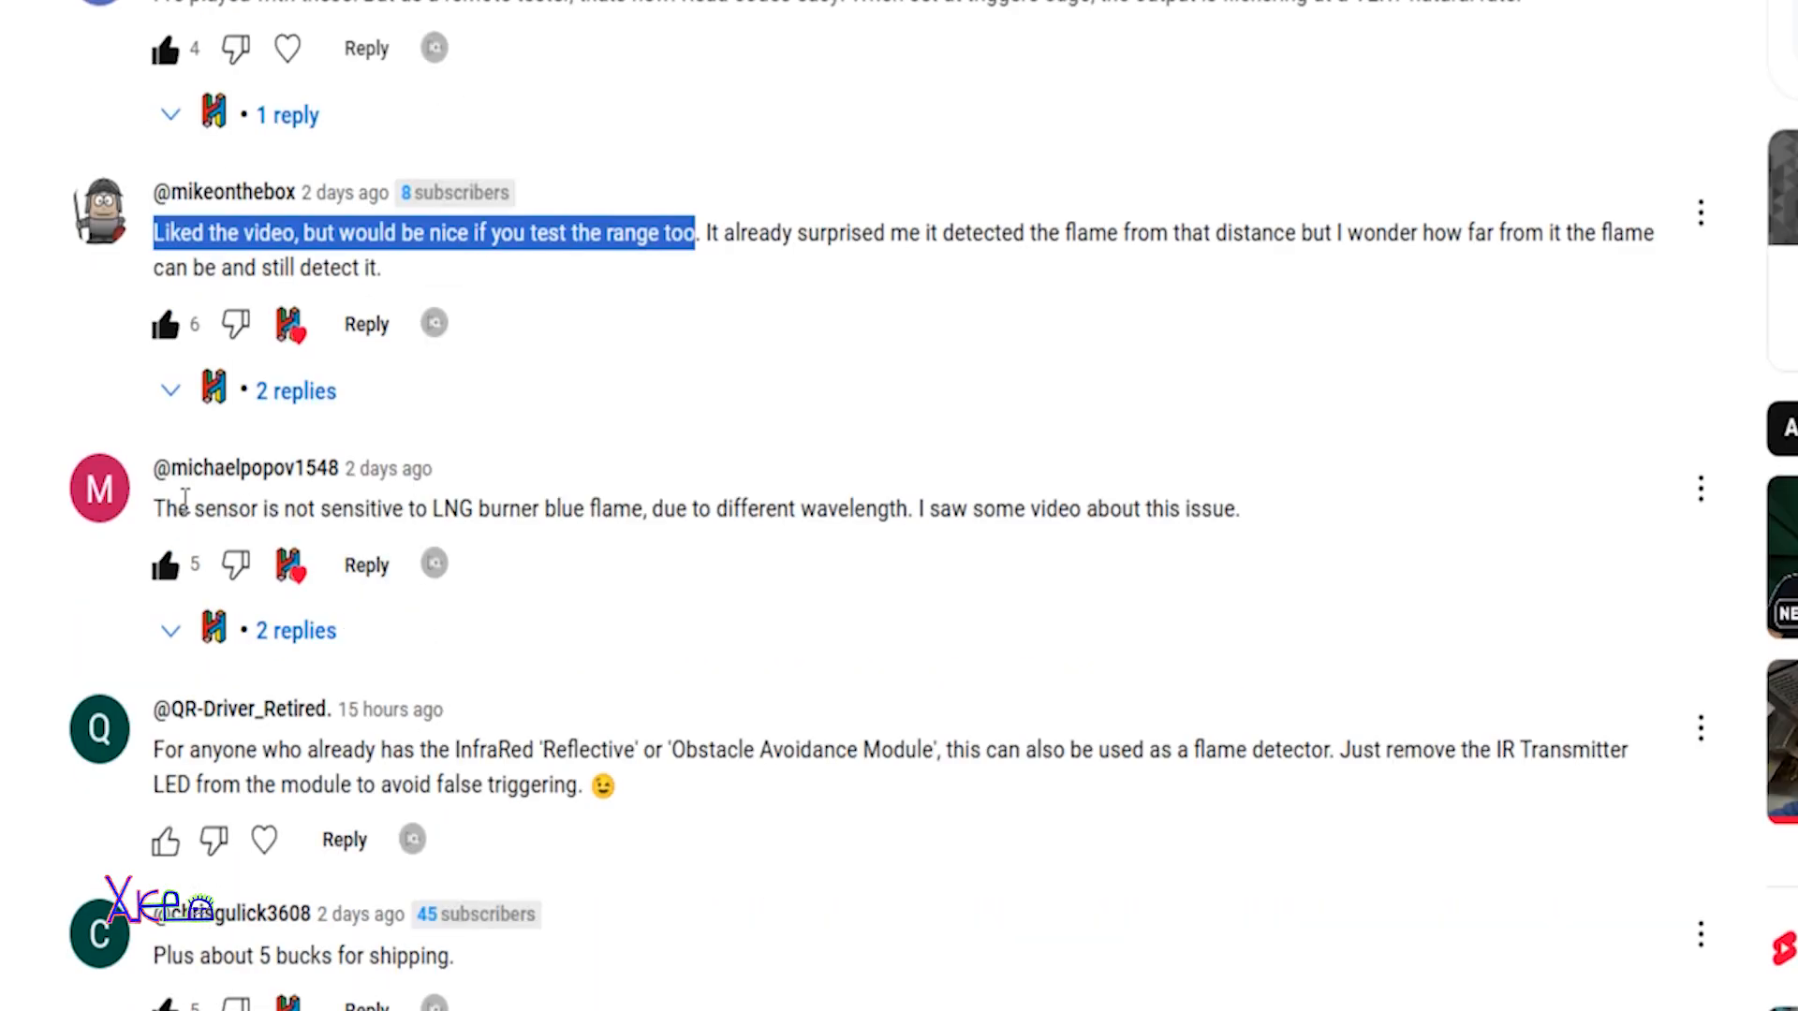
mouse_move(339, 520)
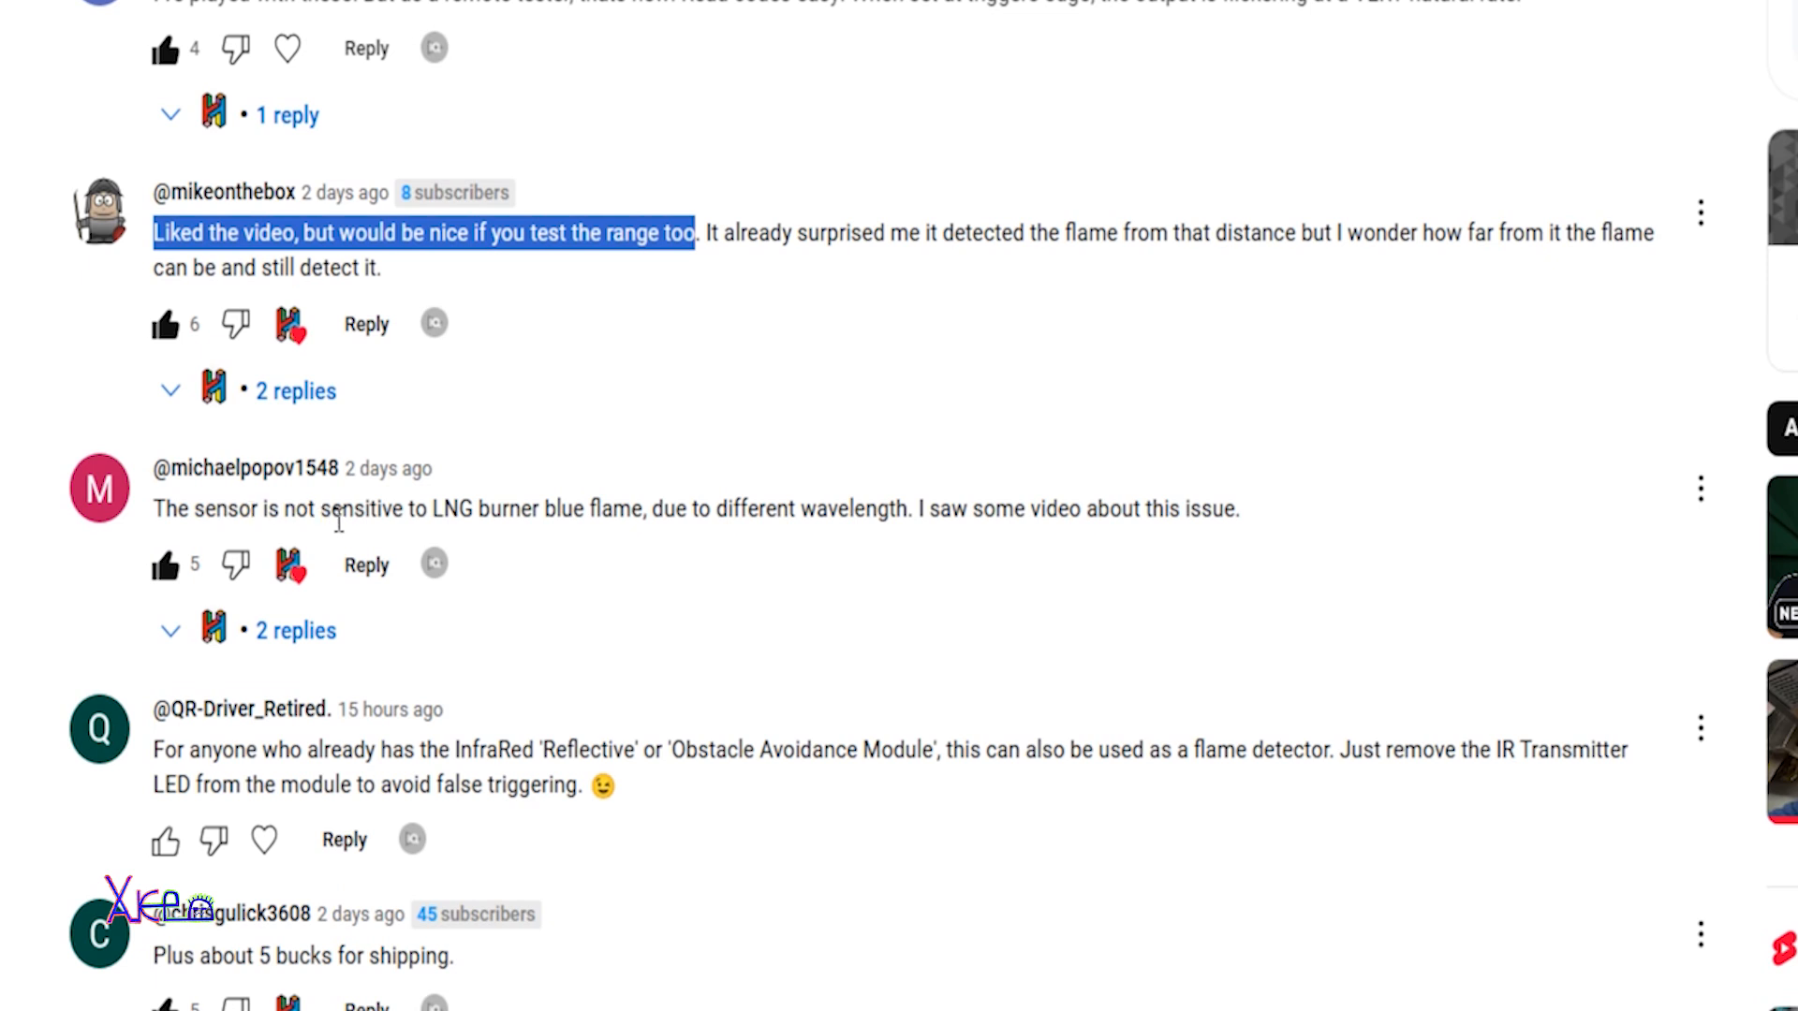
mouse_move(420, 525)
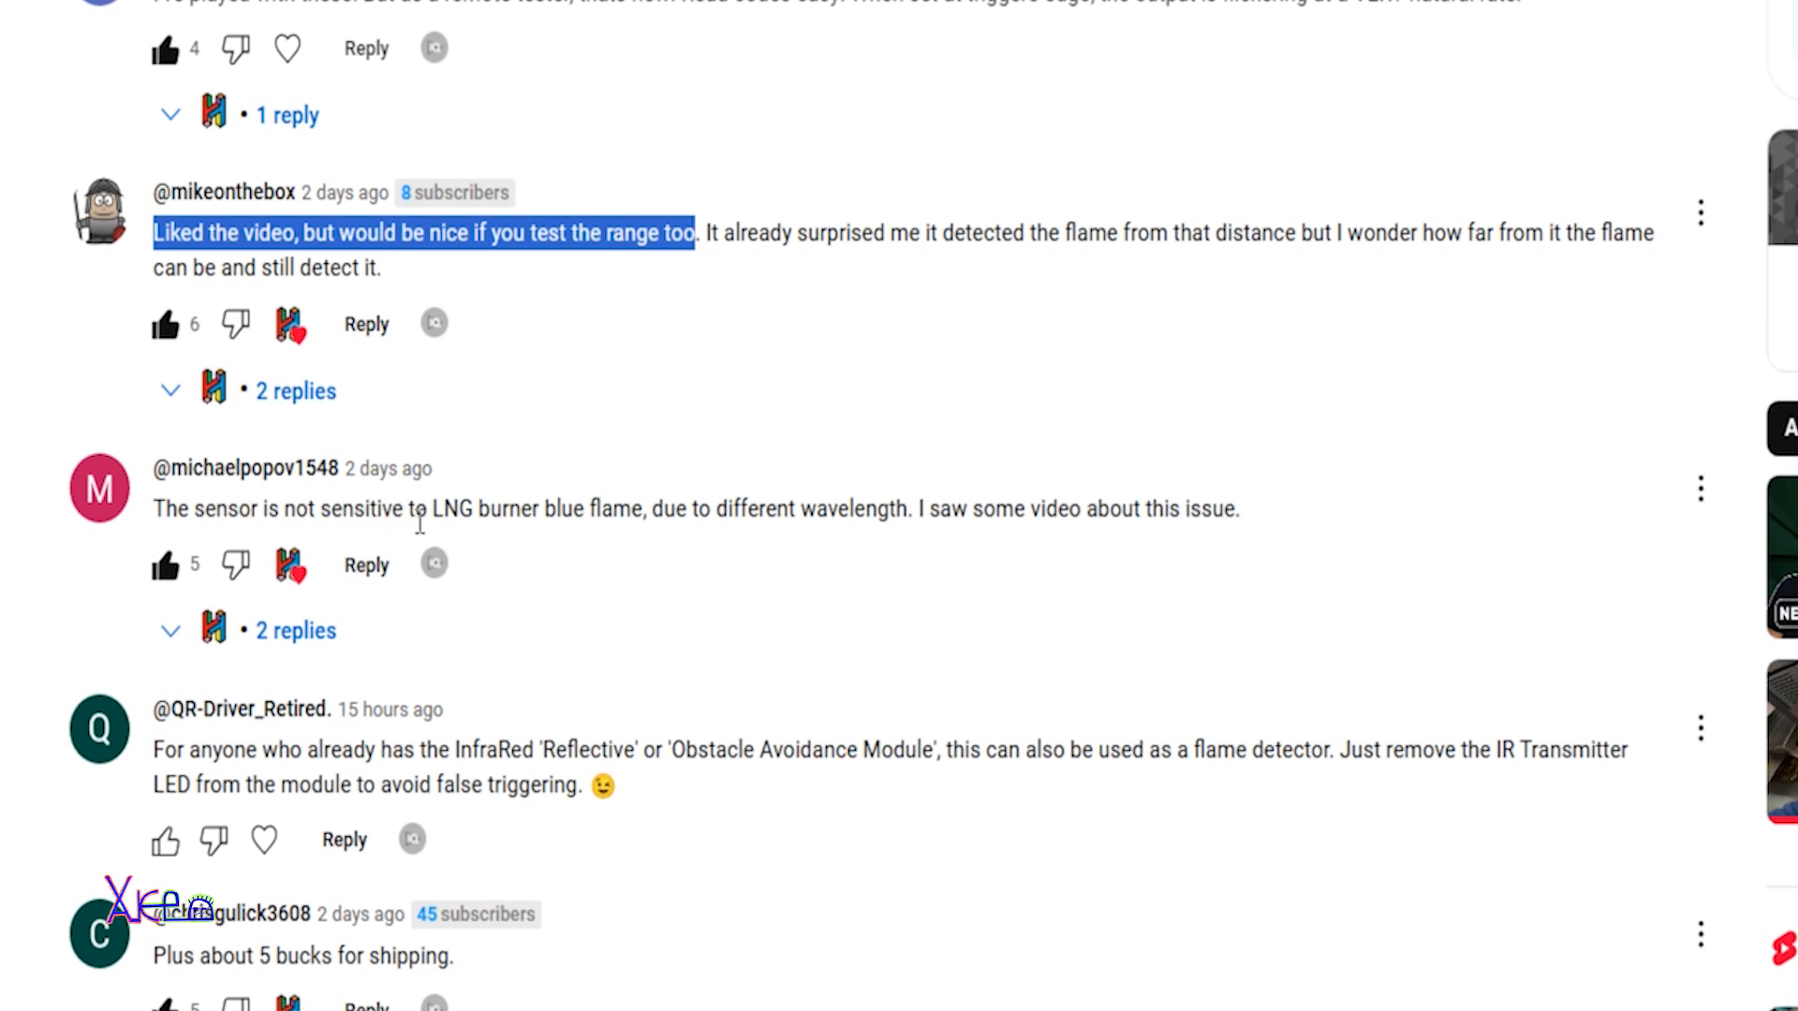
mouse_move(570, 513)
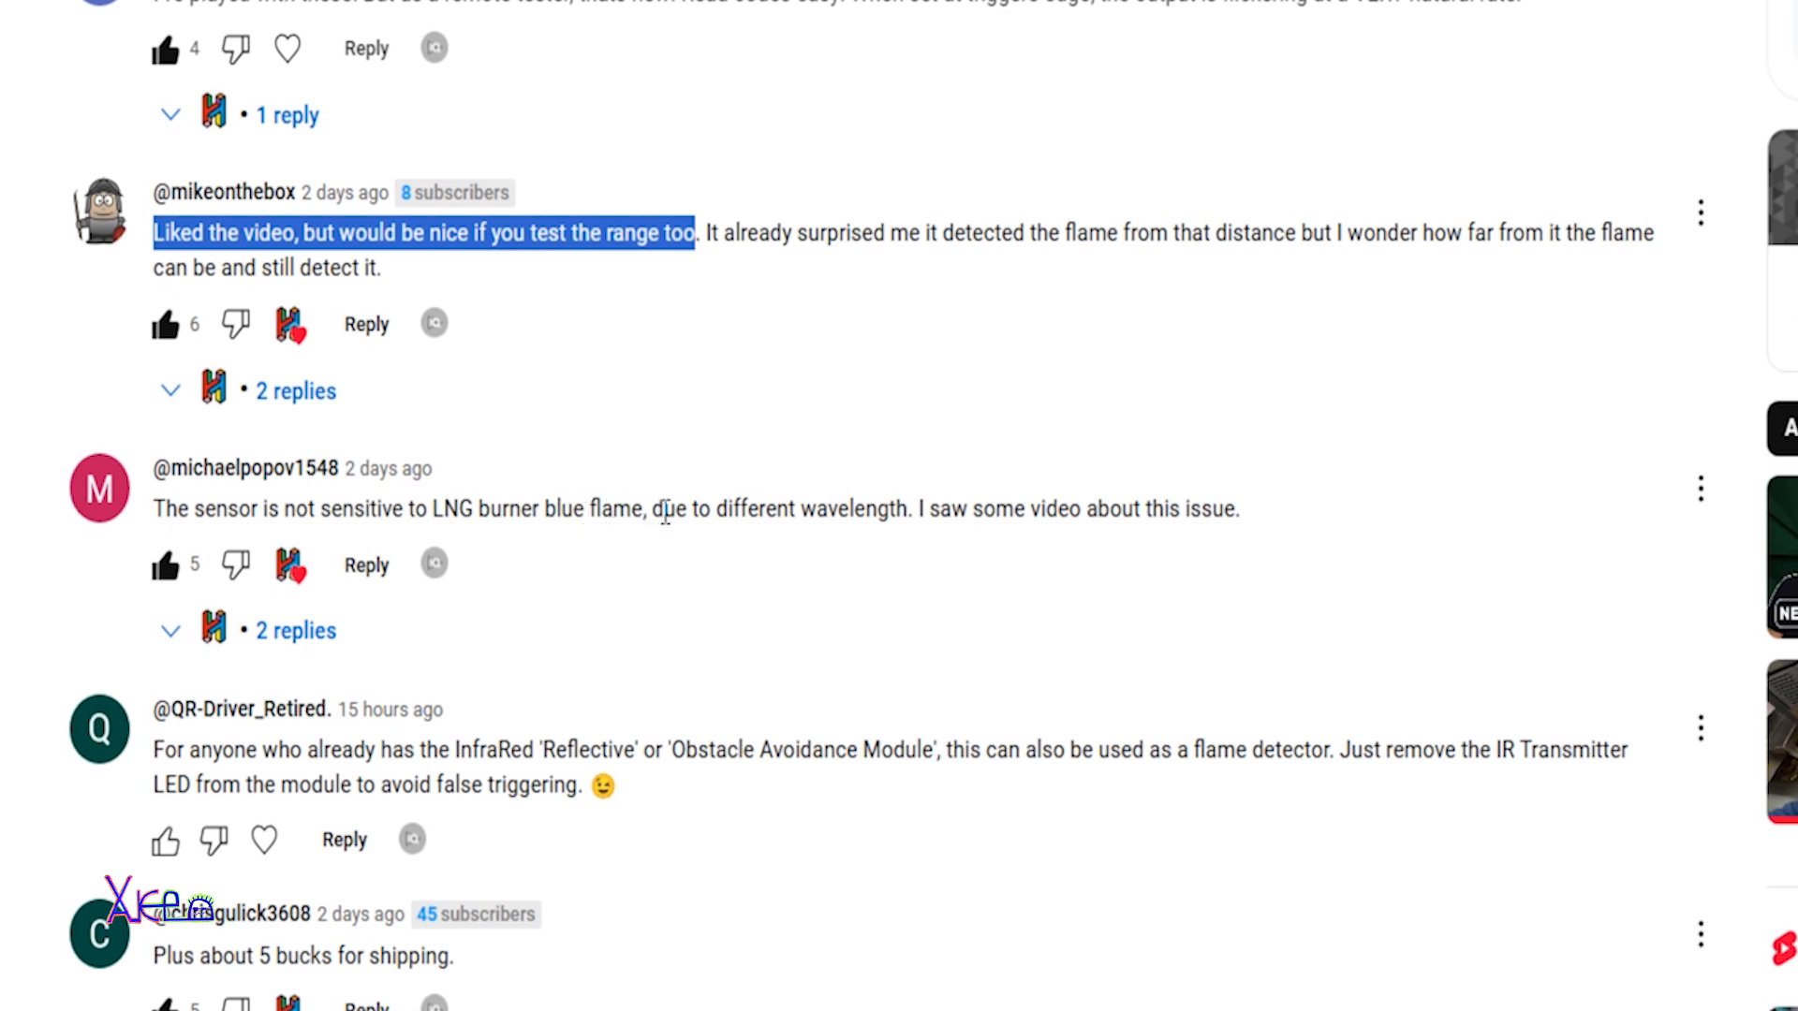
mouse_move(803, 534)
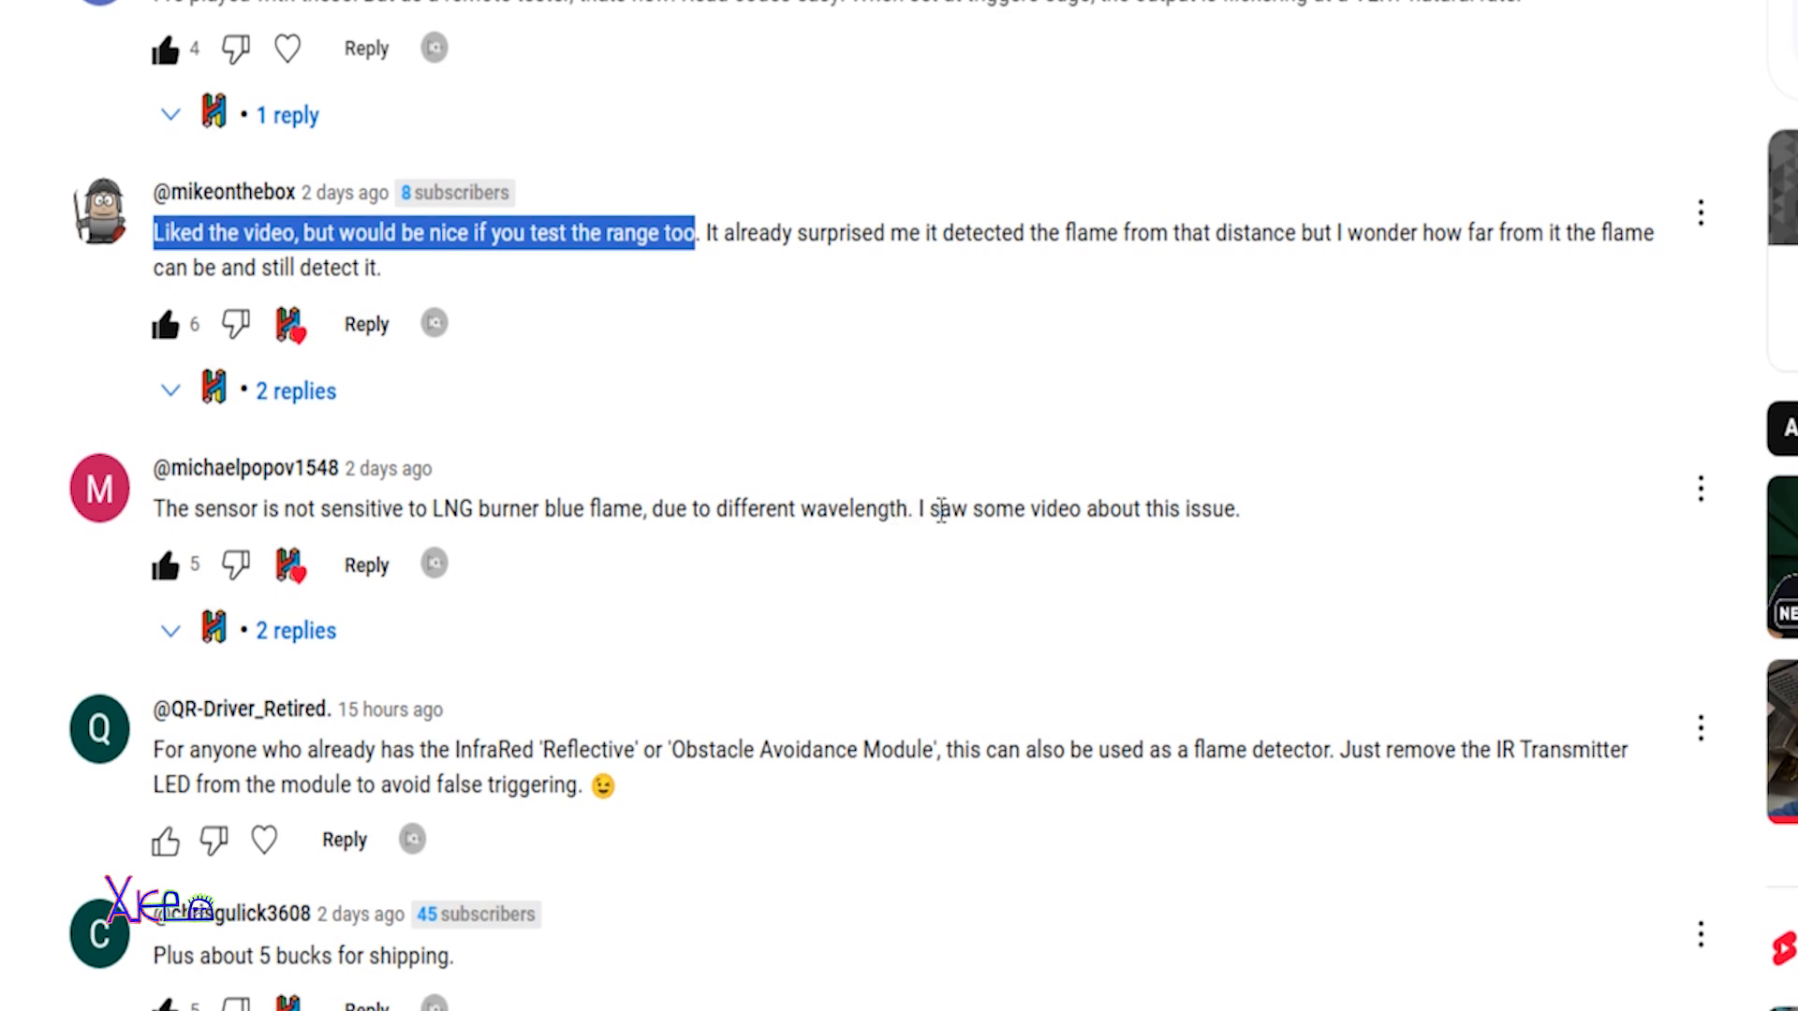
mouse_move(1106, 520)
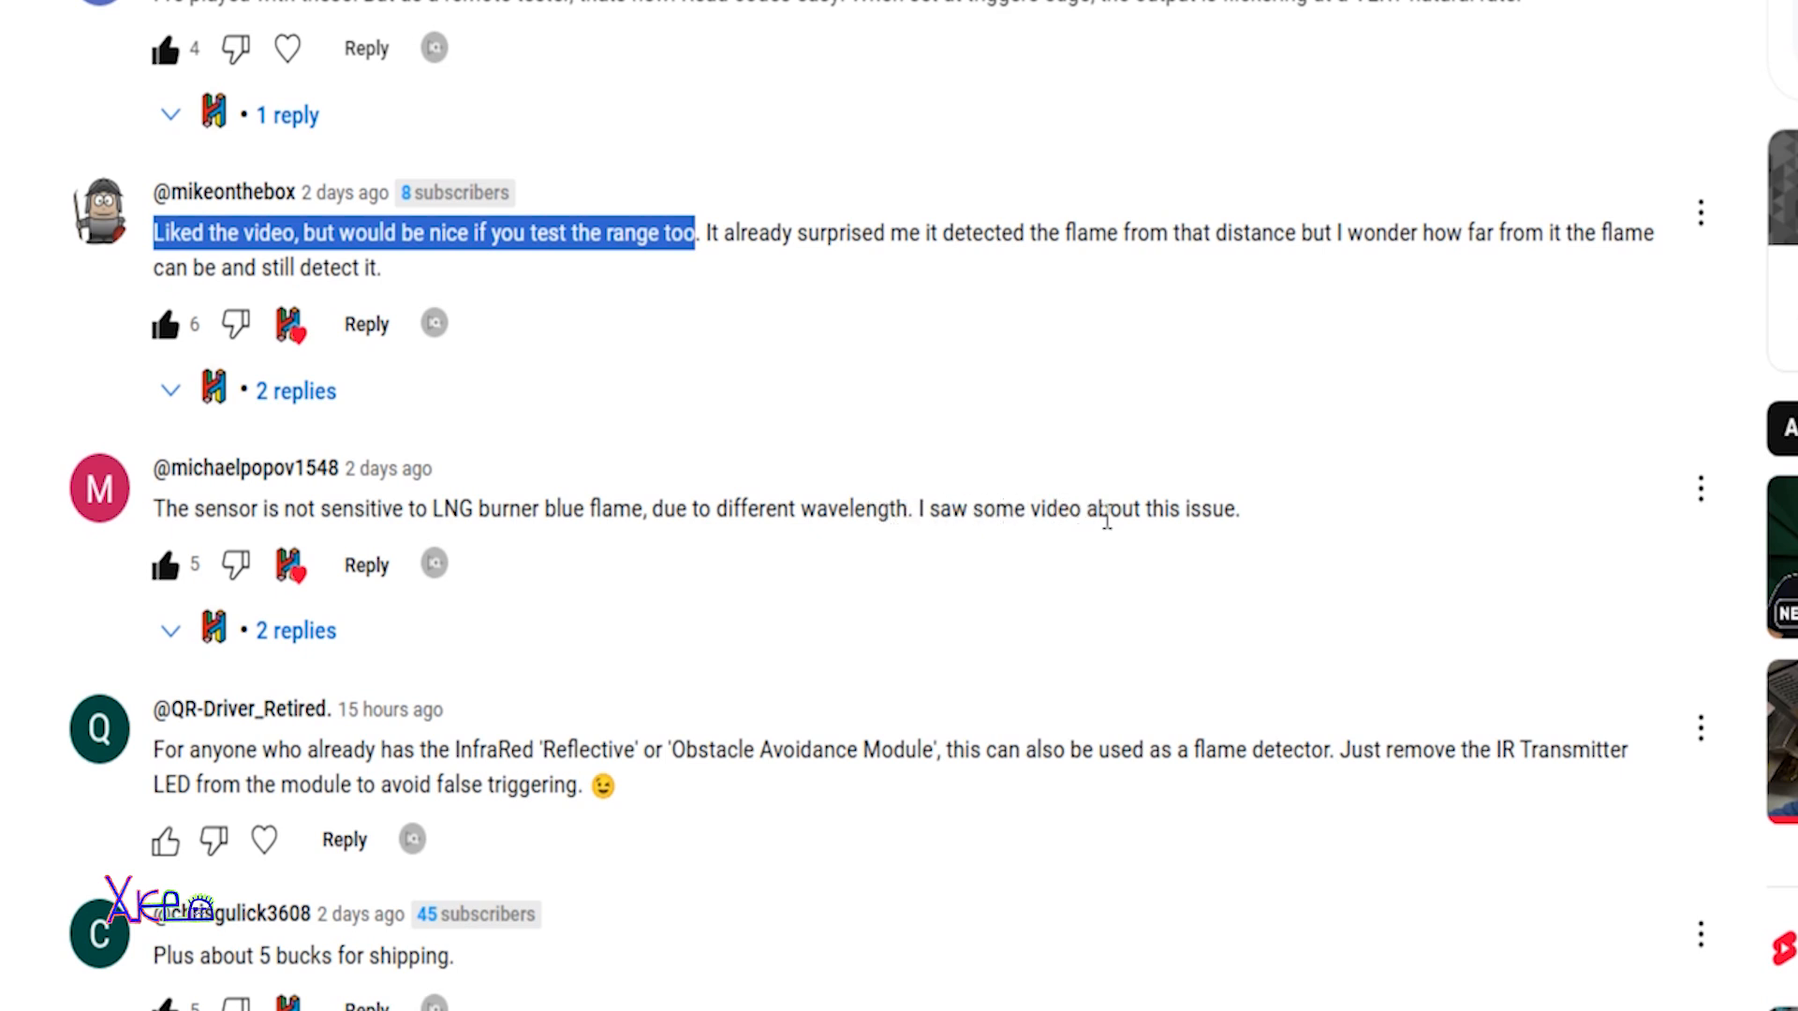
mouse_move(1178, 533)
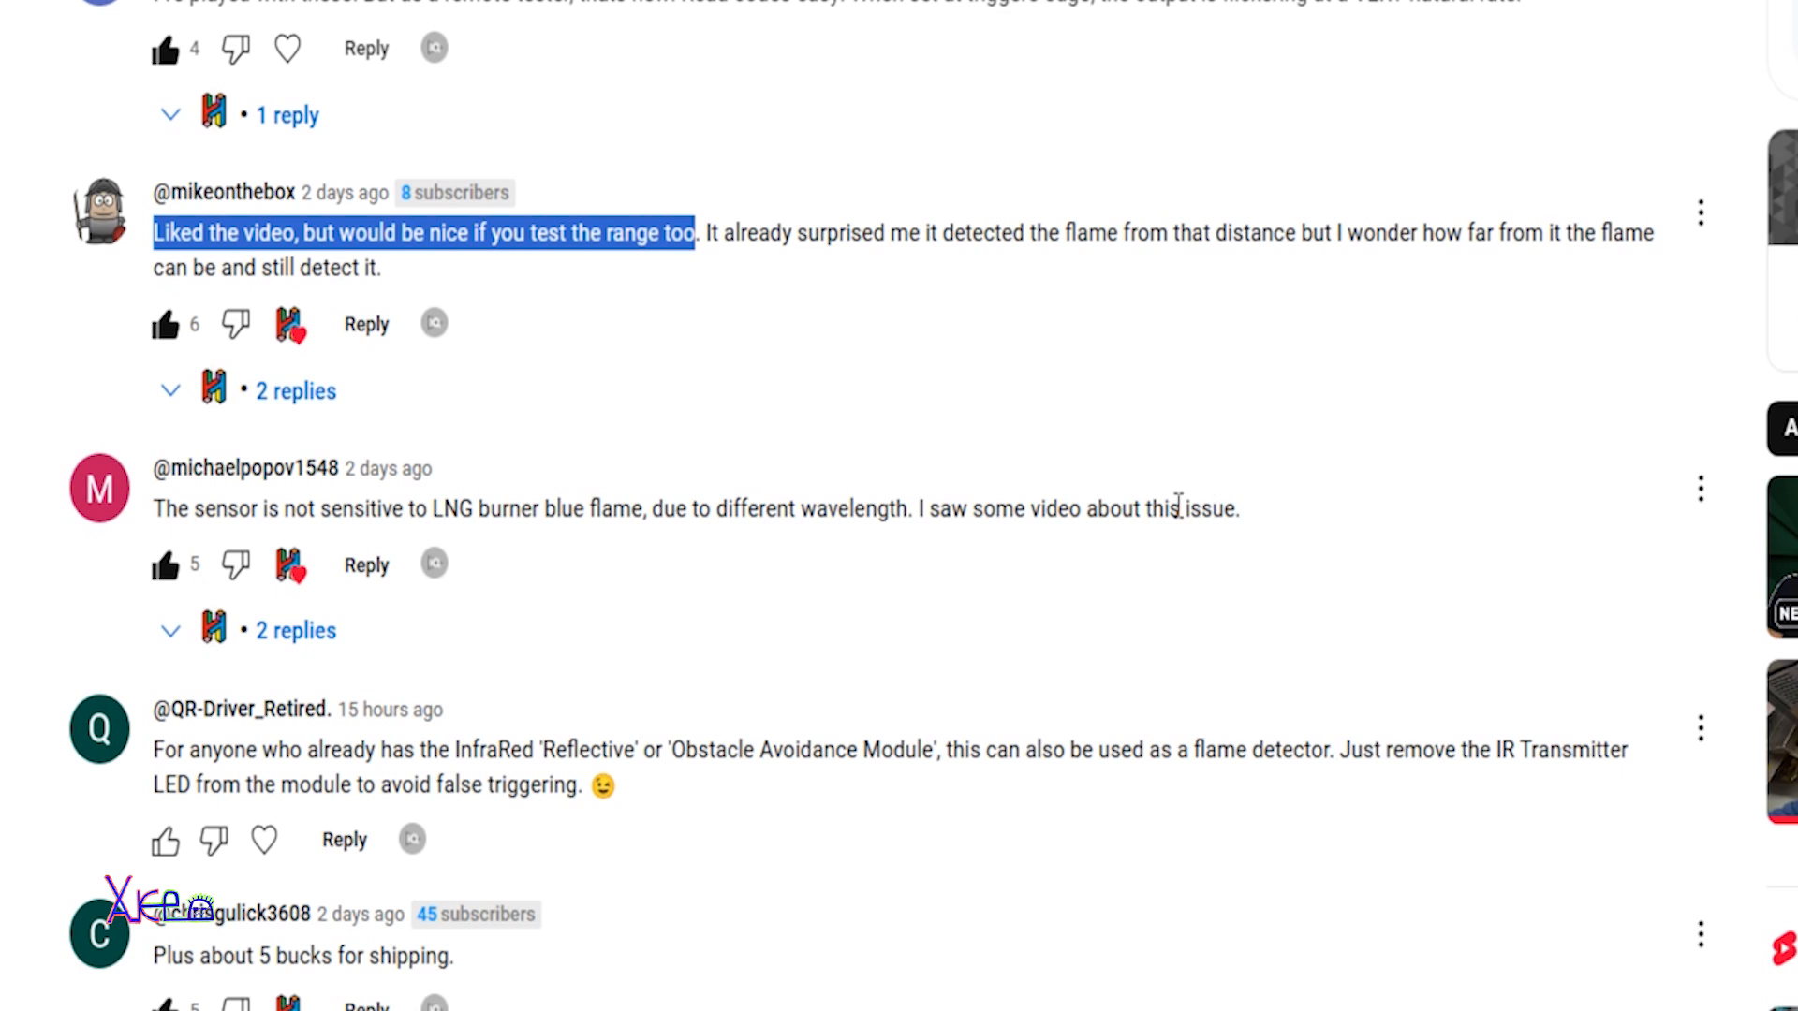
- Highlight the whole 'Nice video - can't get simpler...' praise comment
scroll("down", 3)
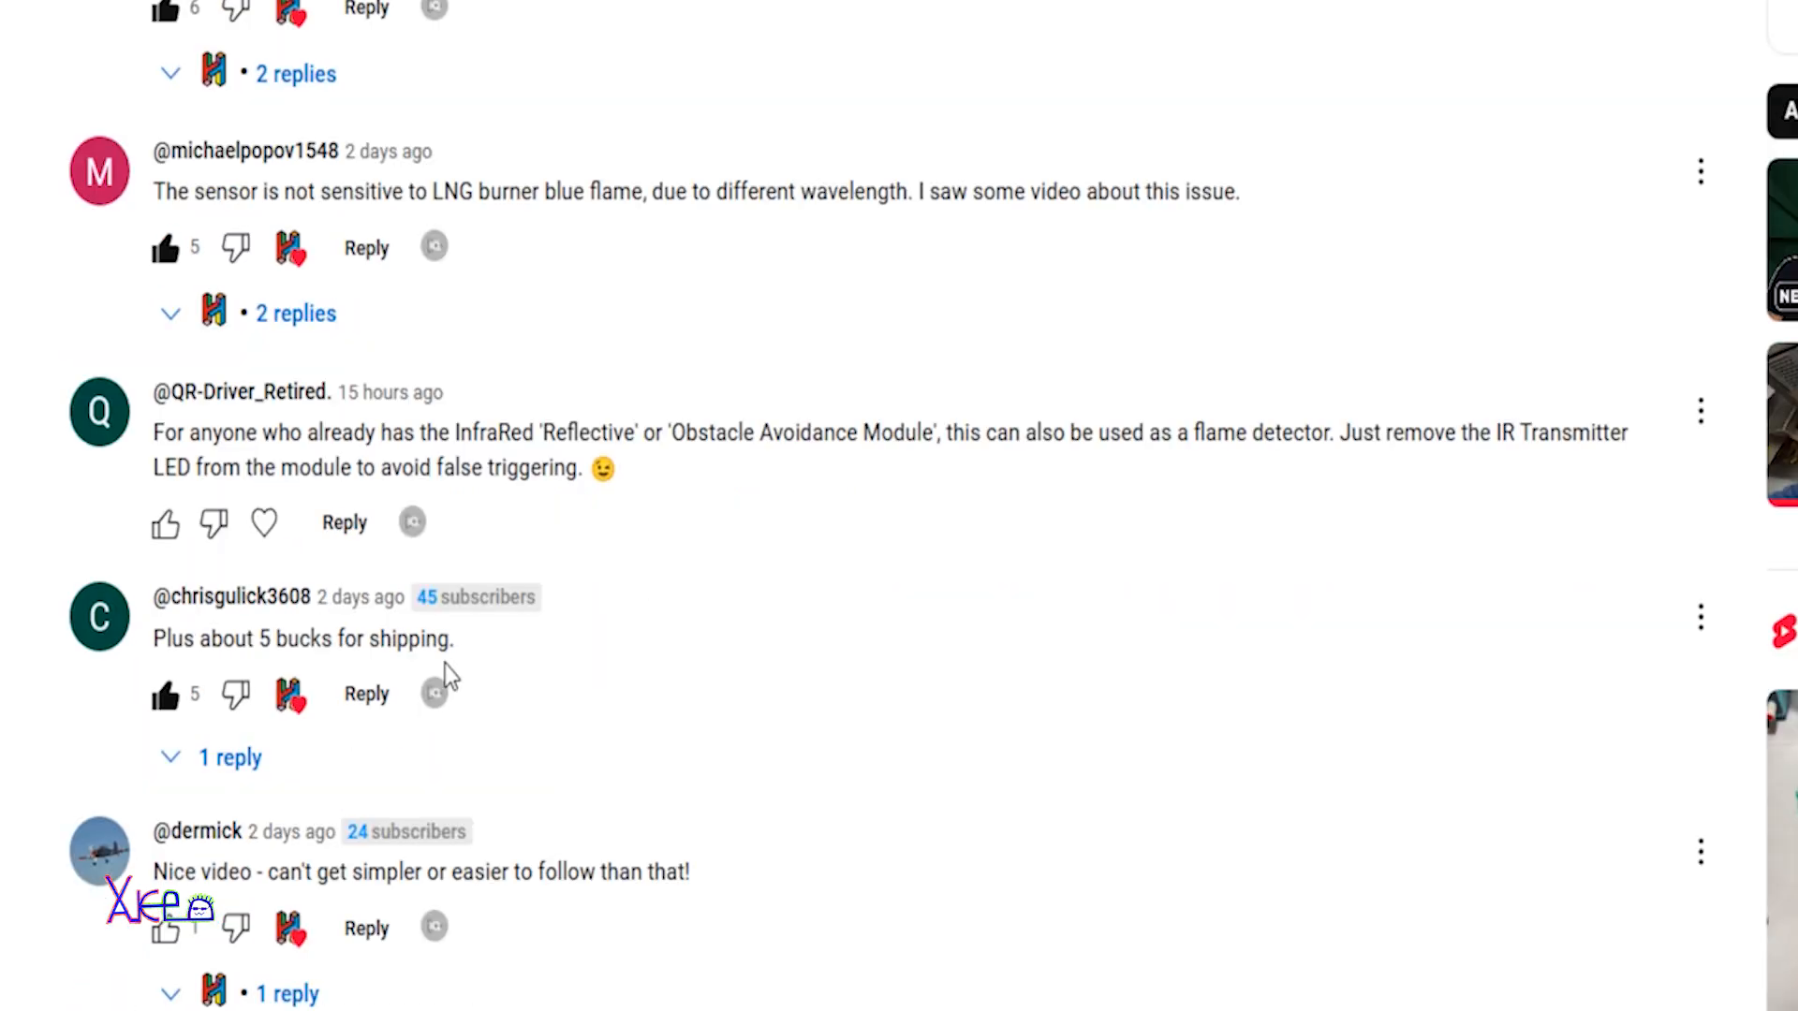
scroll("down", 3)
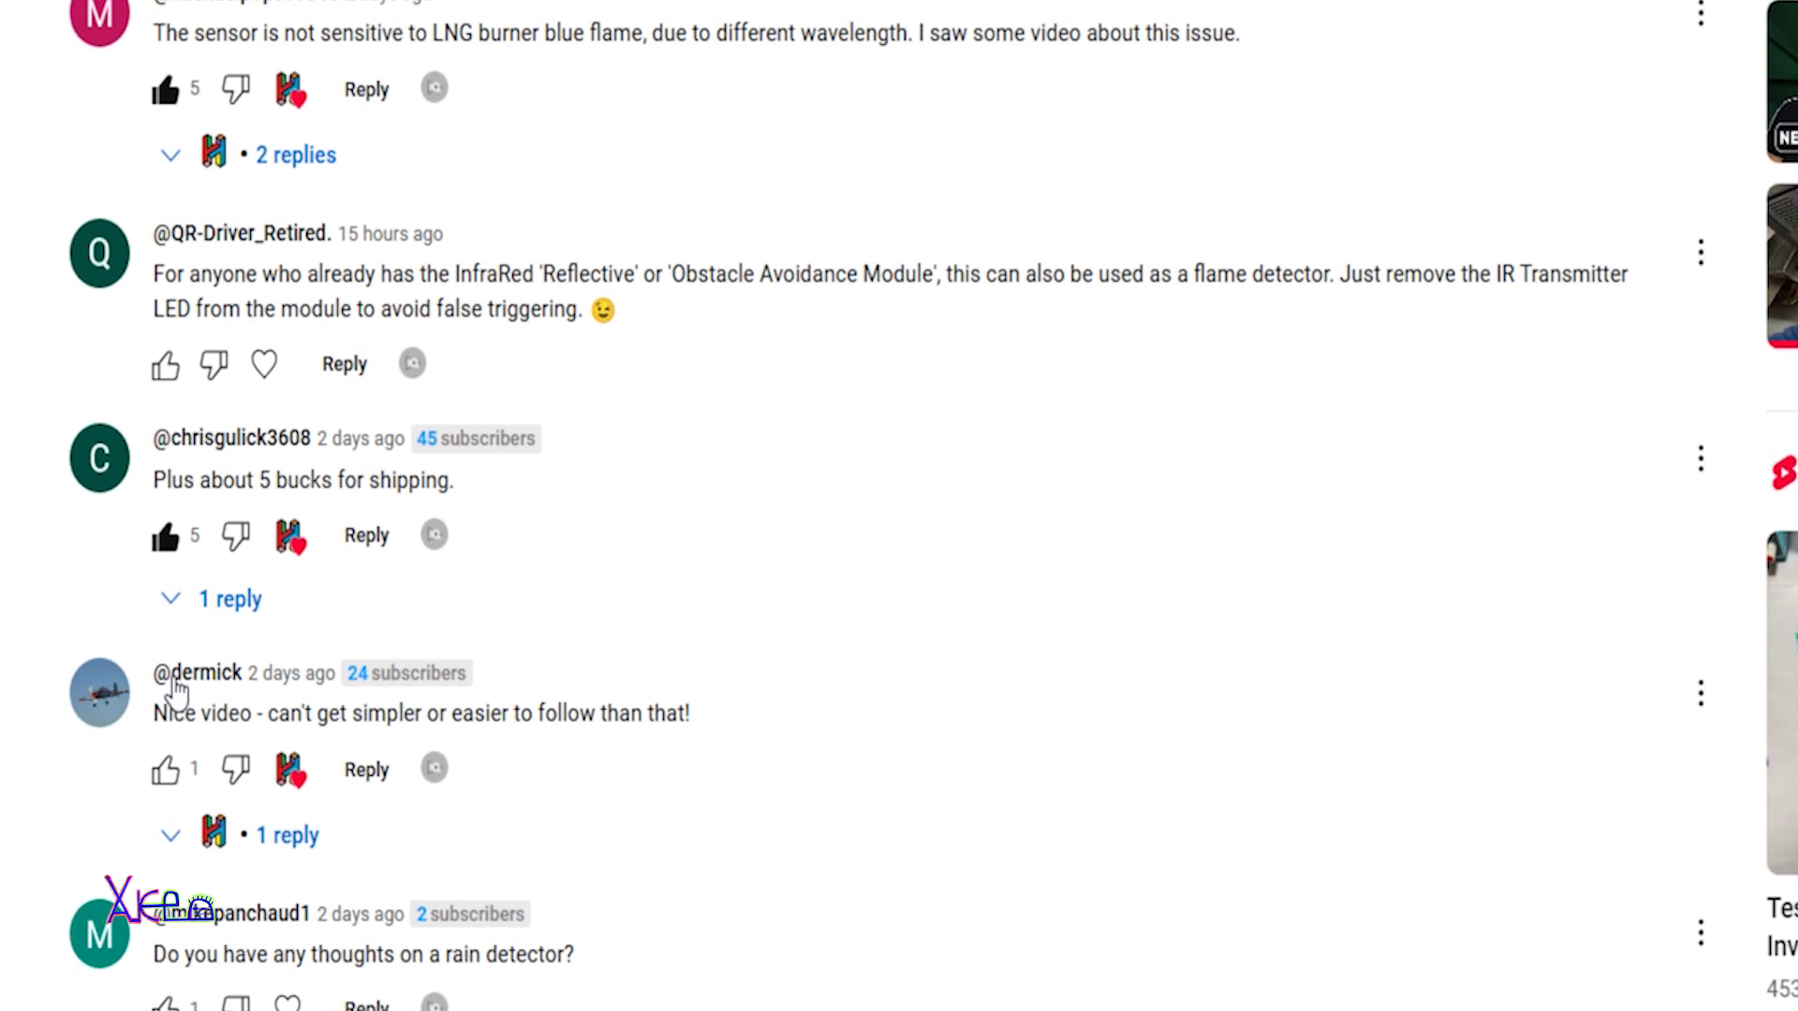
mouse_move(161, 722)
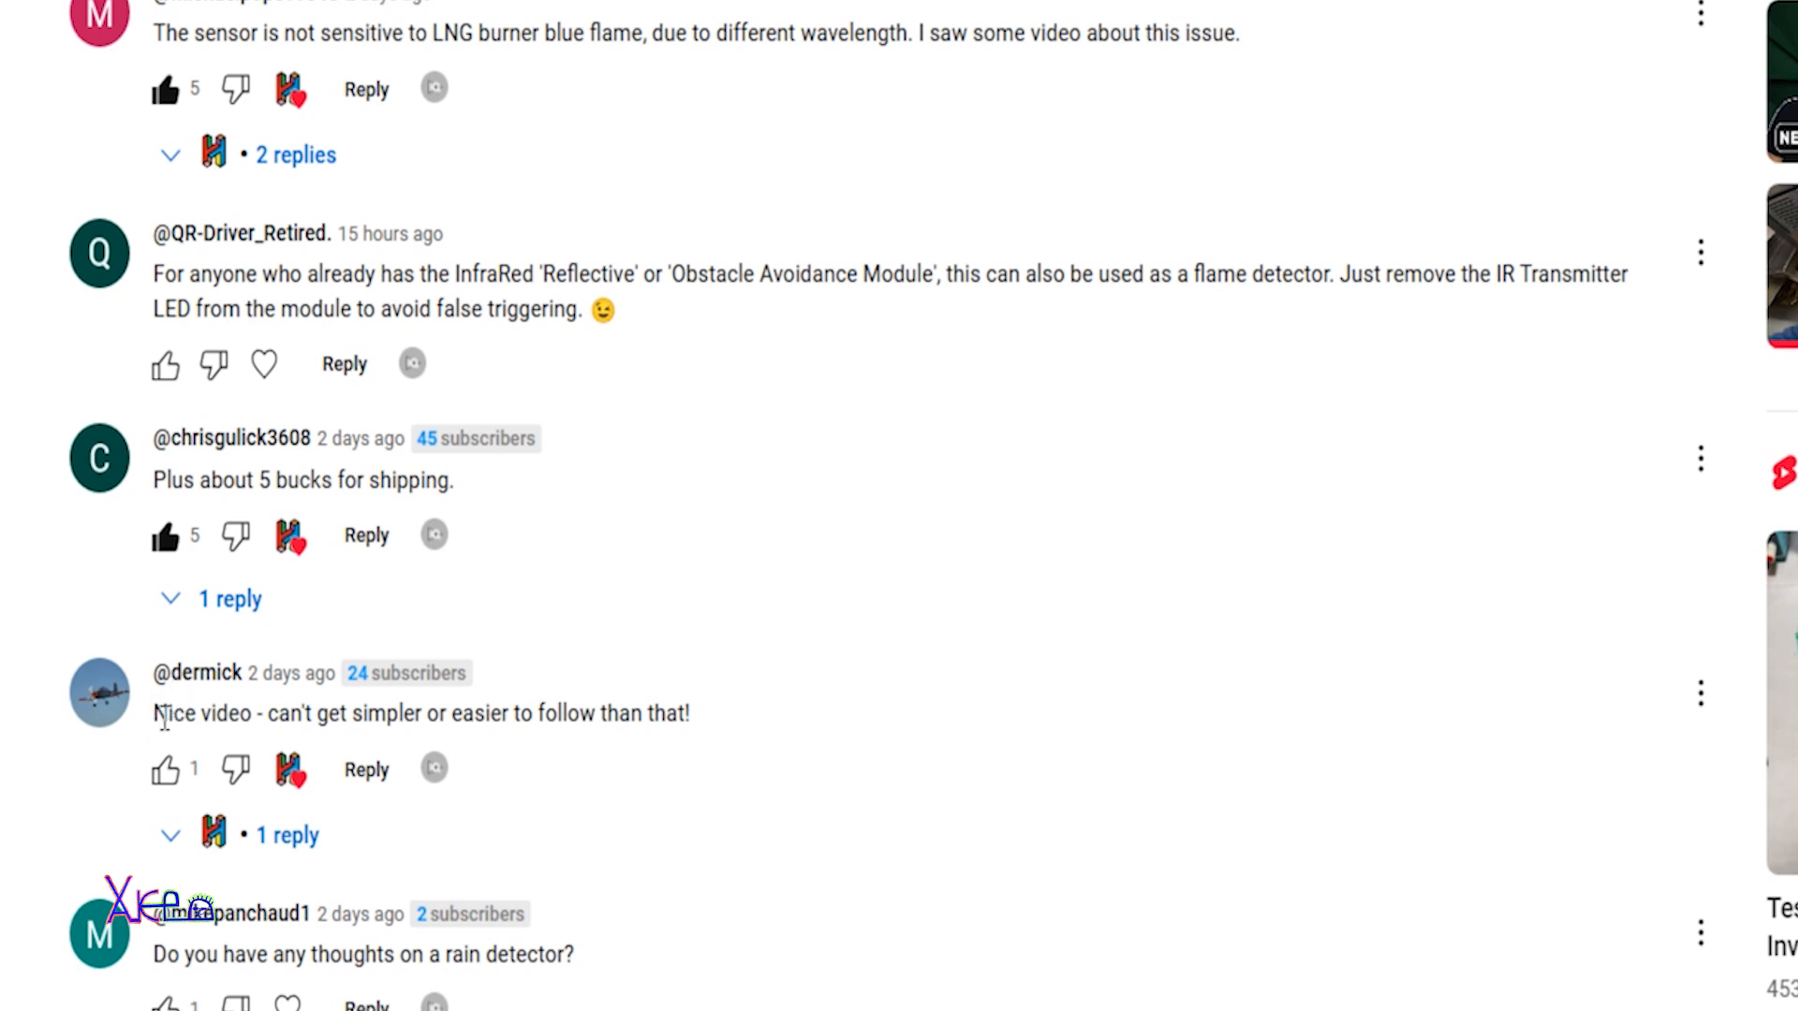
left_click_drag(152, 711, 290, 711)
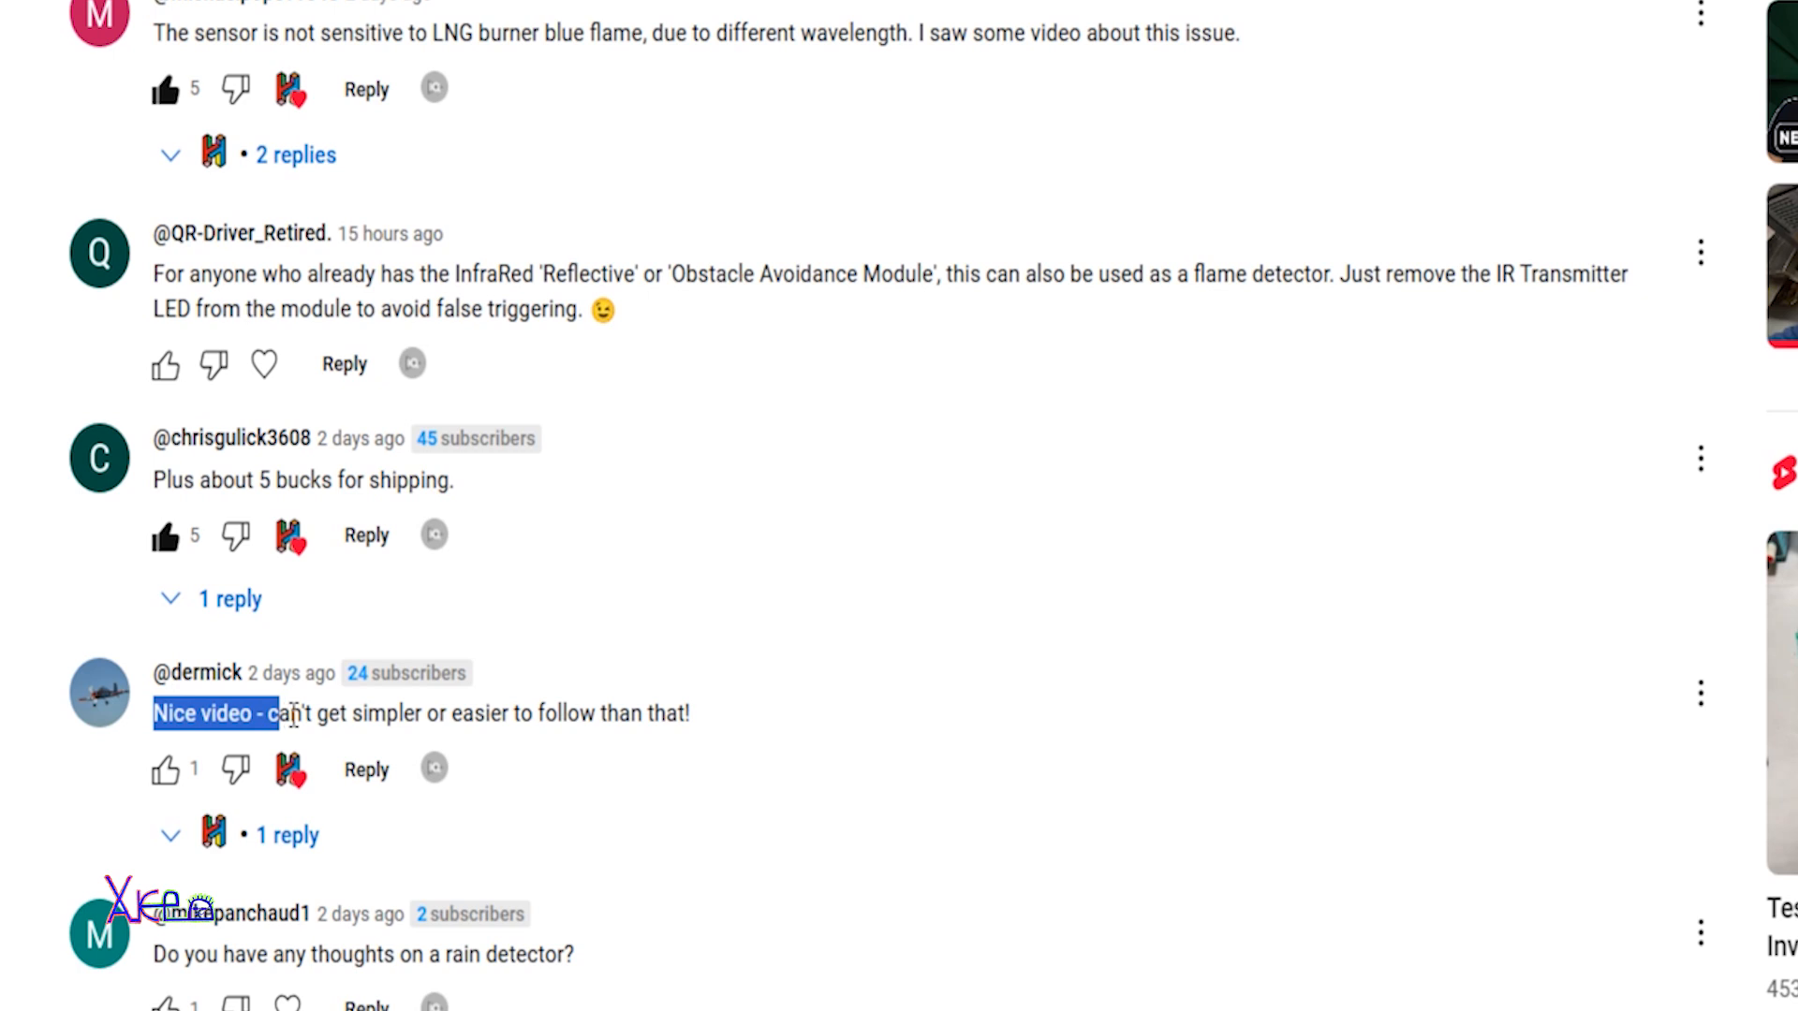
left_click_drag(275, 712, 449, 712)
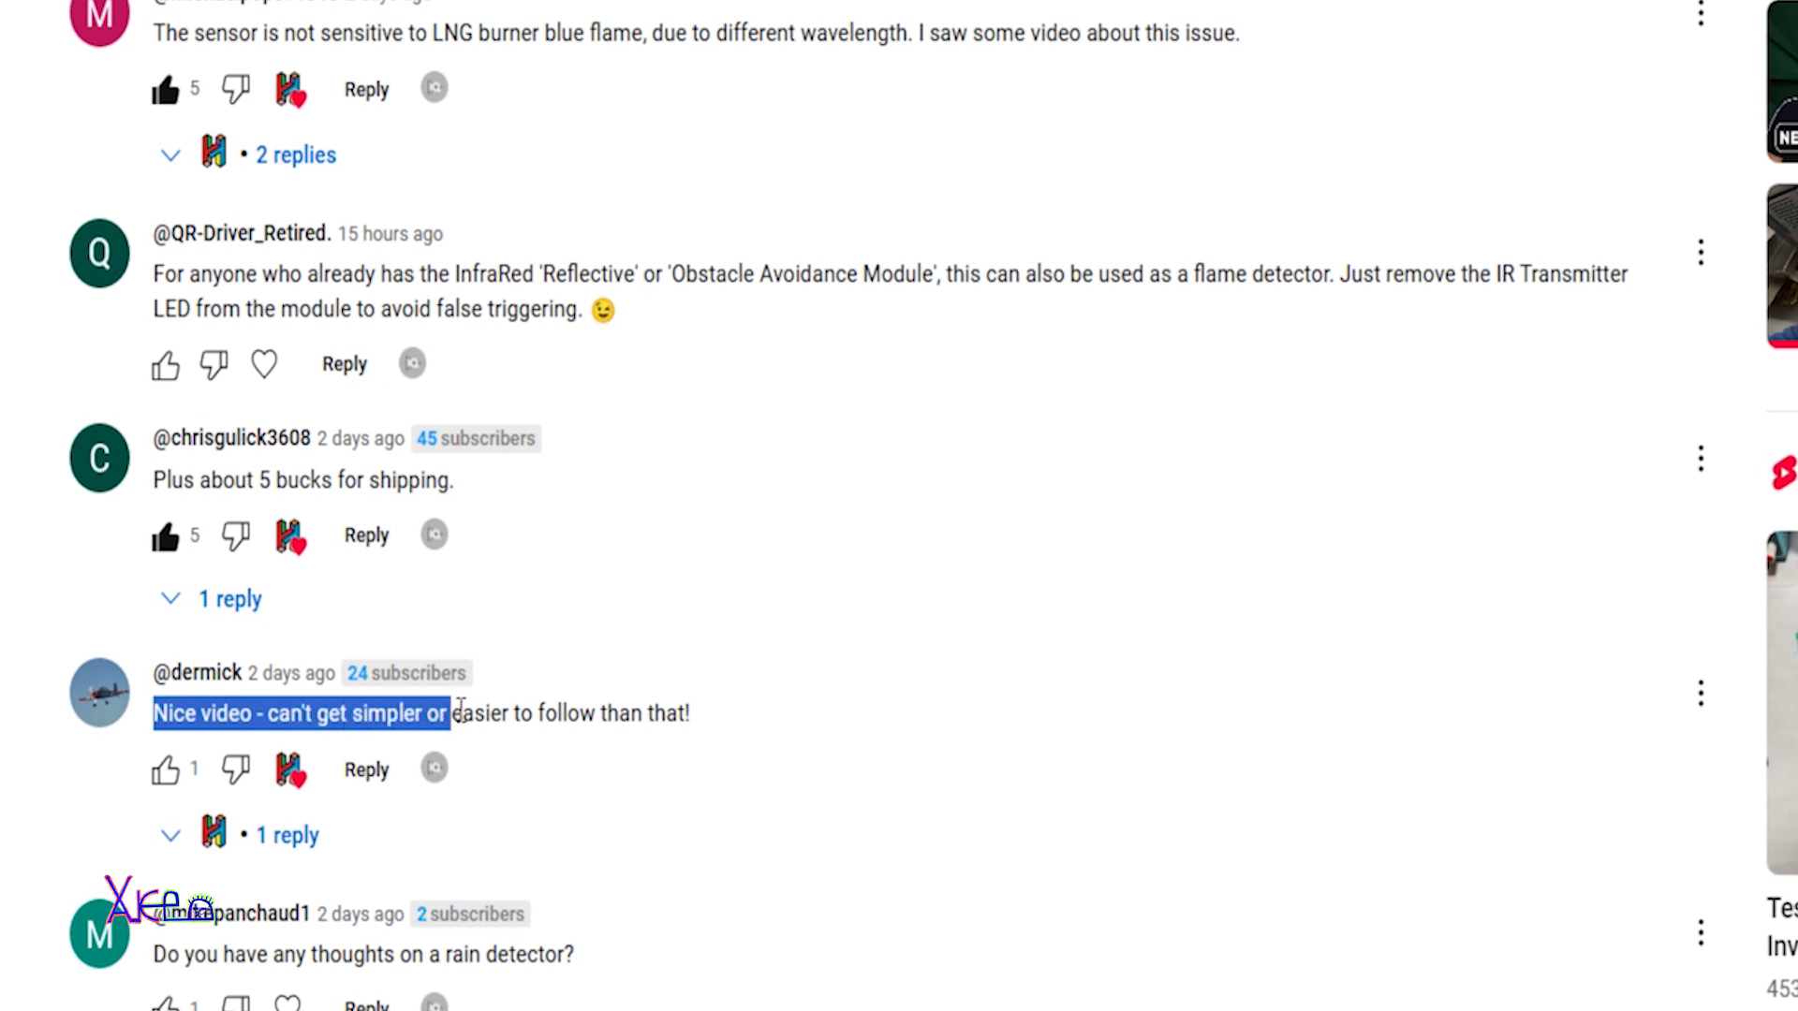
left_click_drag(451, 711, 520, 711)
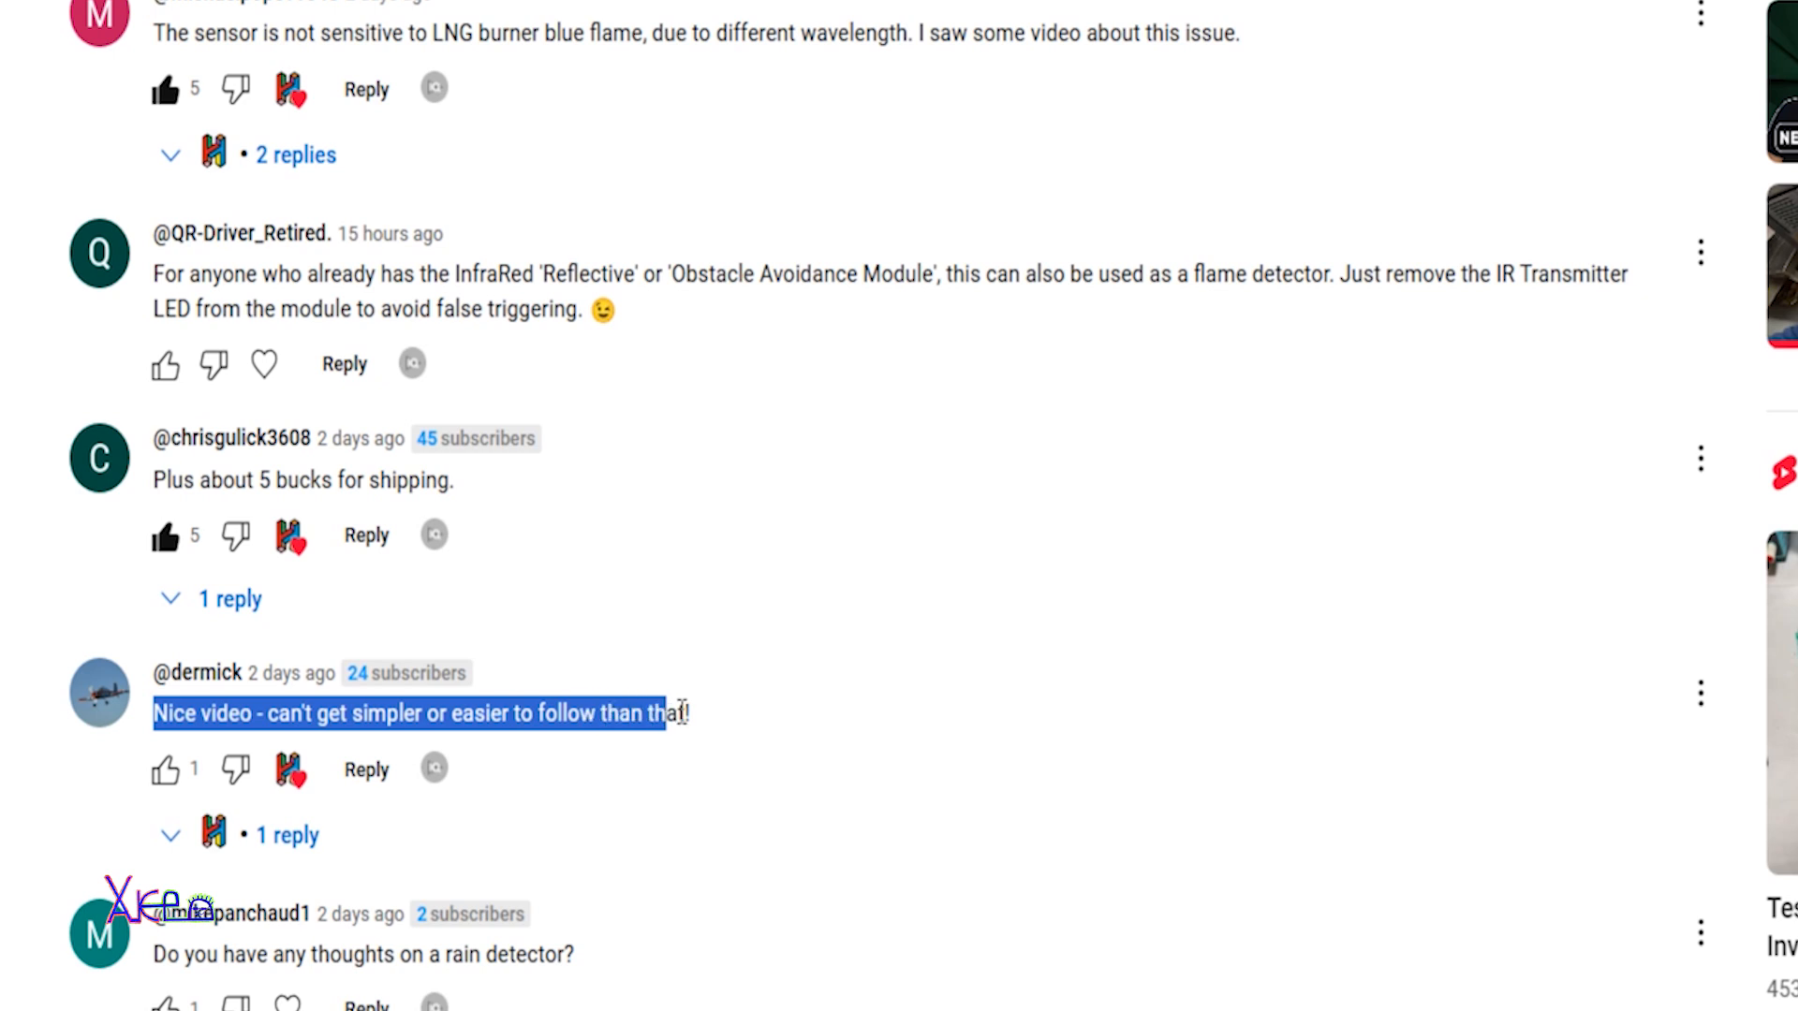
- Scroll further down to the comments asking about flame detection distance
scroll("down", 3)
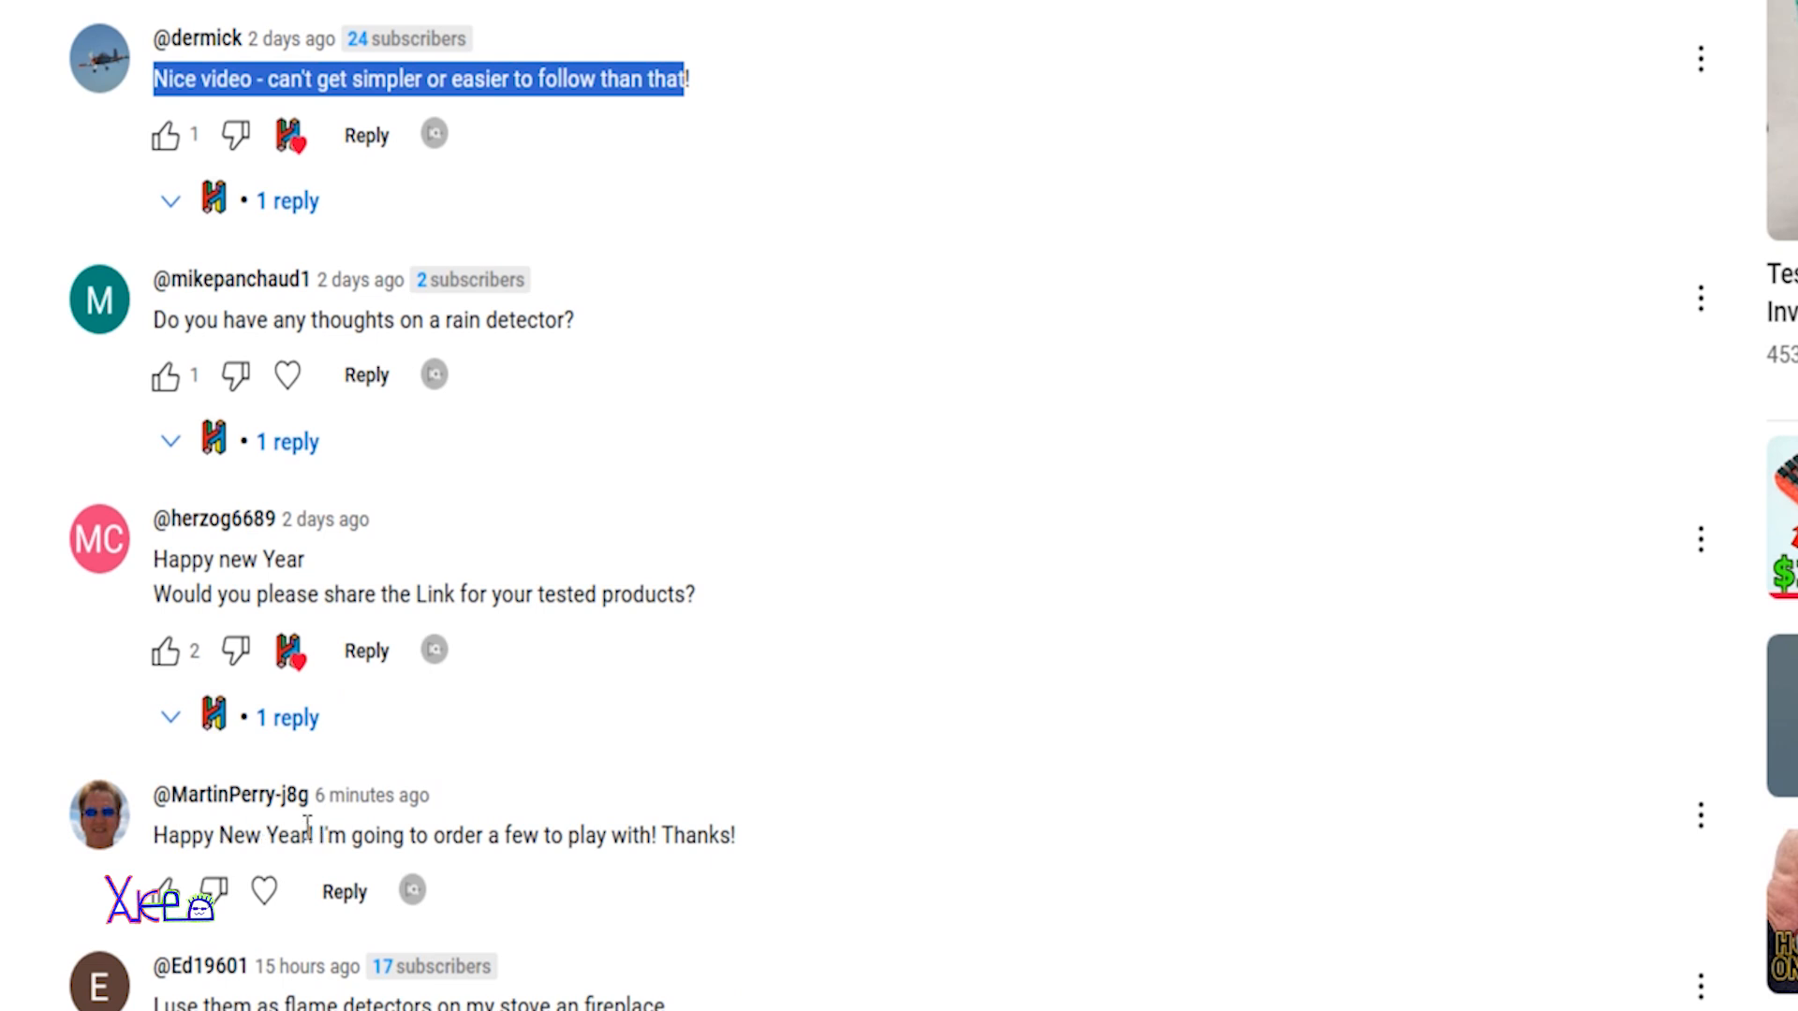
scroll("down", 3)
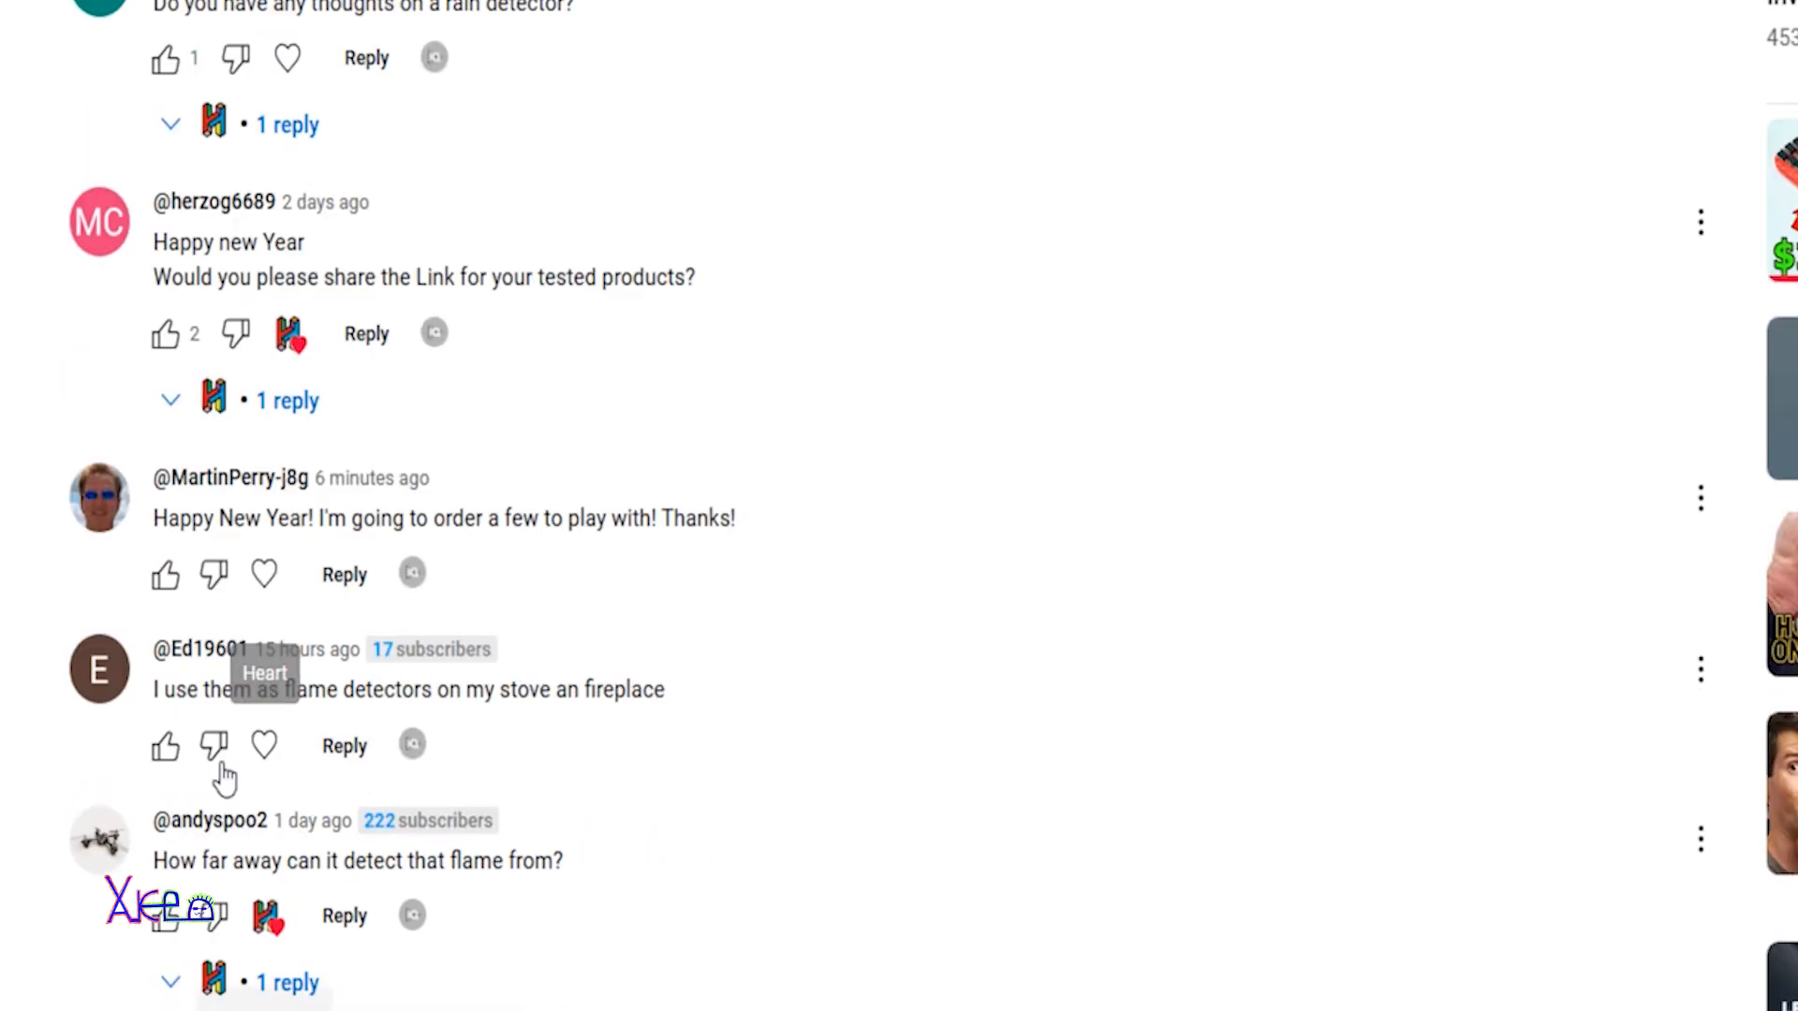
scroll("down", 3)
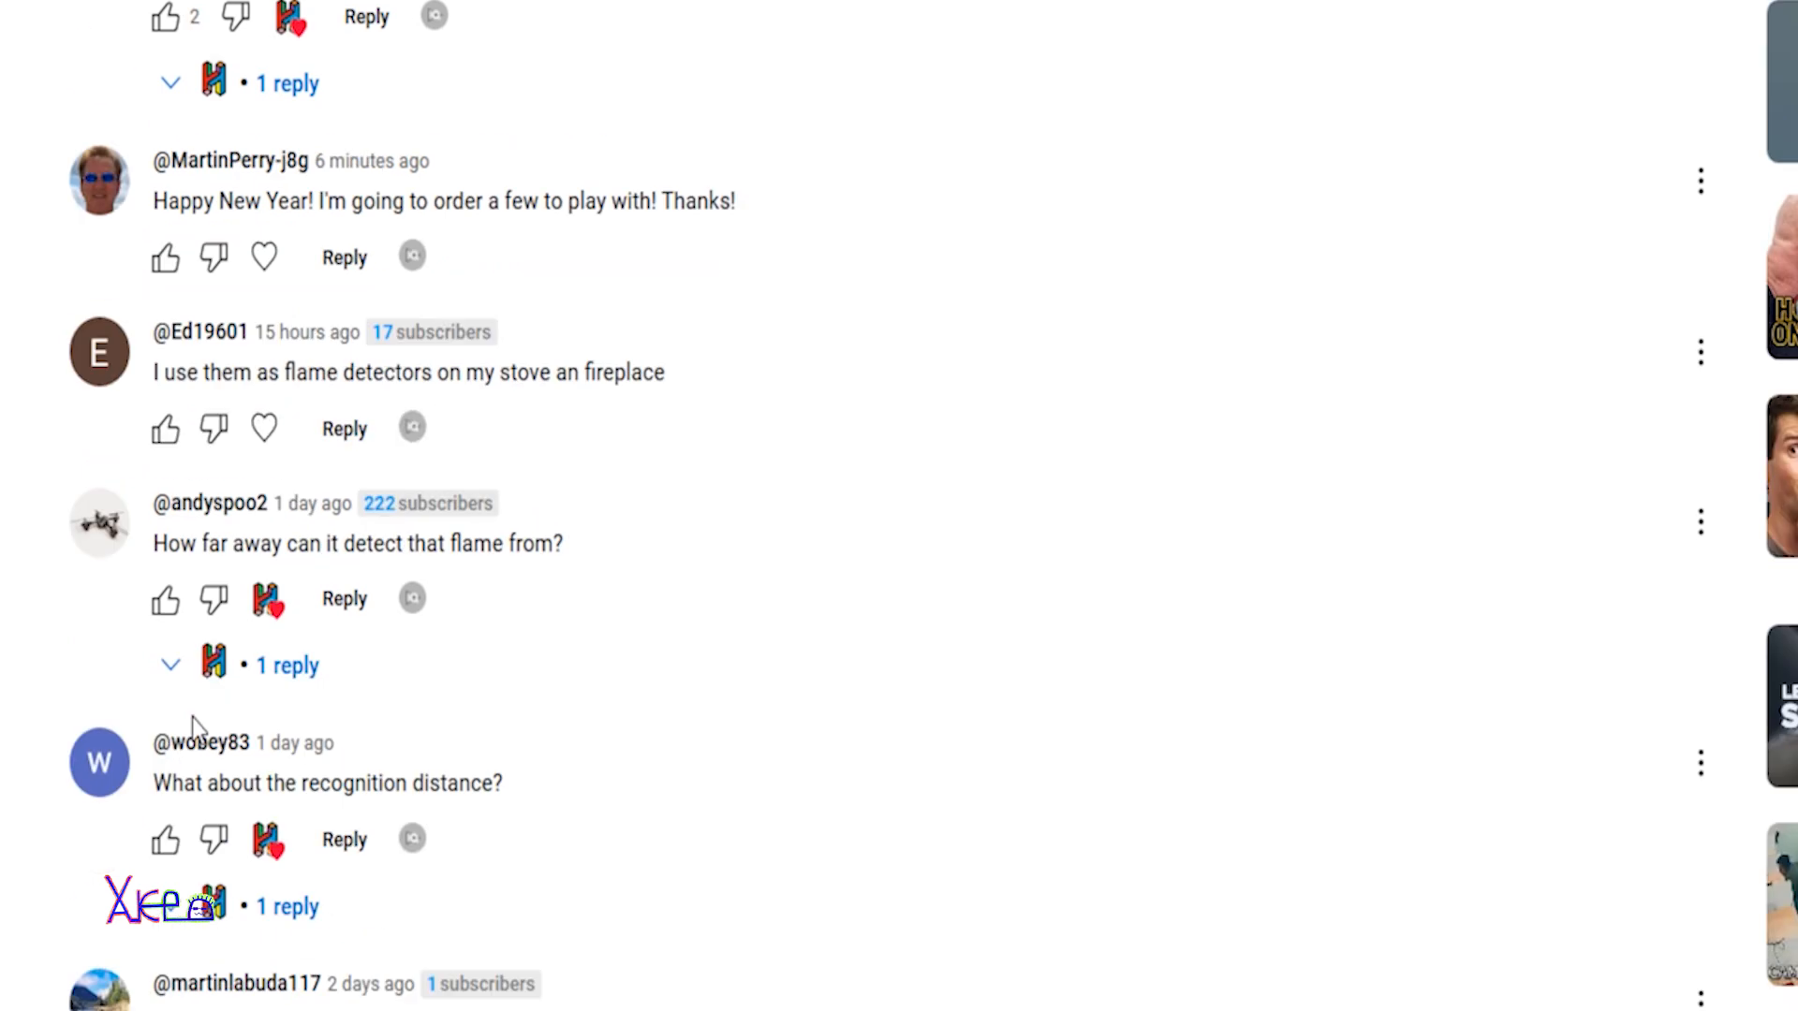
mouse_move(390, 700)
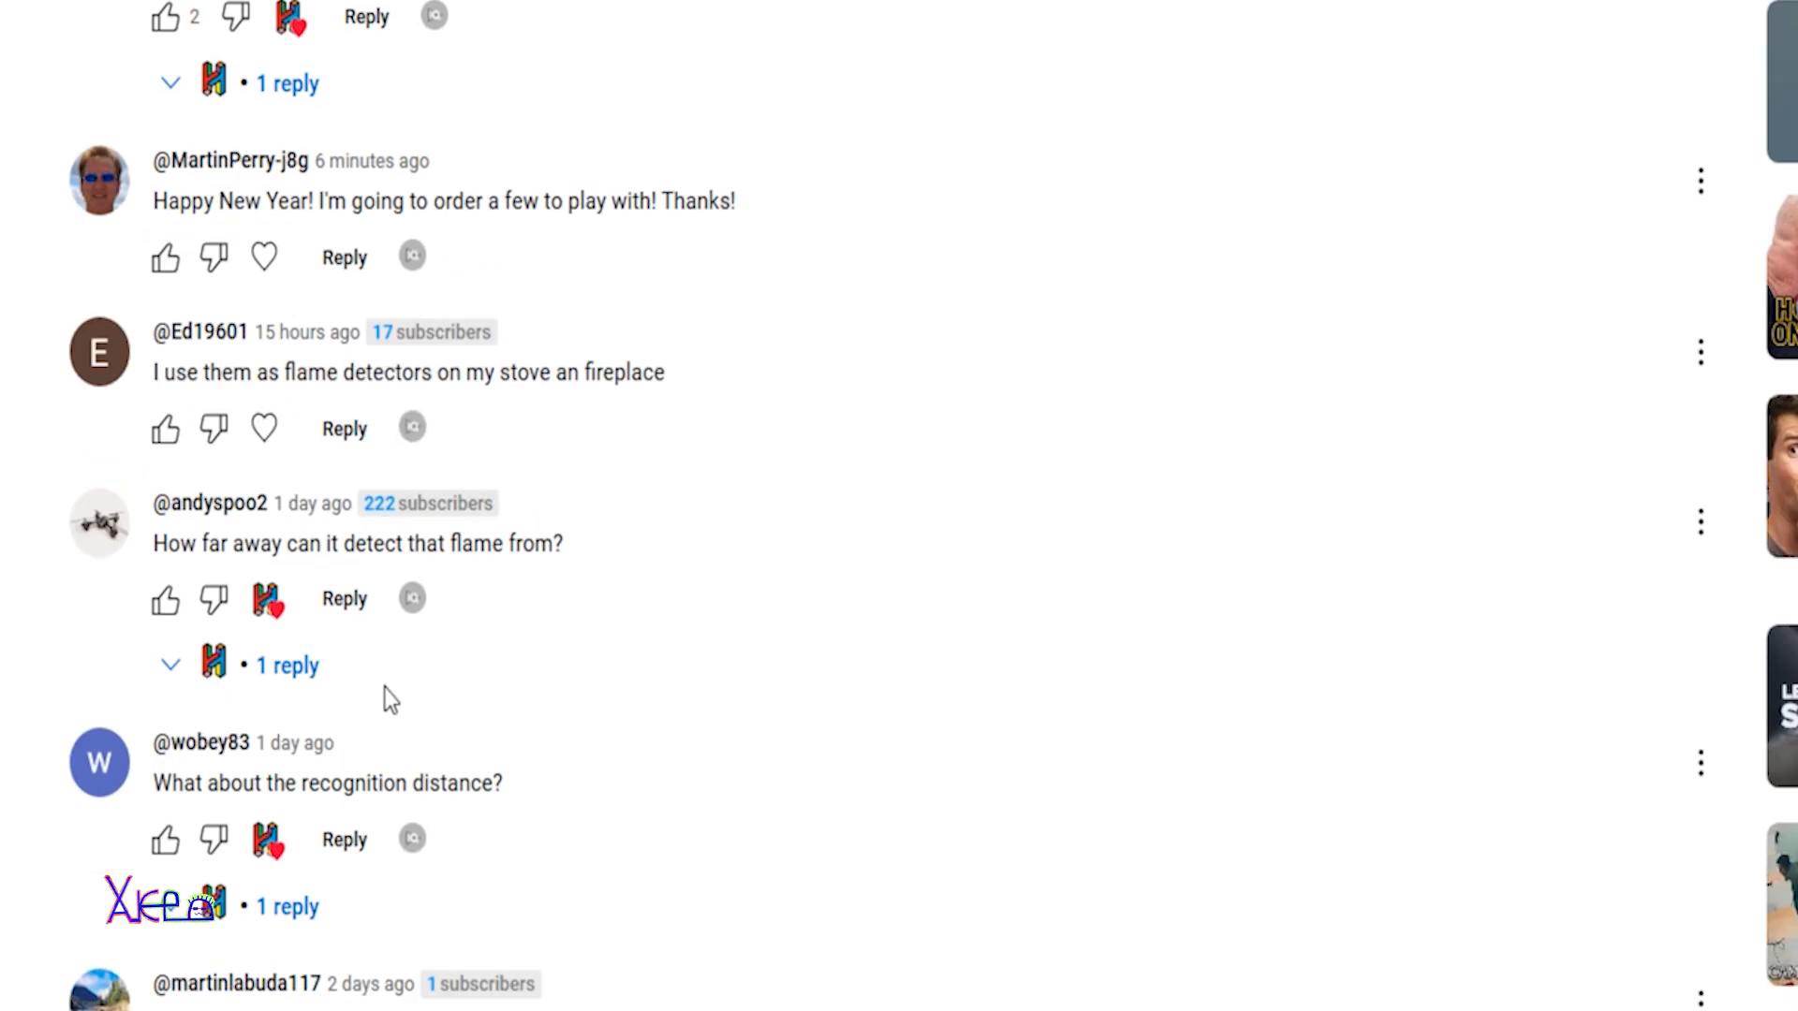
- Highlight the question about how far the sensor detects a lighter flame in the dark
scroll("down", 3)
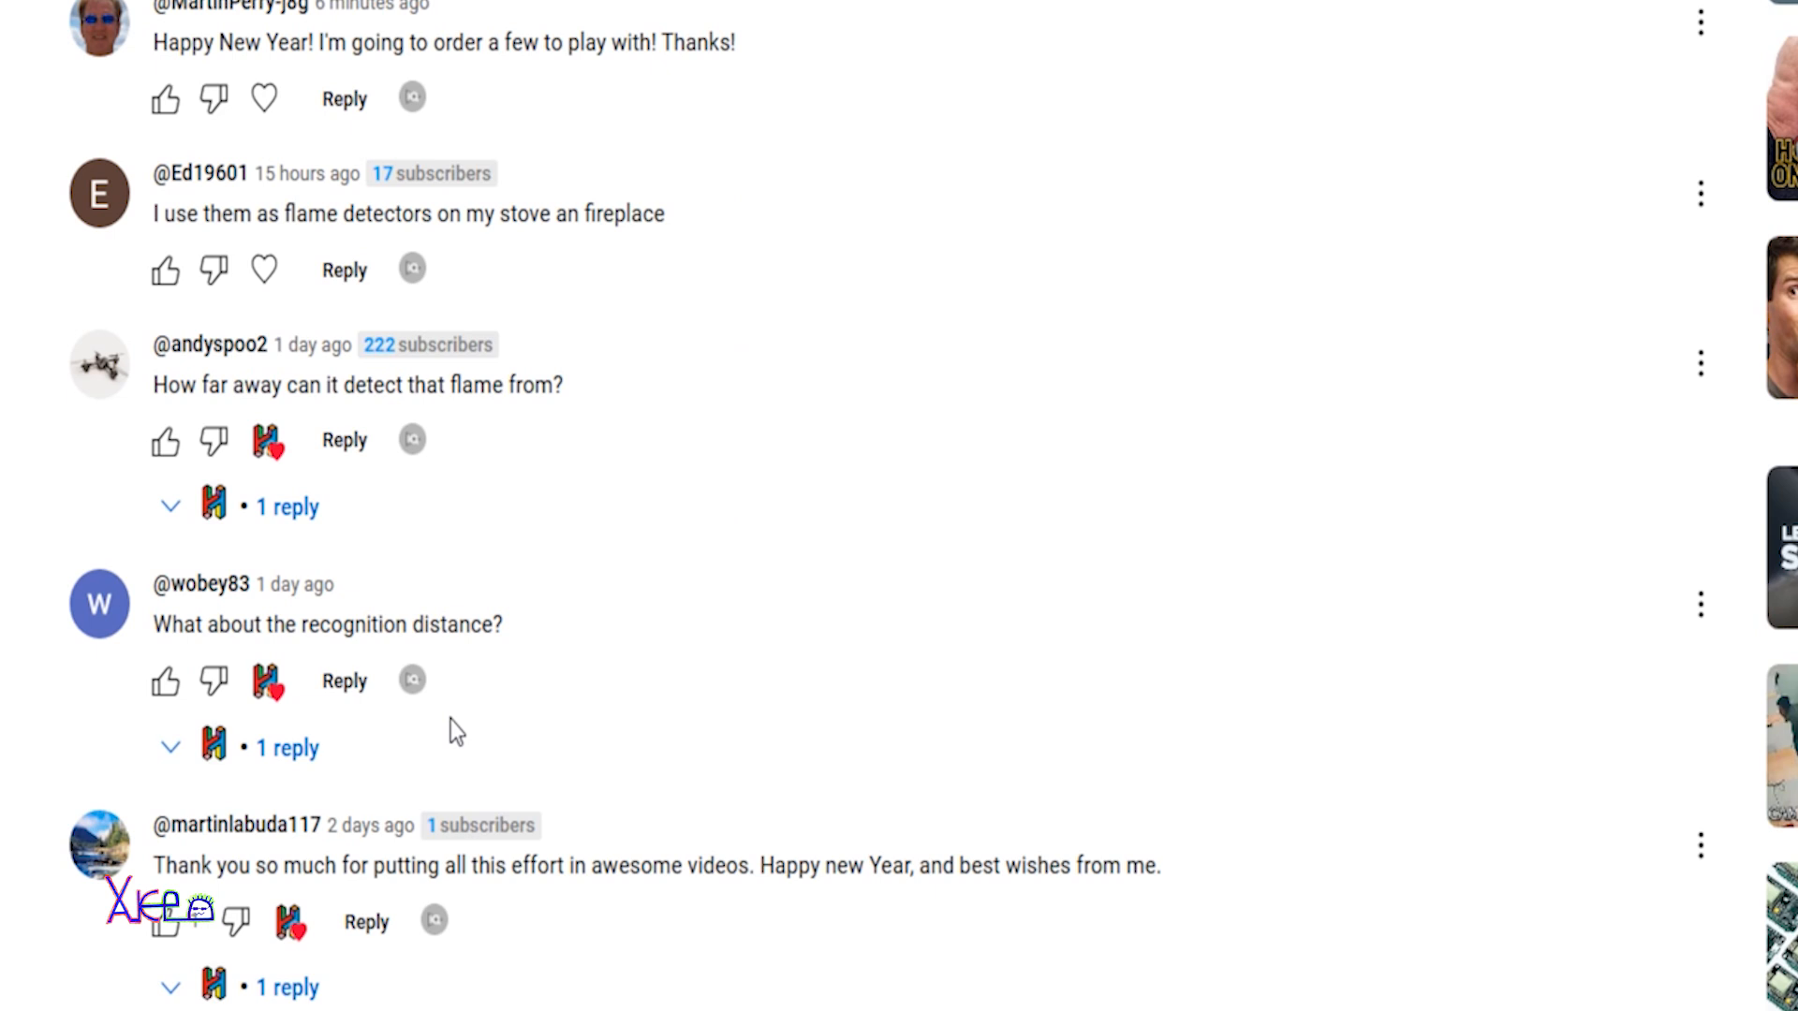
scroll("down", 3)
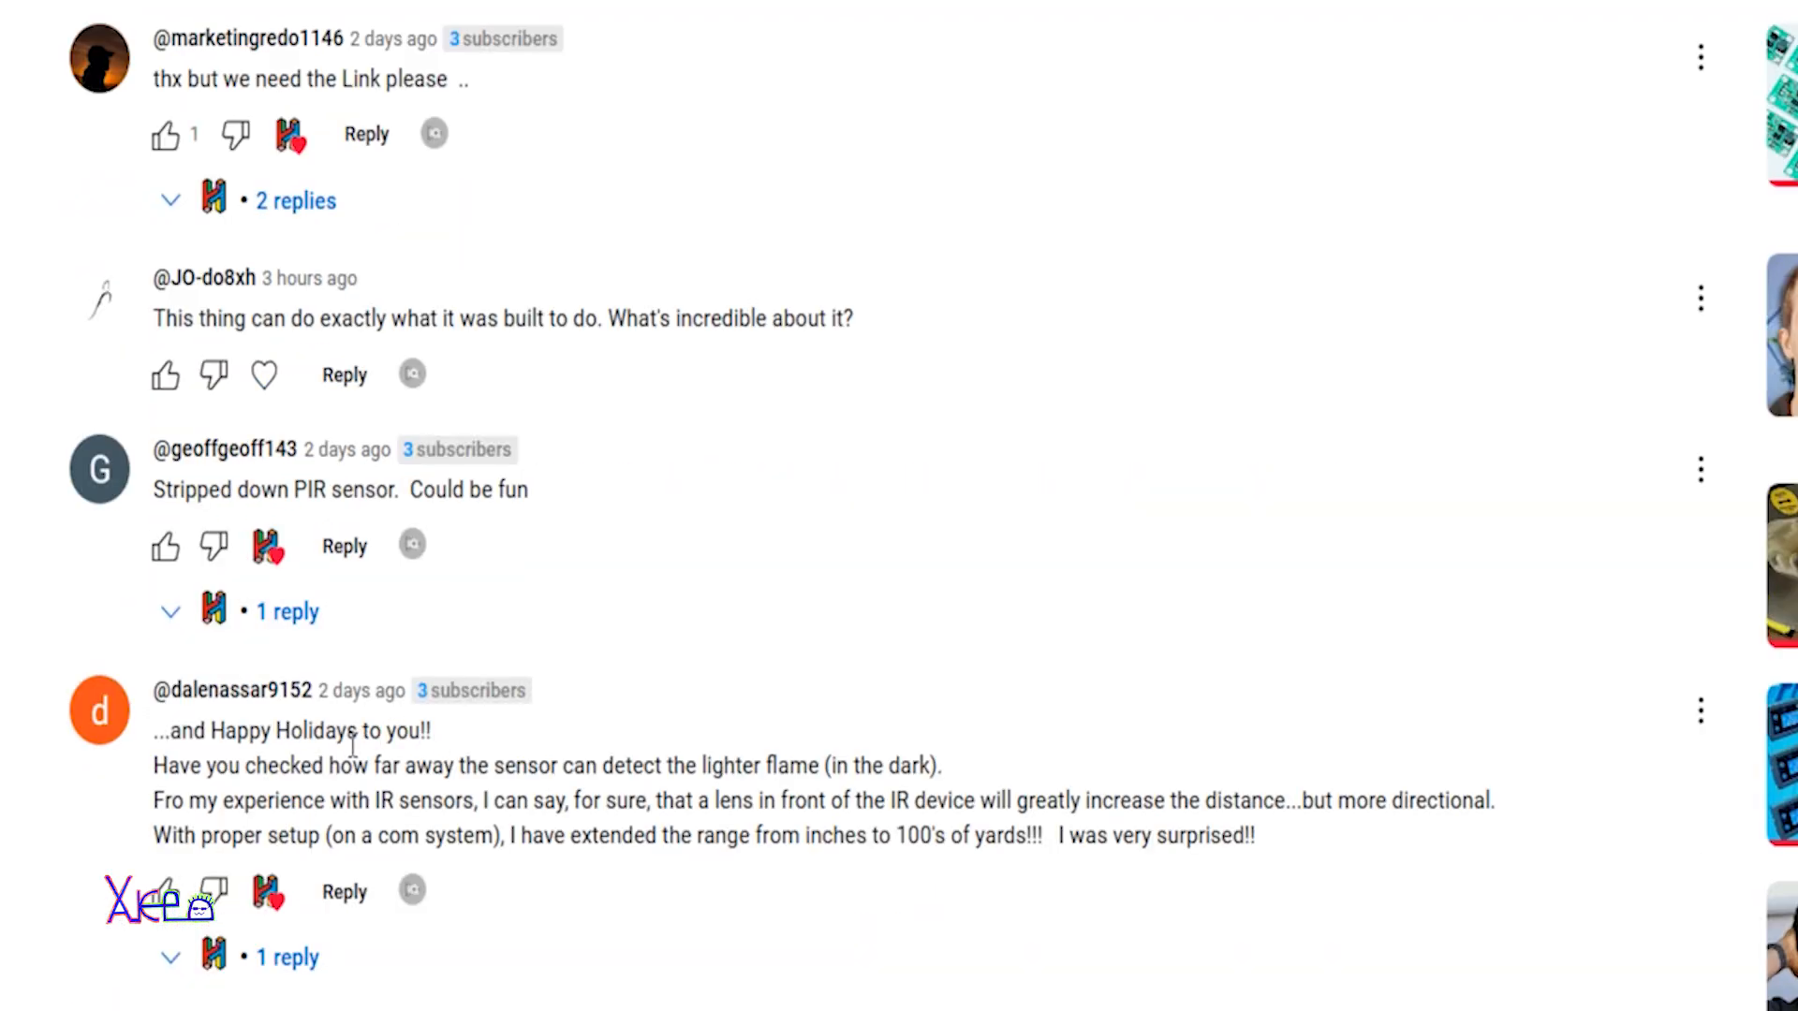
mouse_move(201, 765)
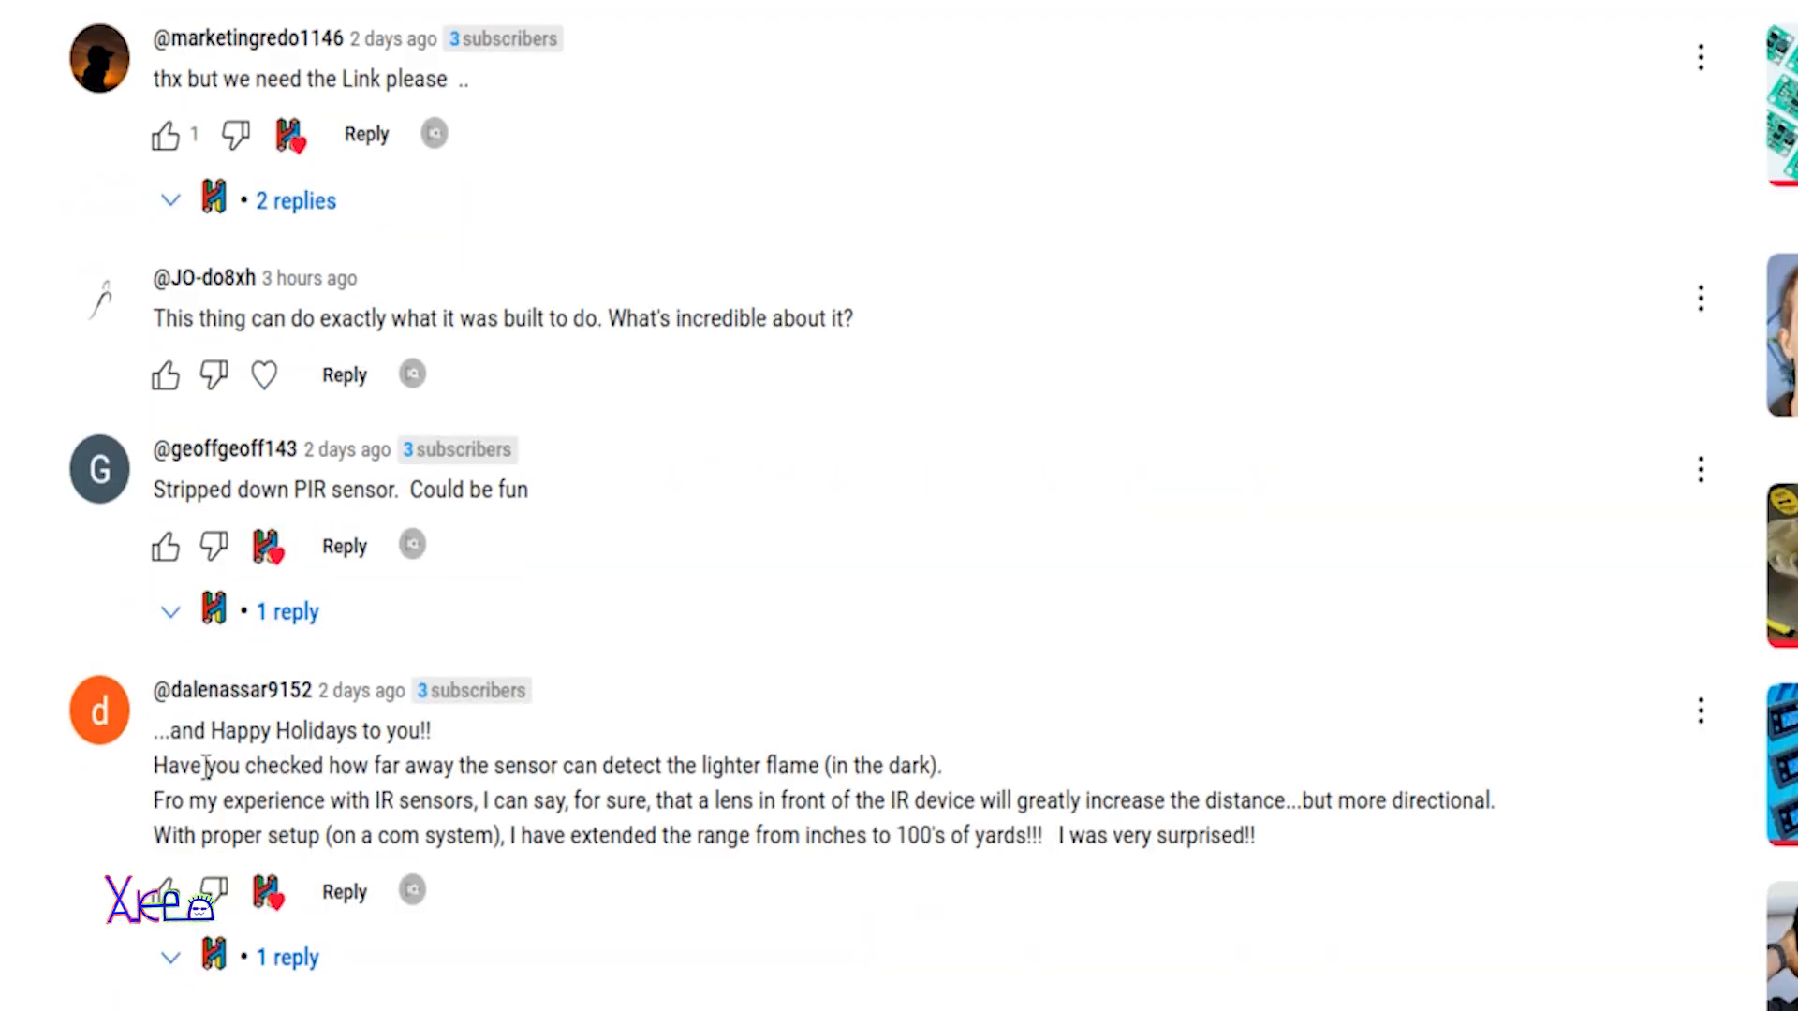
double_click(171, 765)
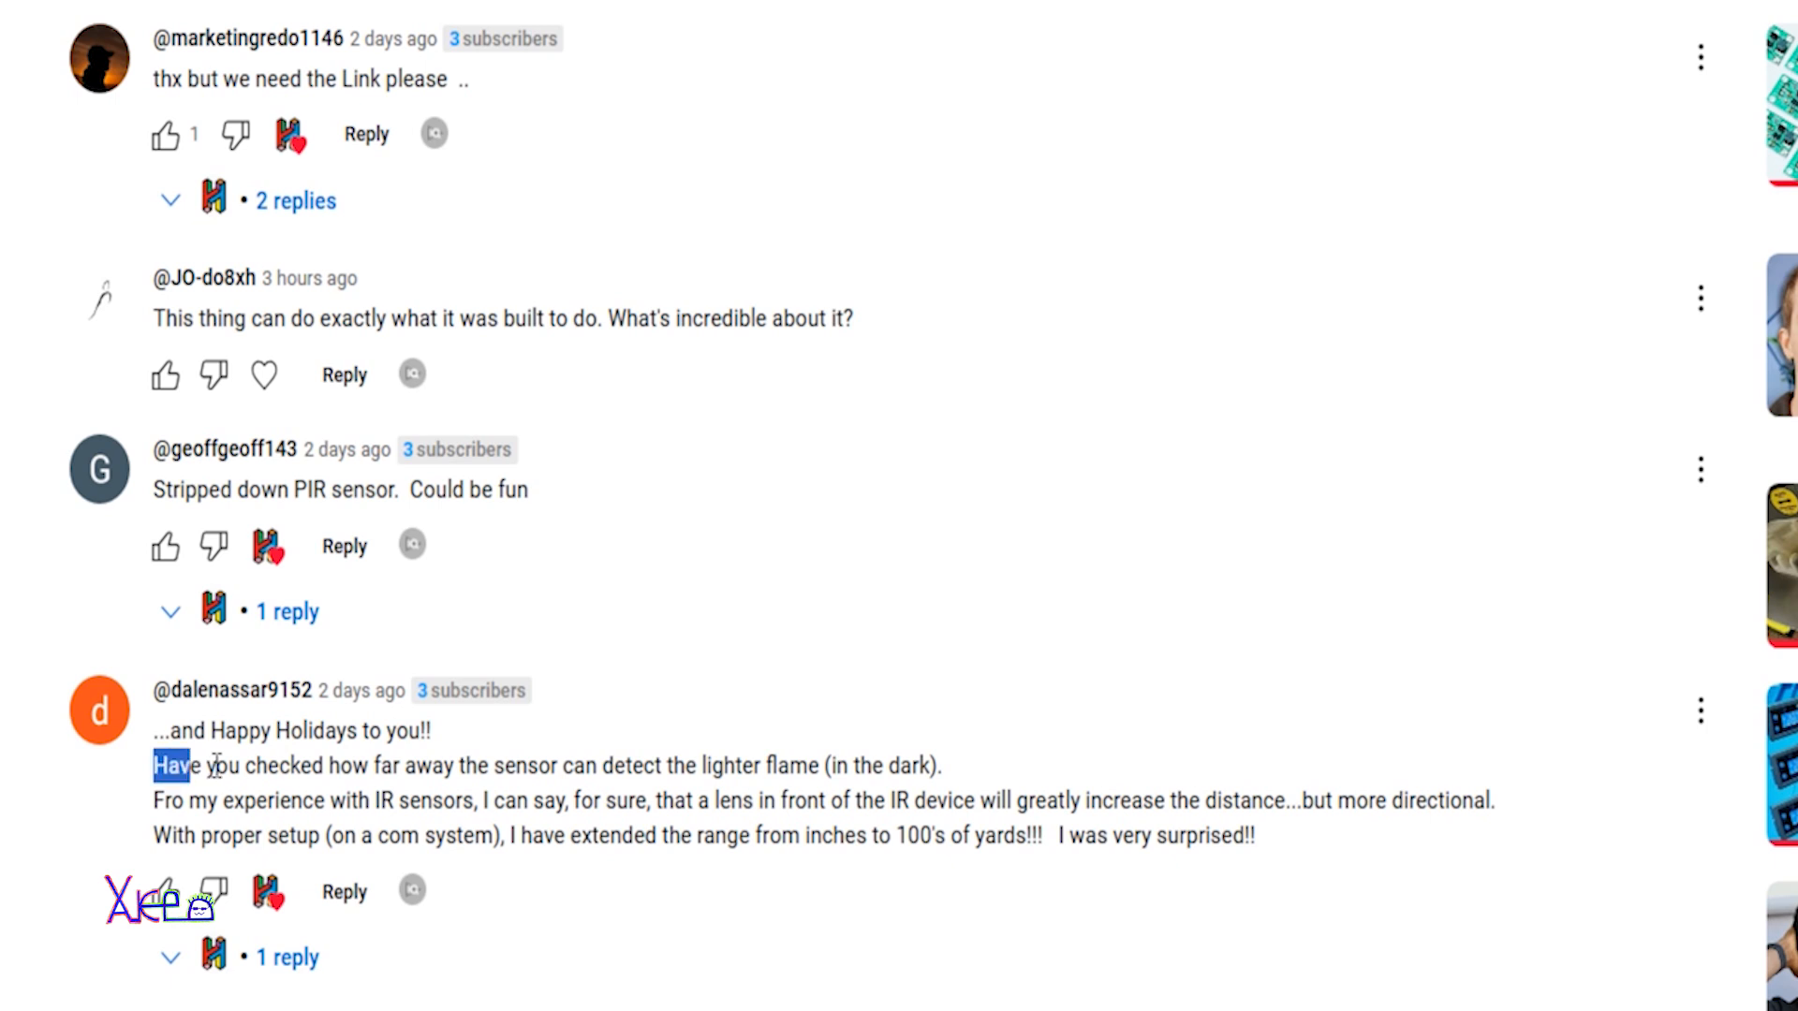
left_click_drag(153, 766, 377, 766)
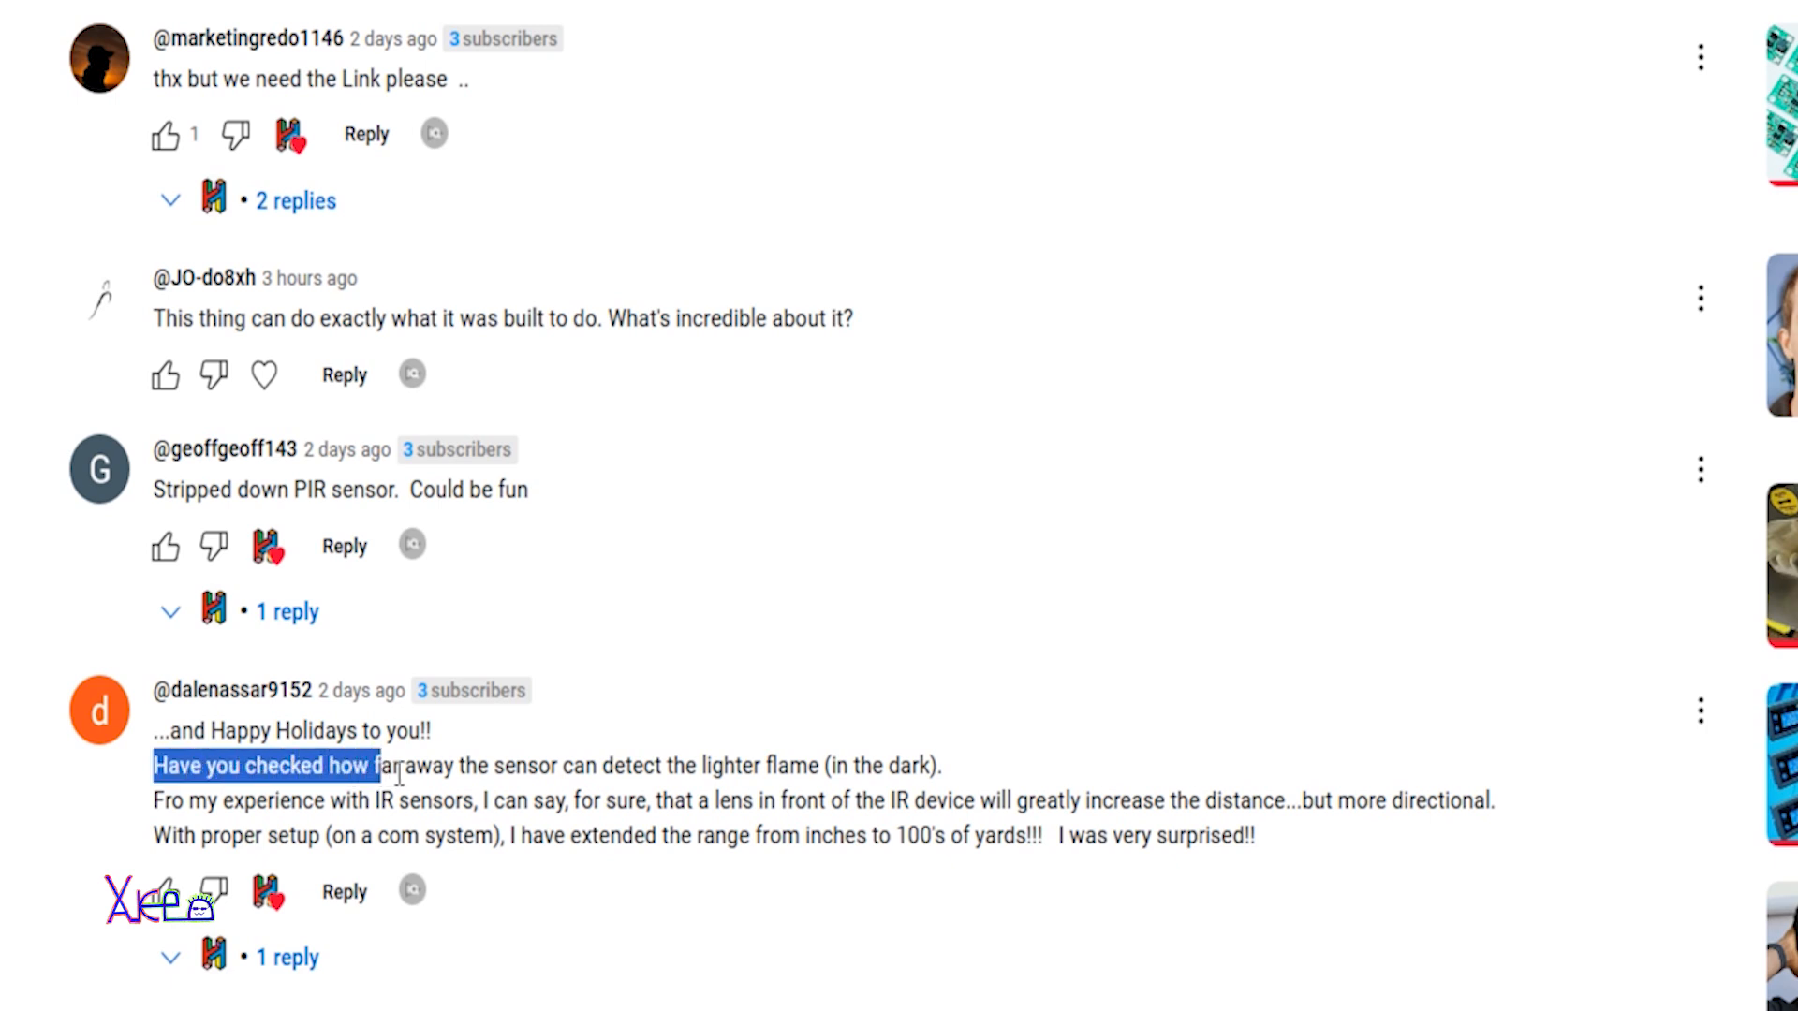
left_click_drag(373, 765, 548, 765)
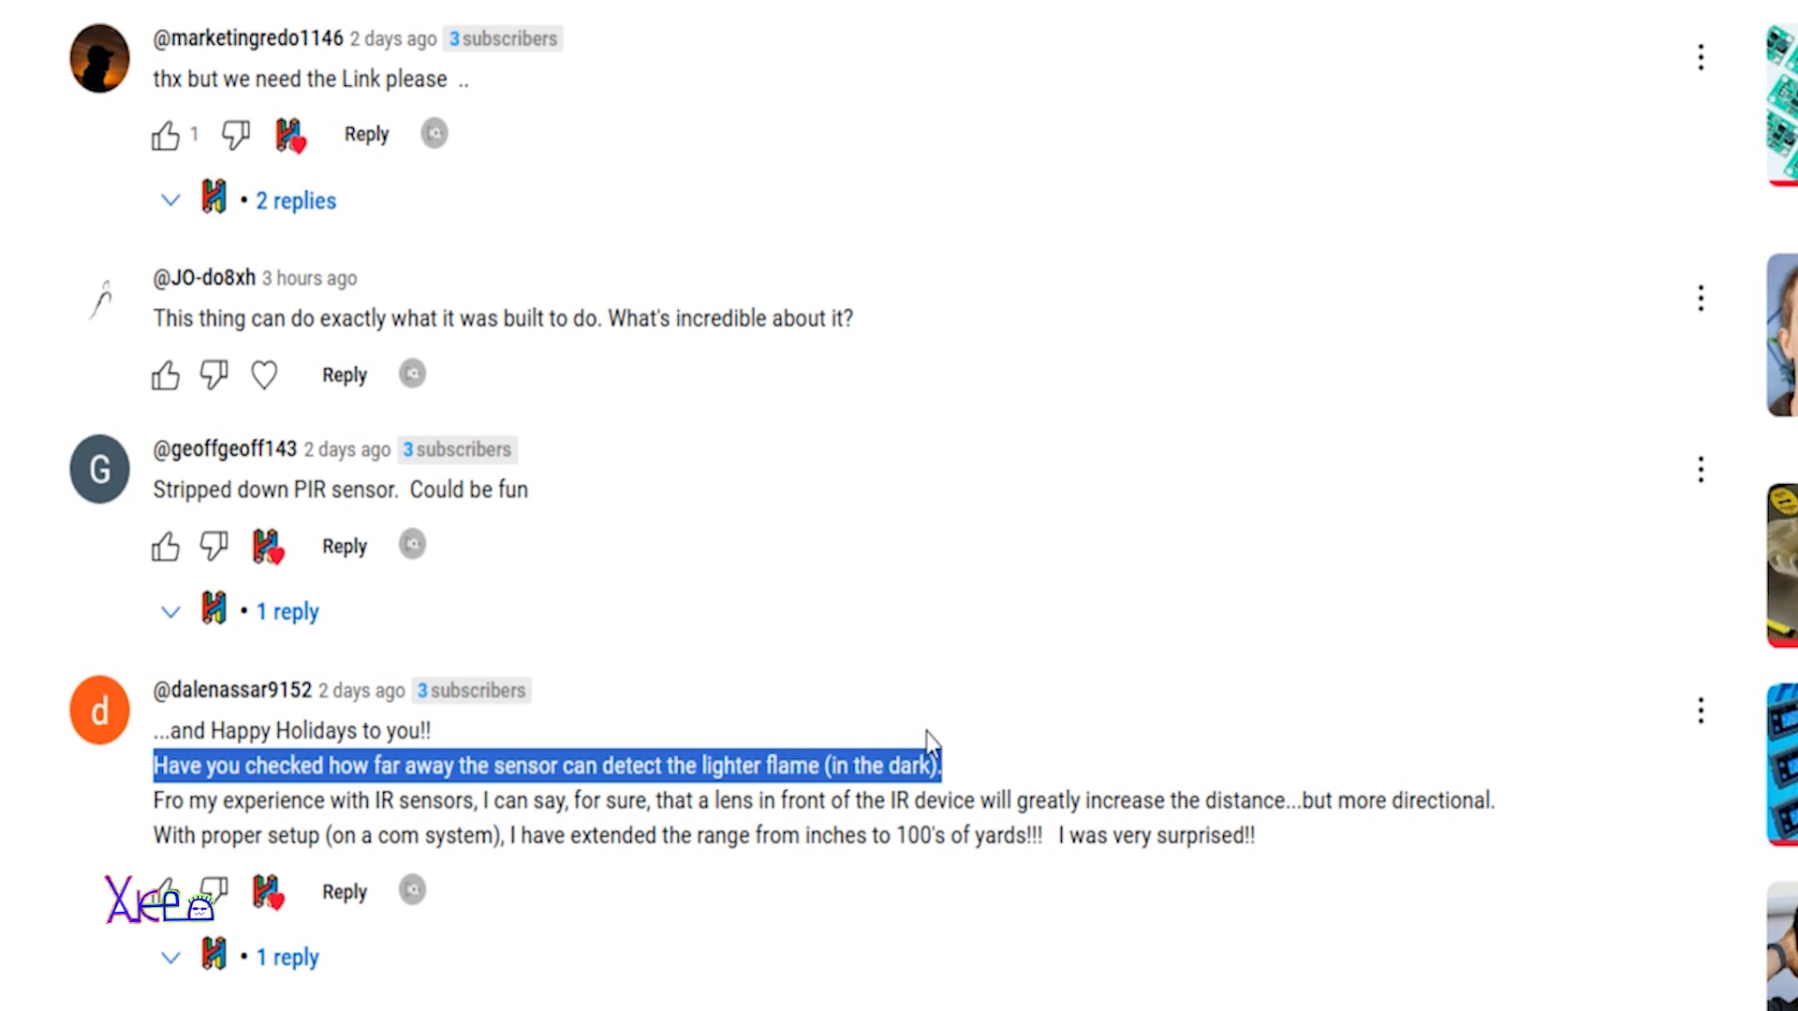
scroll("down", 3)
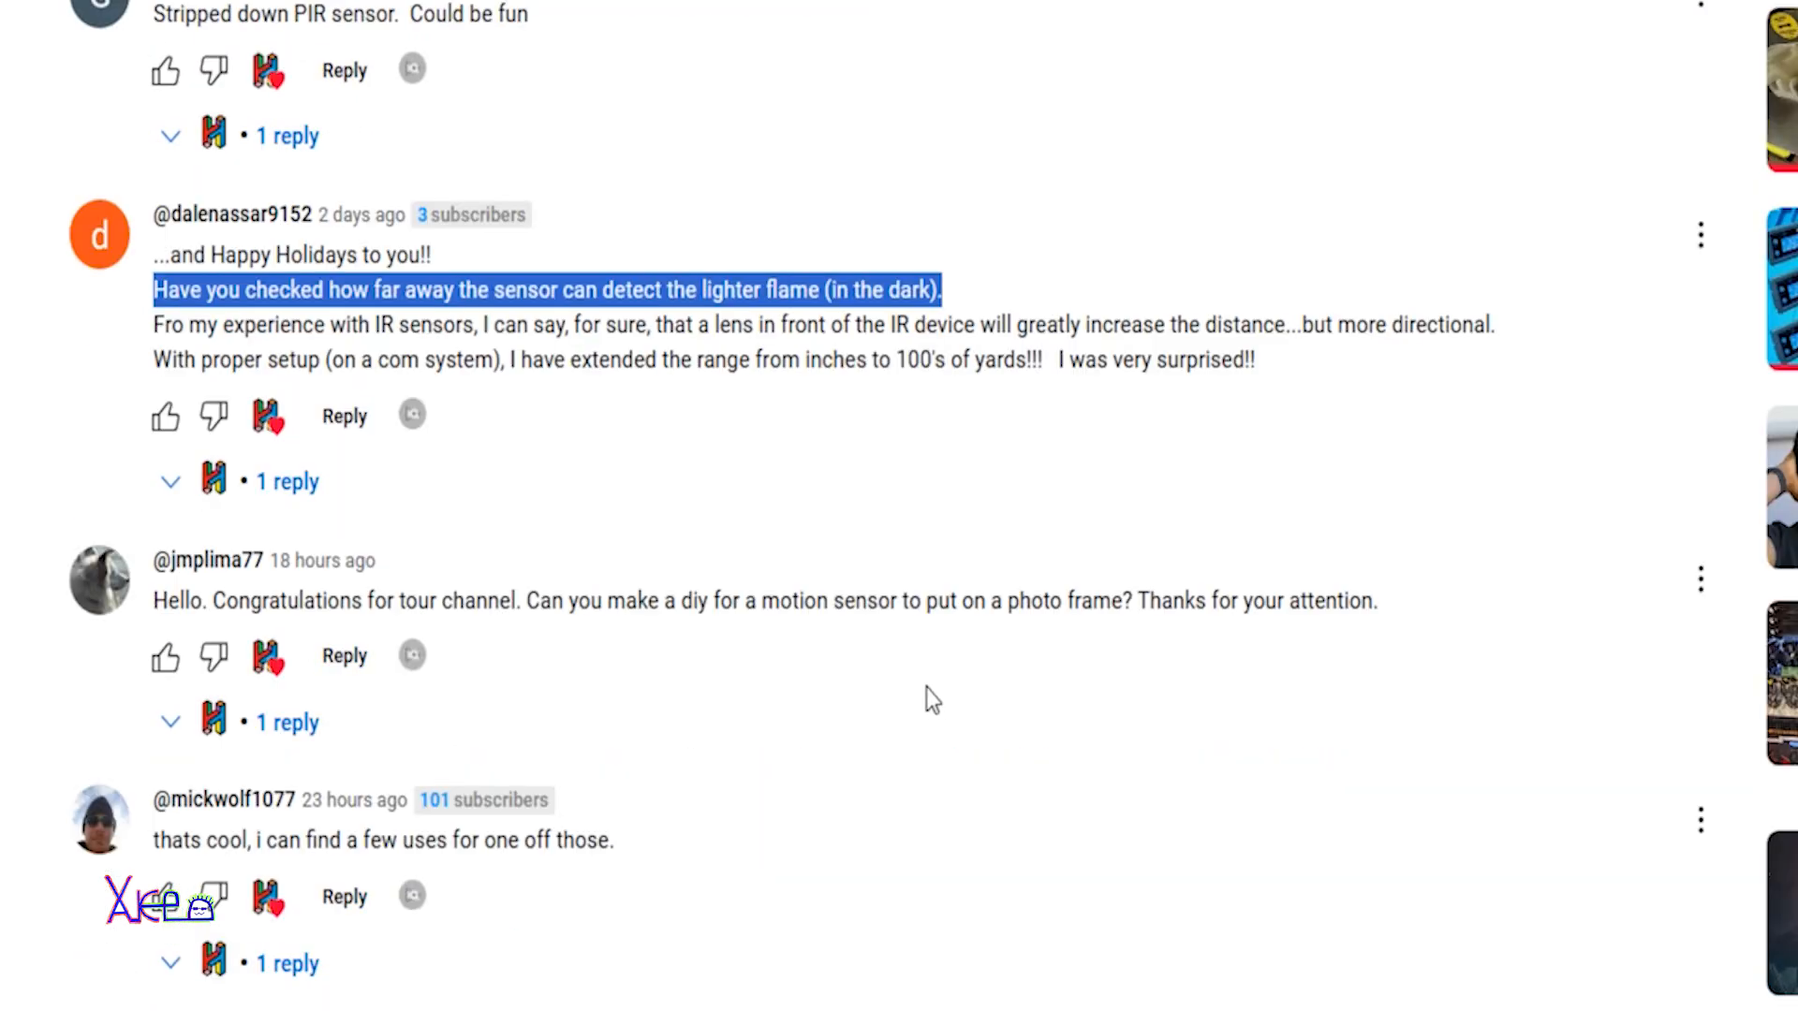
scroll("down", 3)
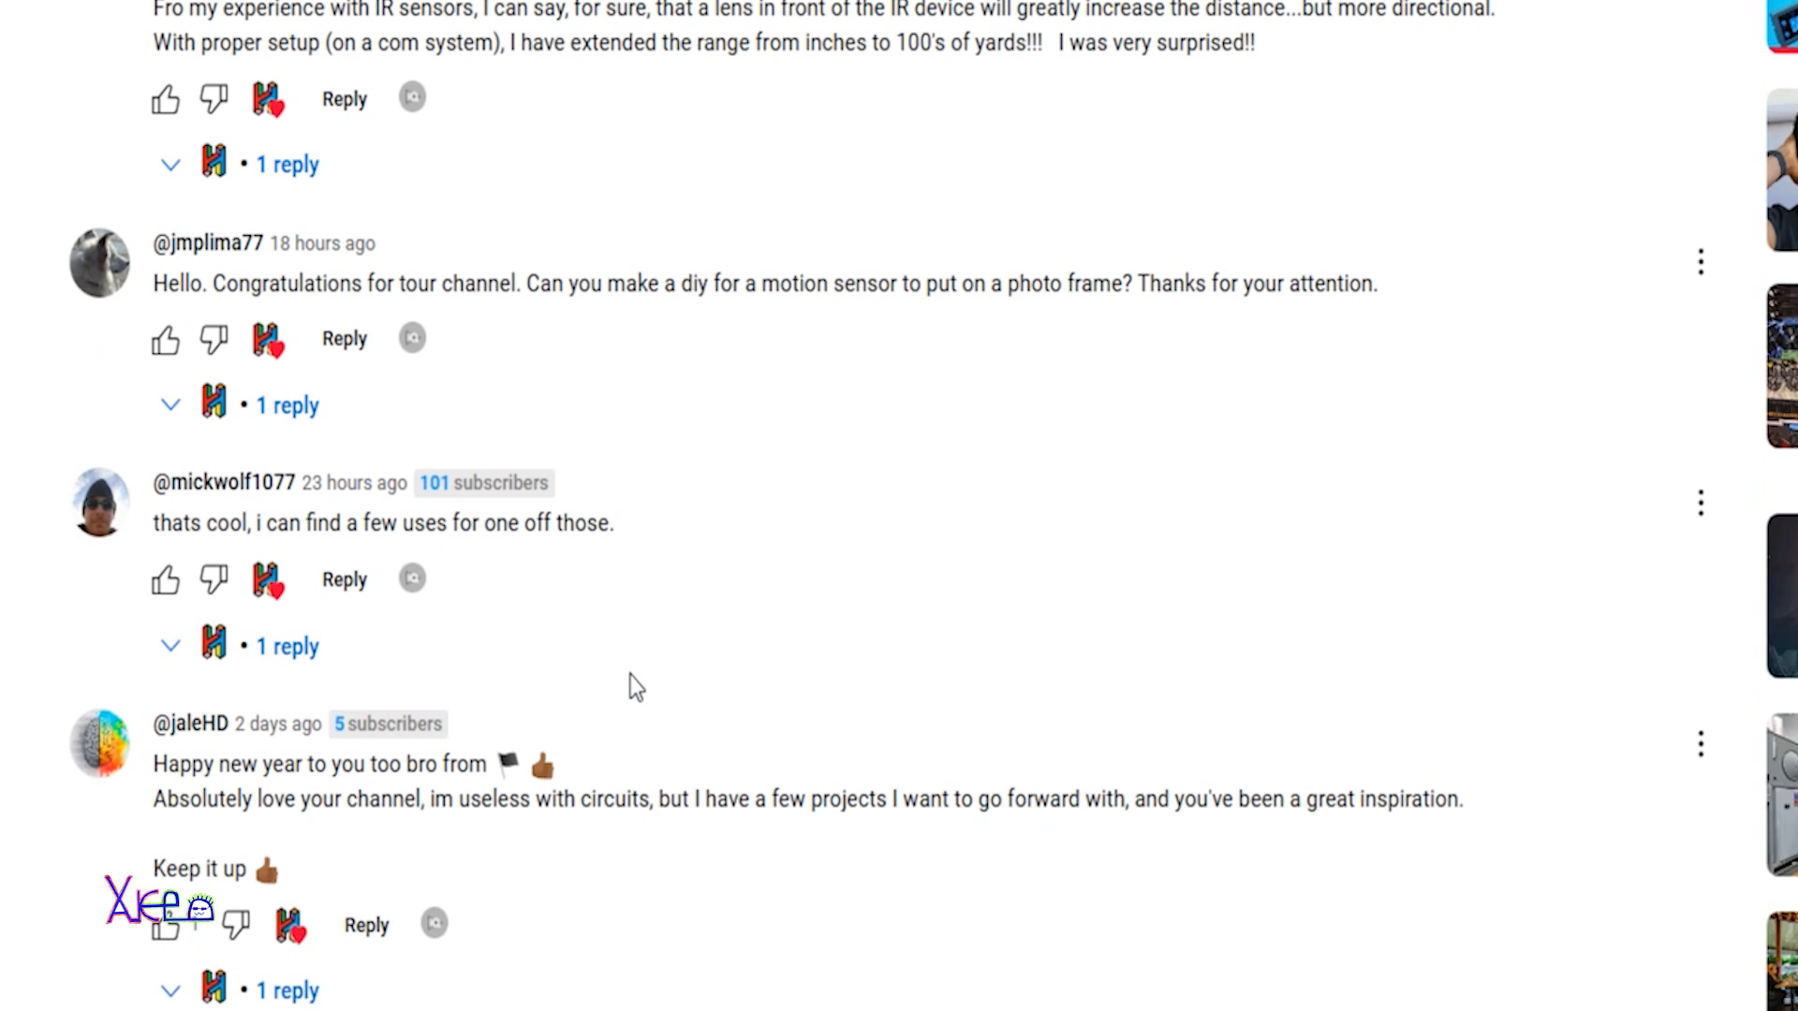
mouse_move(463, 783)
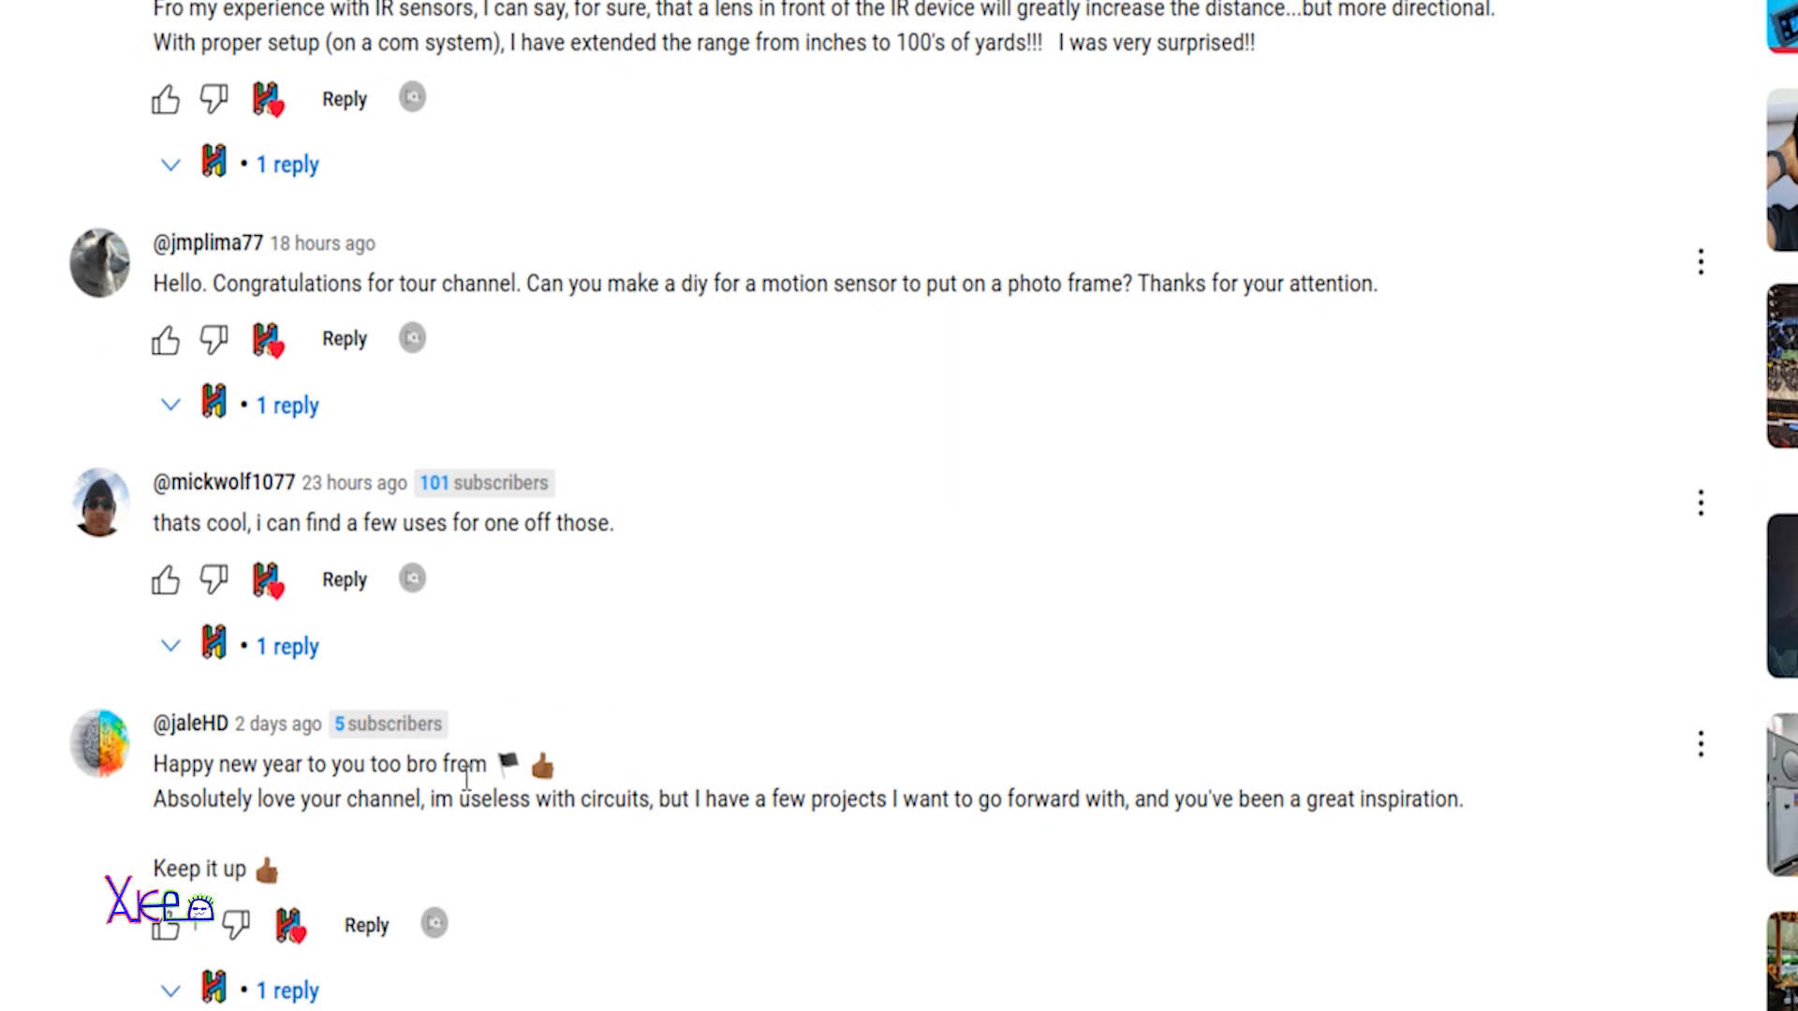